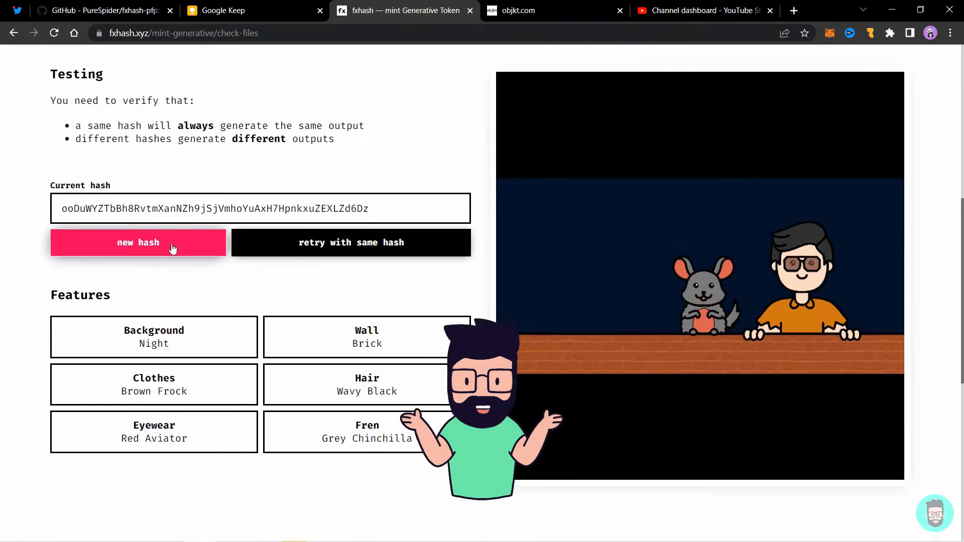
Regenerate the token preview twice with new hashes to compare traits, then scroll down.
click(137, 242)
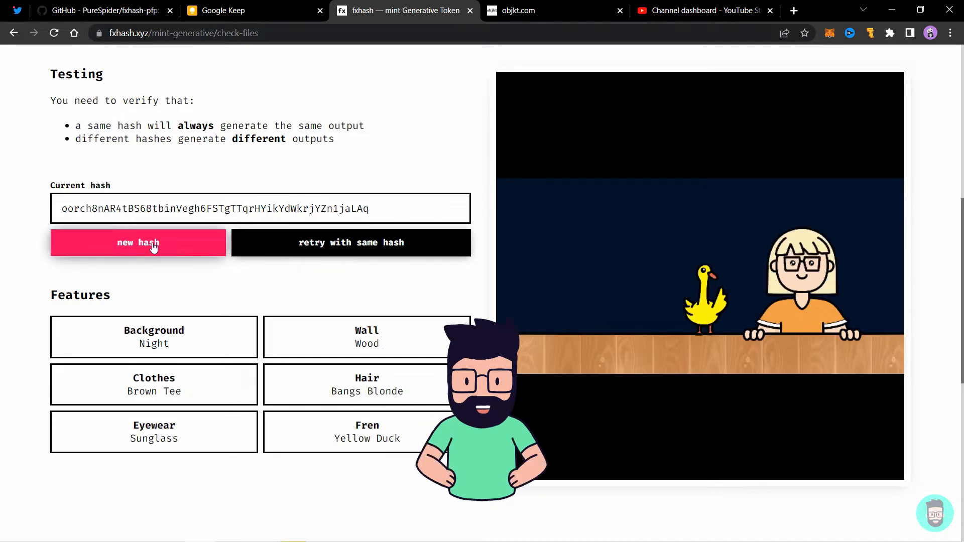
click(138, 242)
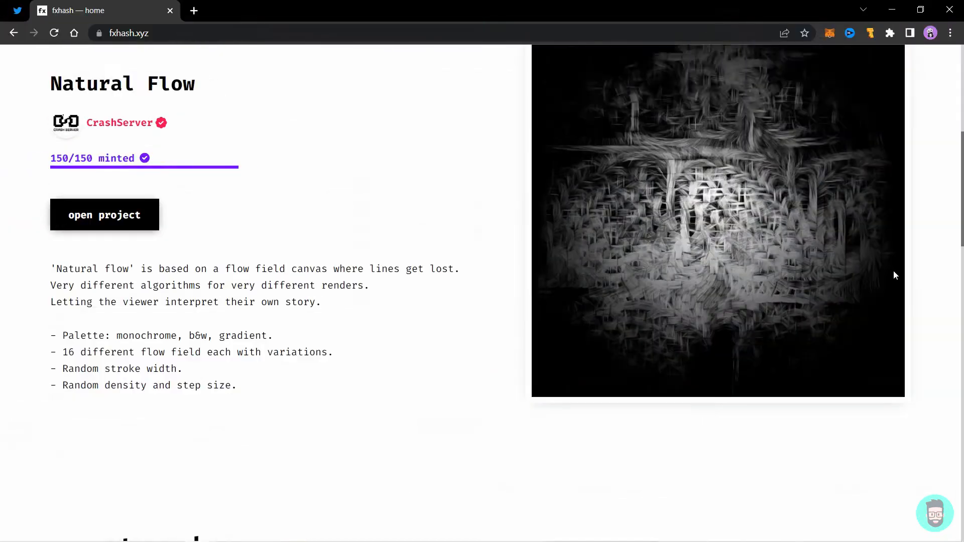
scroll(down, 3)
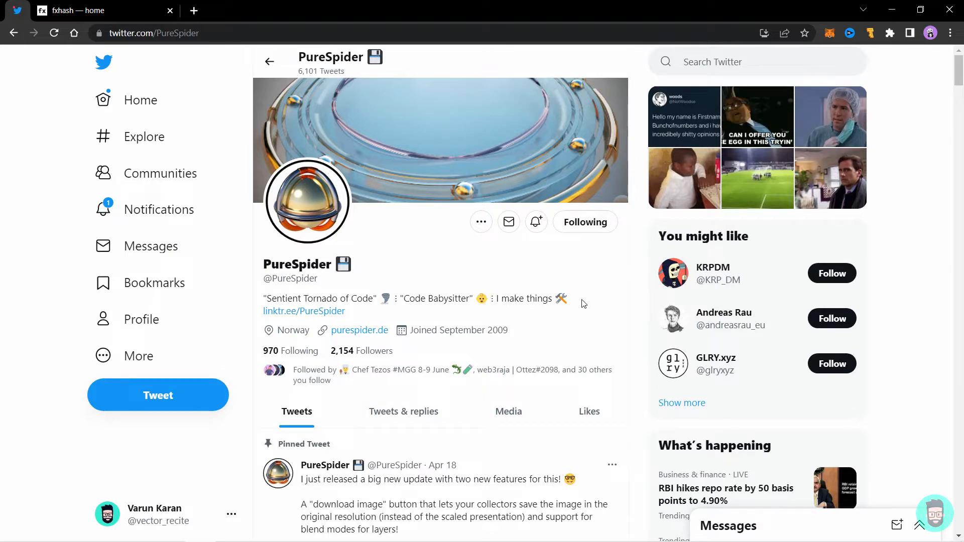
scroll(down, 3)
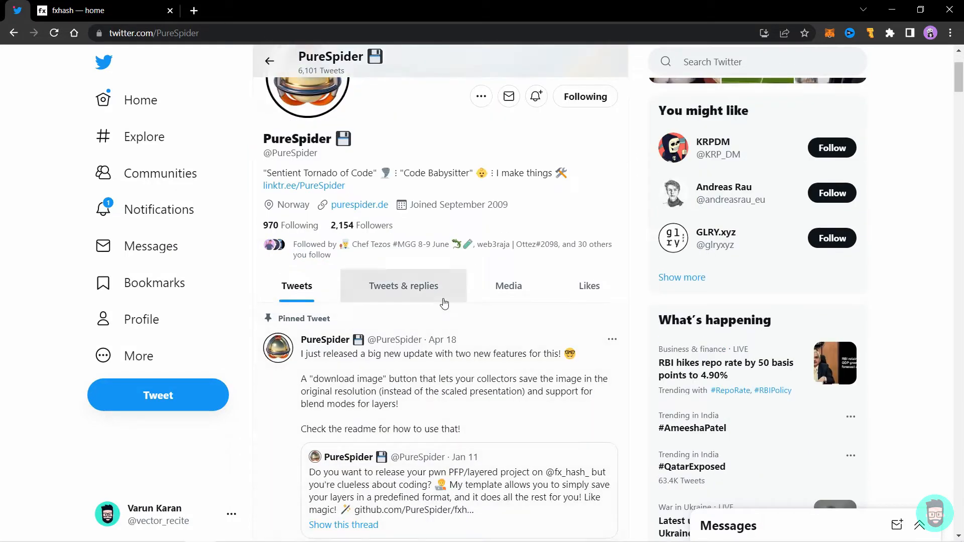
mouse_move(476, 357)
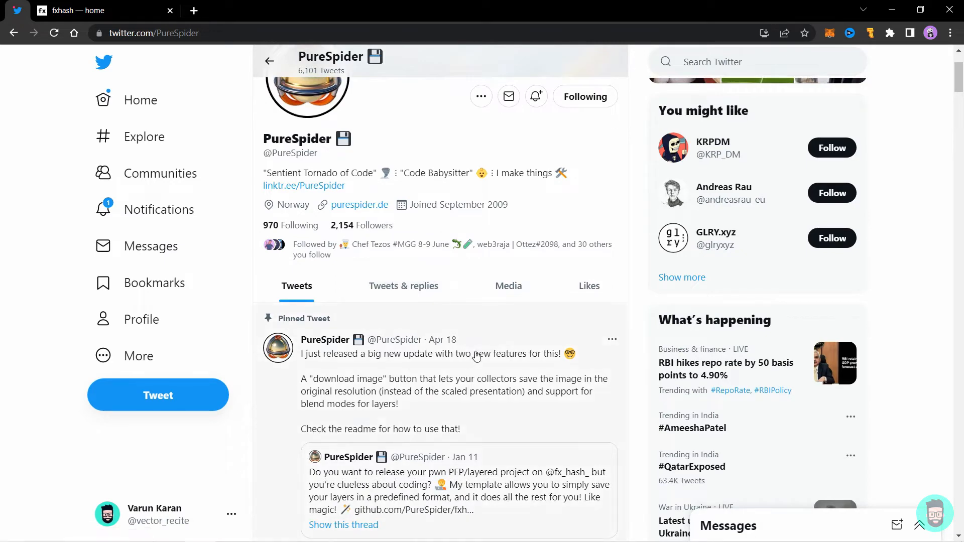
scroll(down, 3)
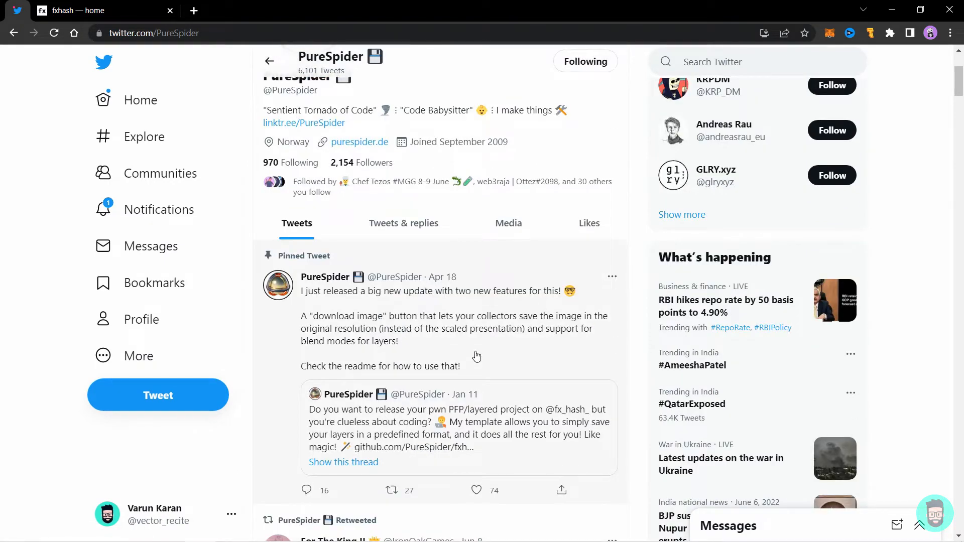
mouse_move(510, 287)
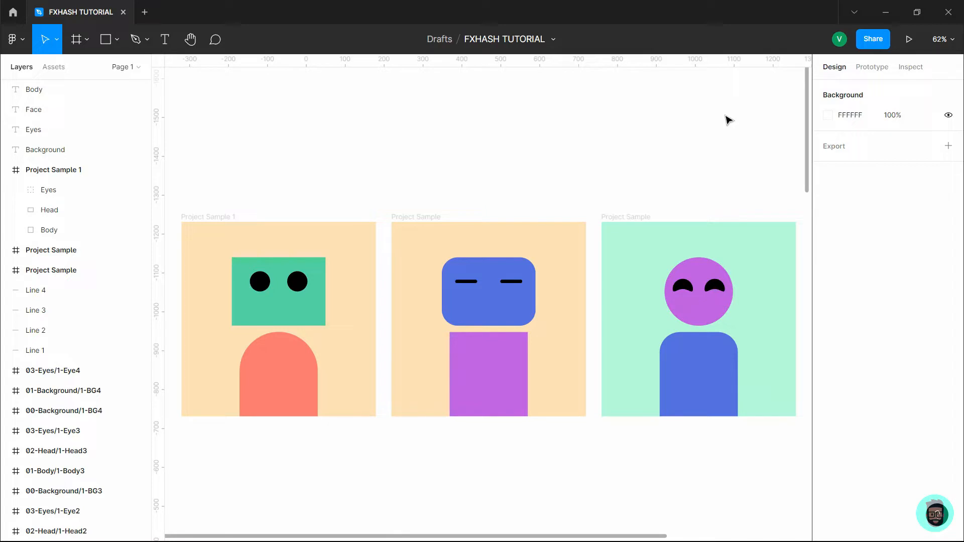
mouse_move(573, 202)
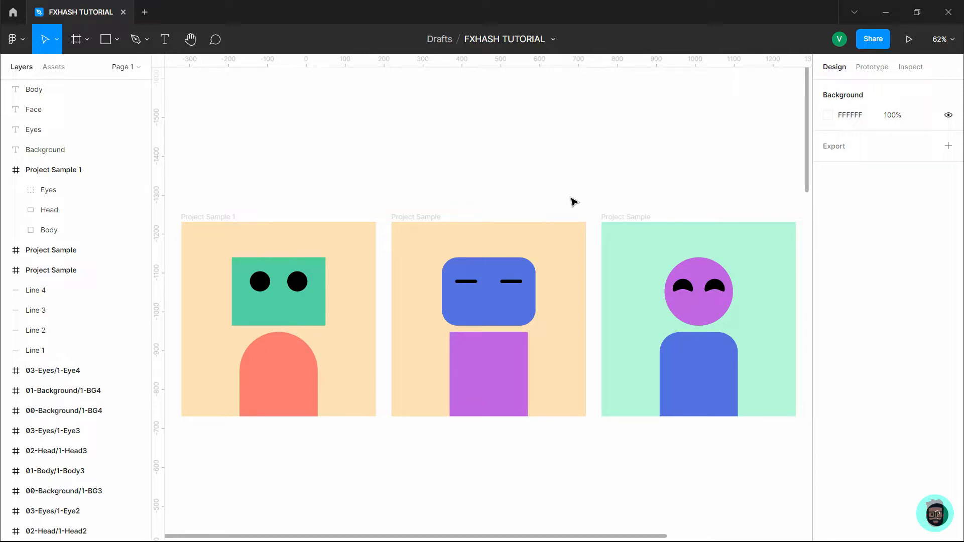
mouse_move(220, 171)
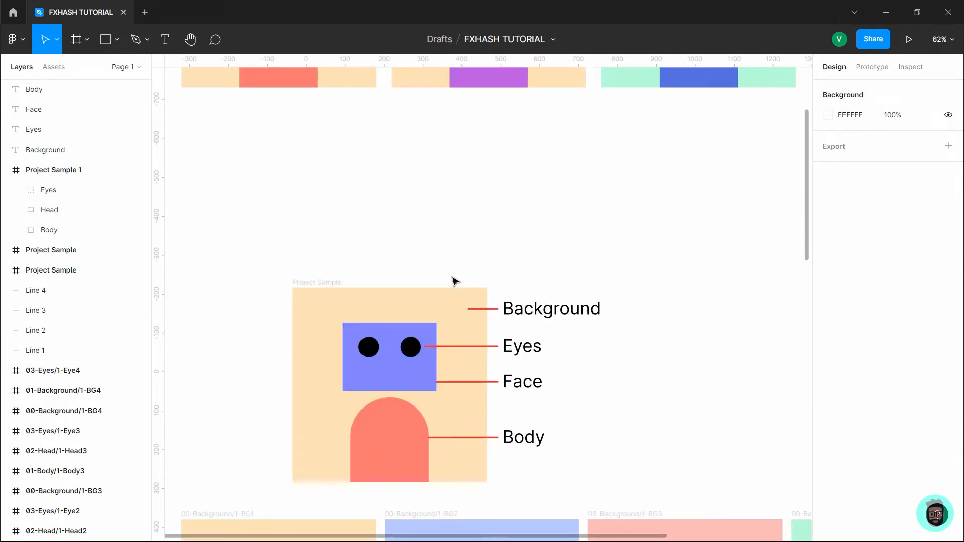
mouse_move(482, 264)
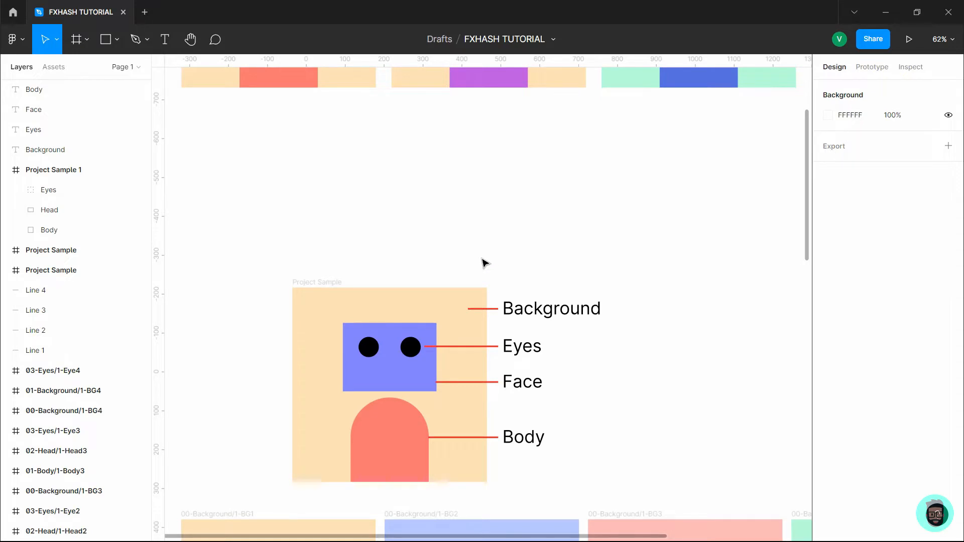
mouse_move(674, 492)
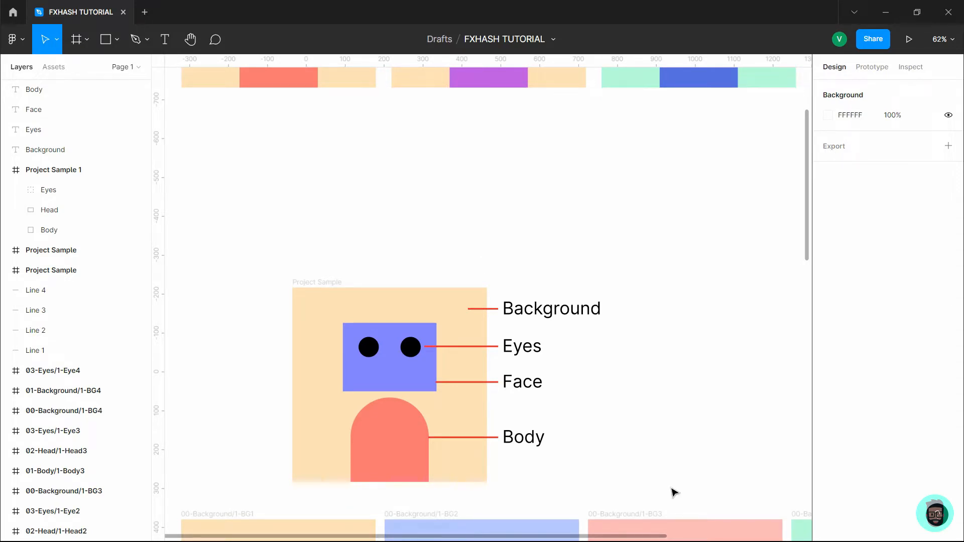
mouse_move(621, 411)
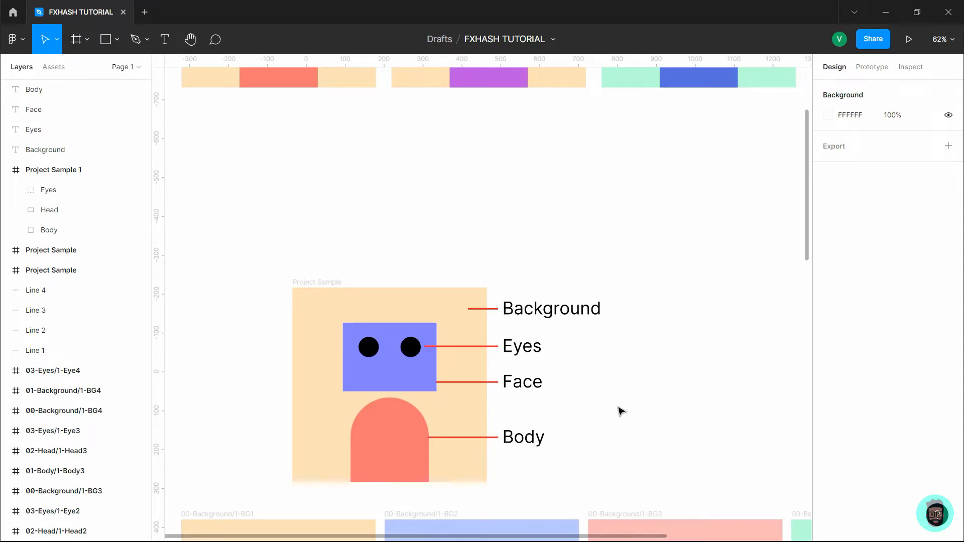
scroll(down, 3)
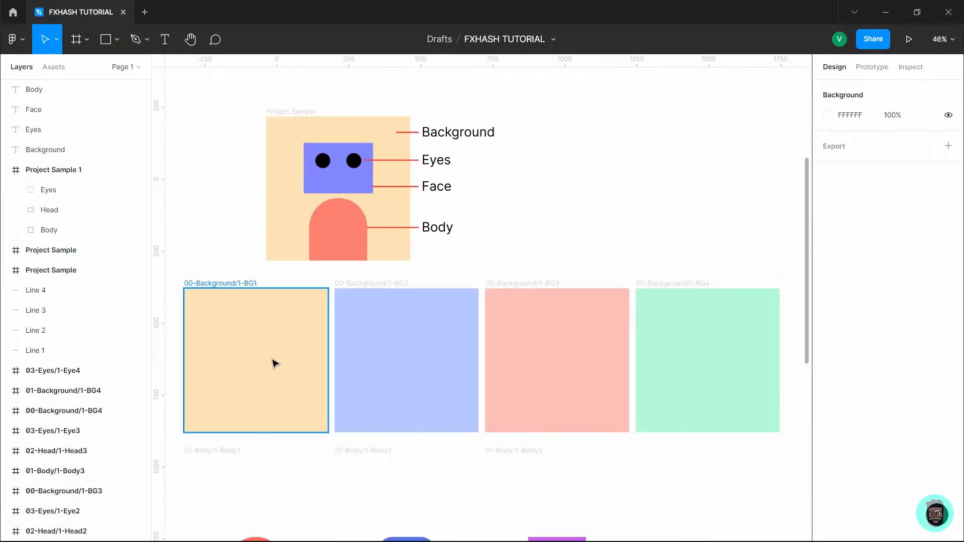
click(707, 361)
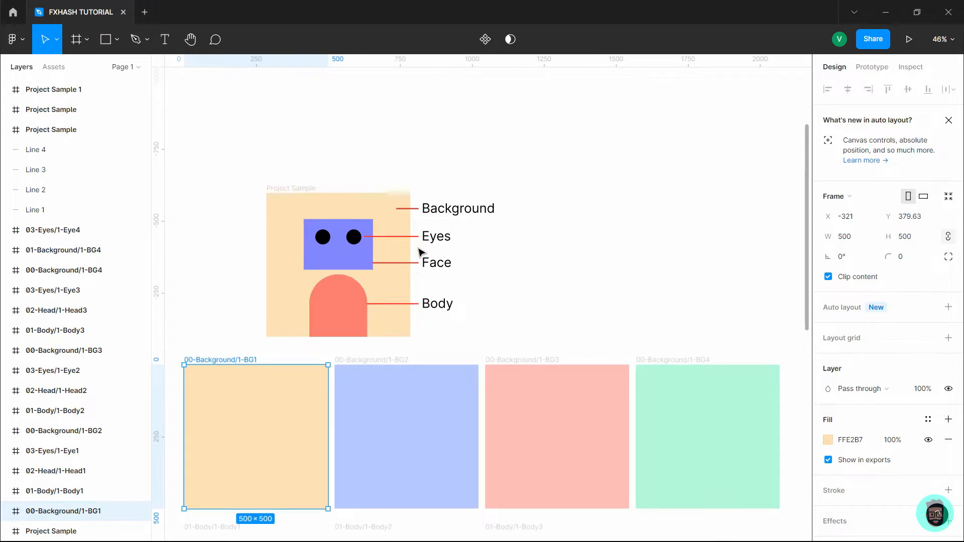
mouse_move(502, 326)
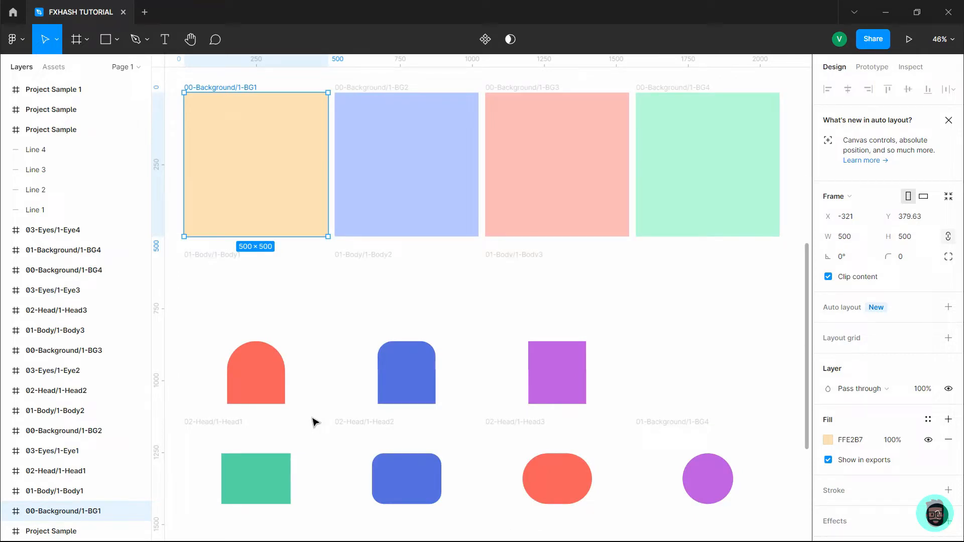
mouse_move(250, 302)
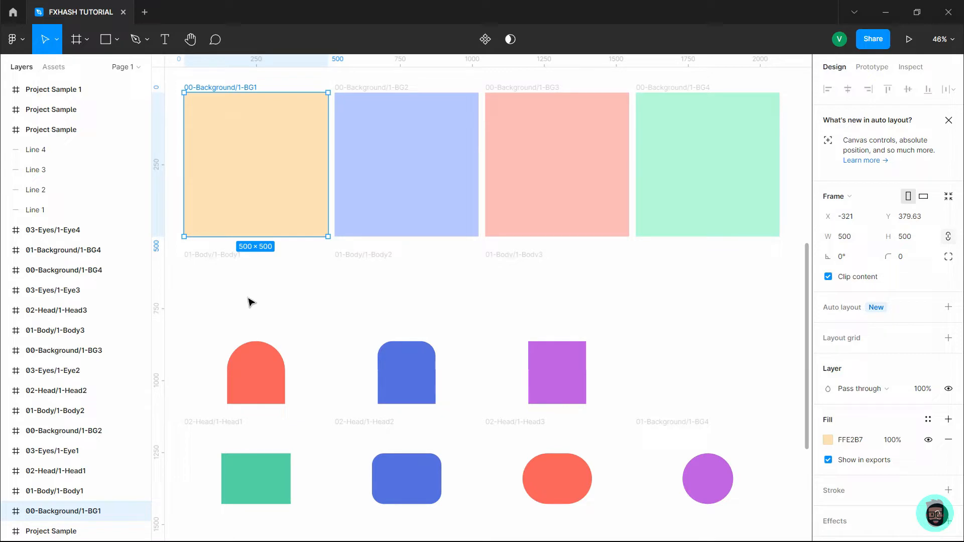
mouse_move(311, 449)
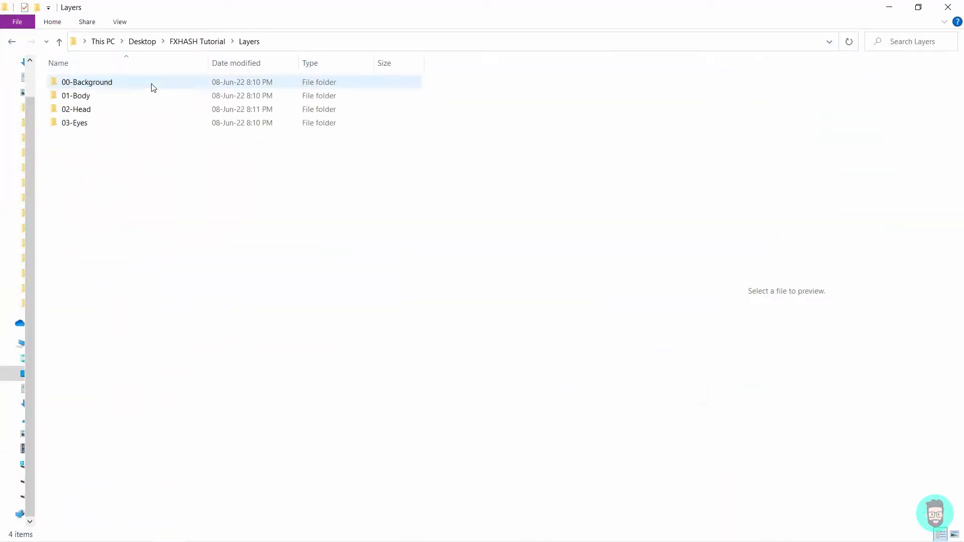
click(76, 96)
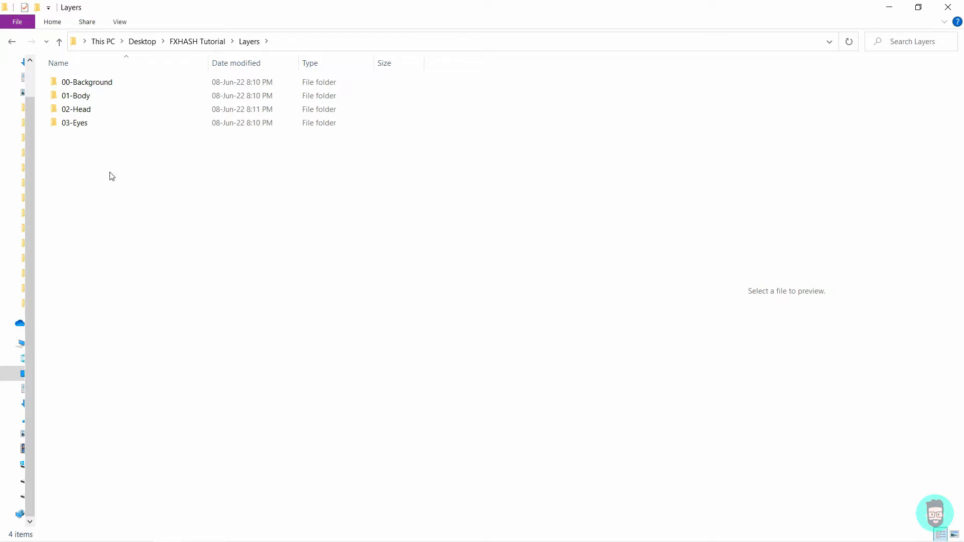
click(87, 82)
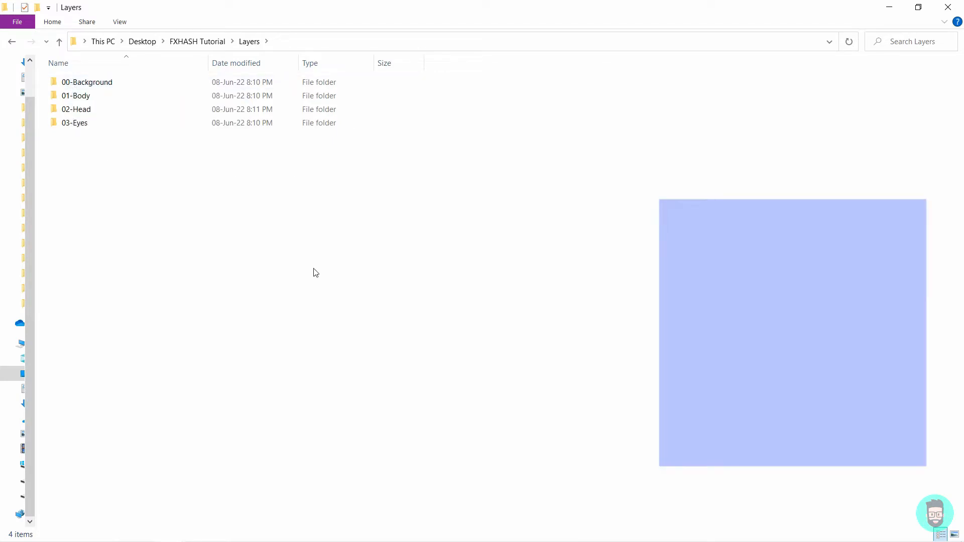
click(86, 81)
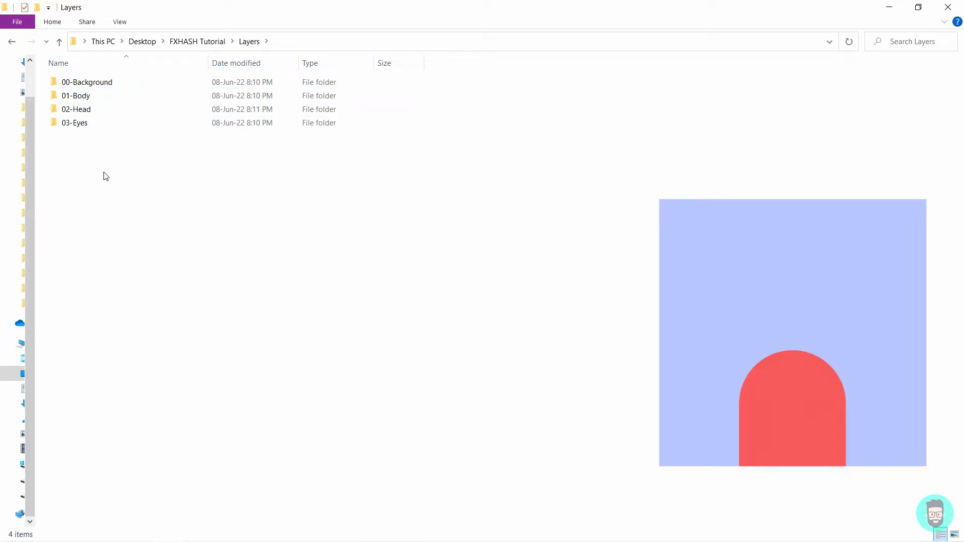
mouse_move(89, 147)
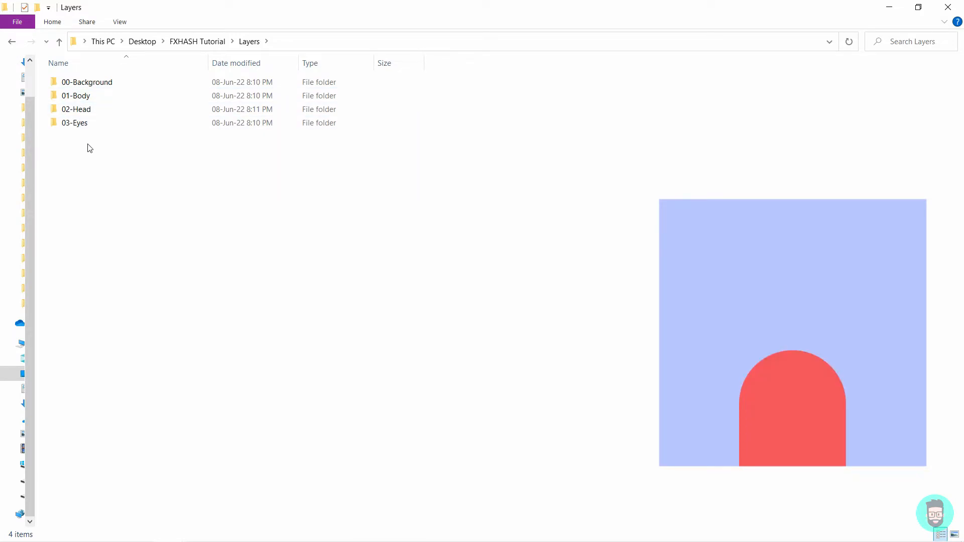
mouse_move(75, 123)
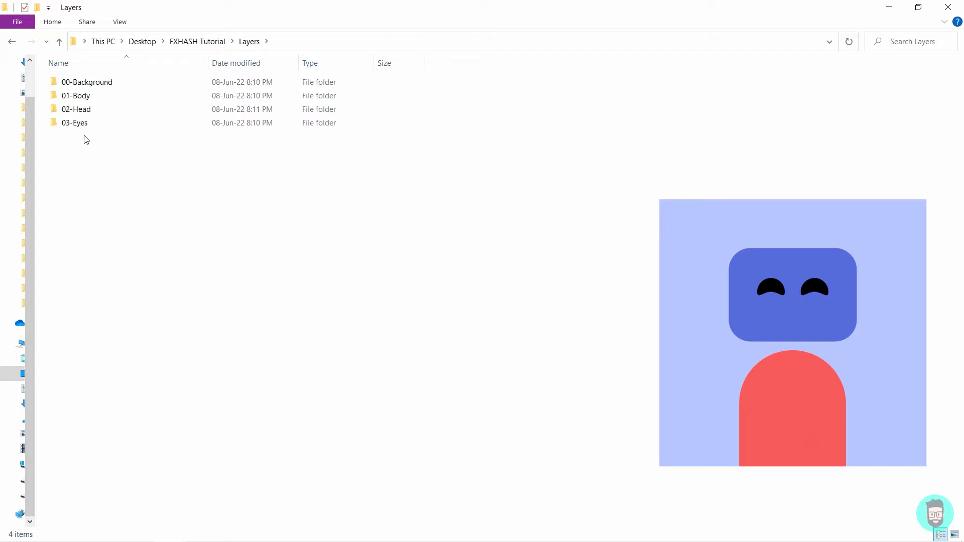
click(87, 82)
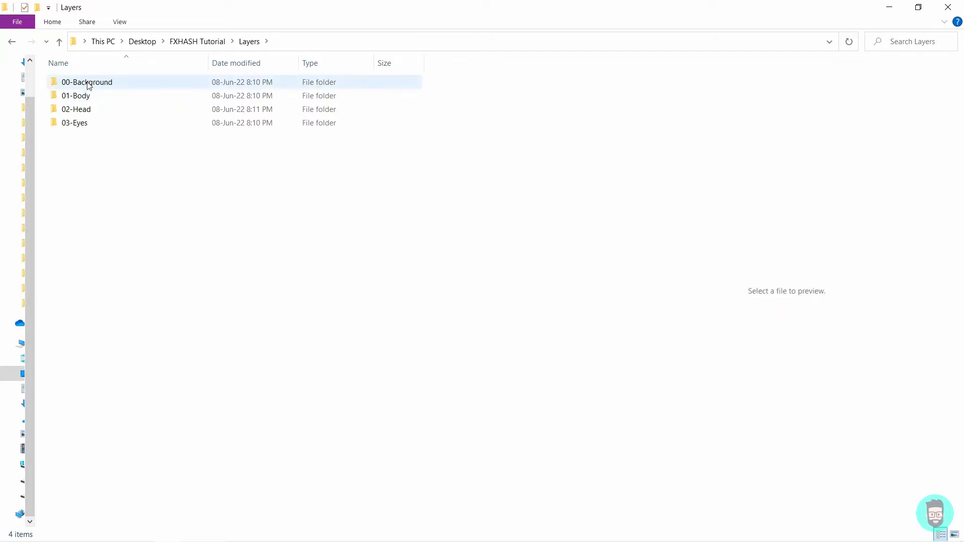
Open 00-Background and rename the fourth background image to 2-BG4.png.
double_click(87, 82)
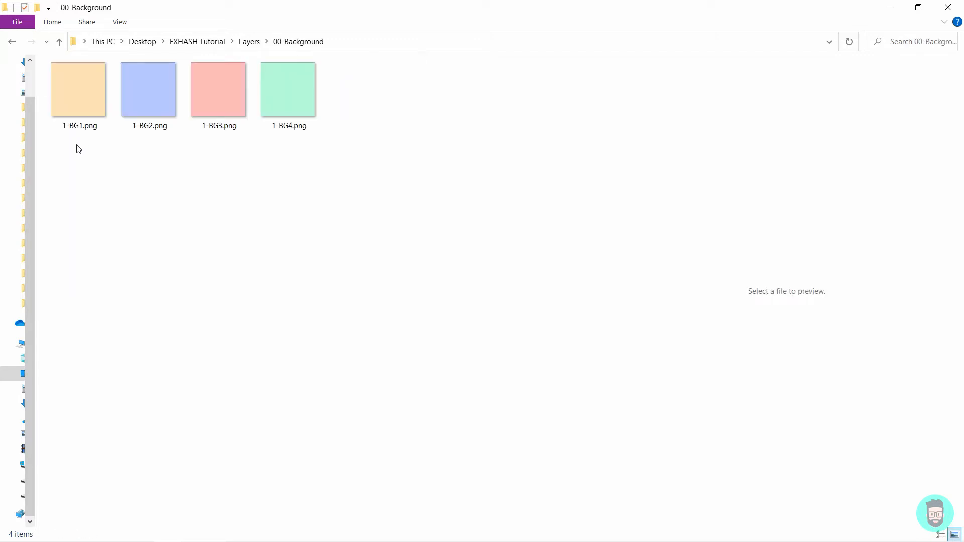
click(78, 89)
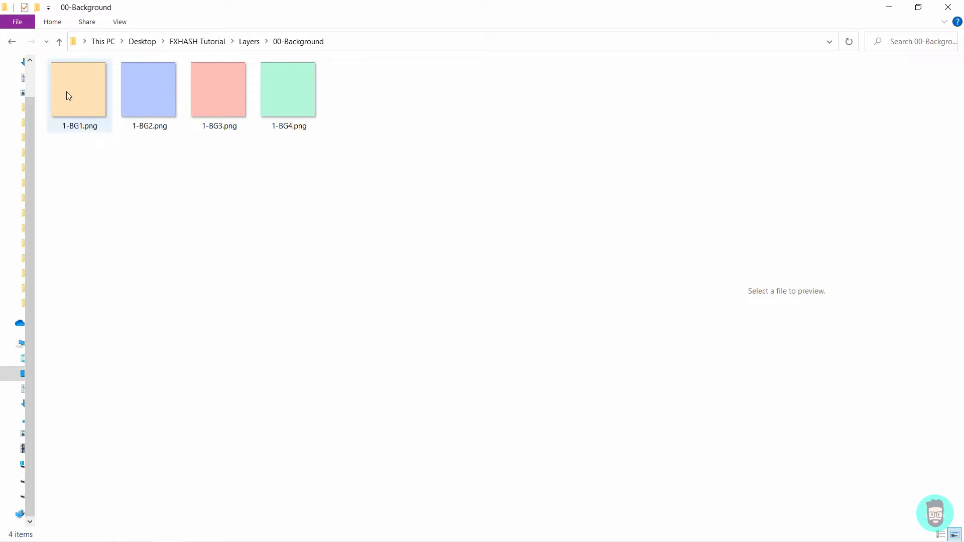
click(148, 90)
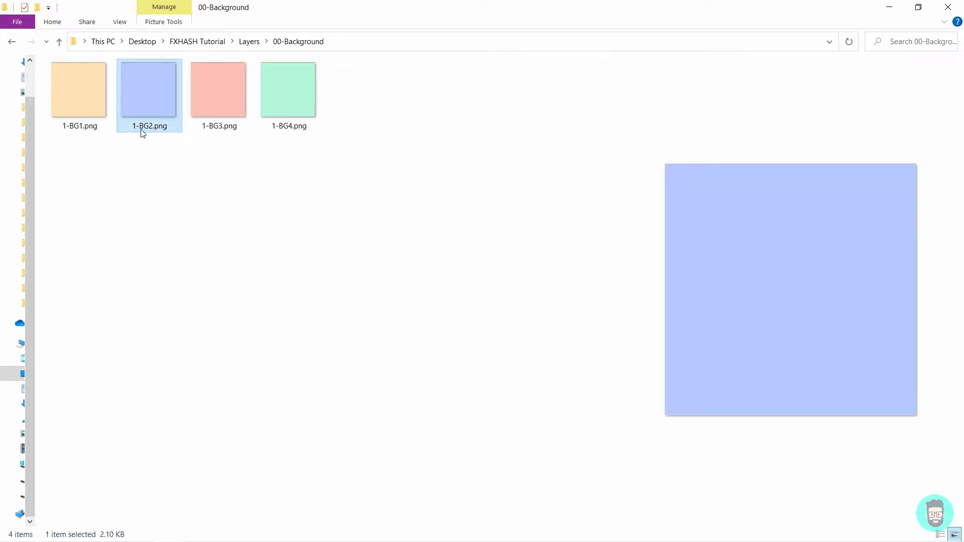
mouse_move(140, 129)
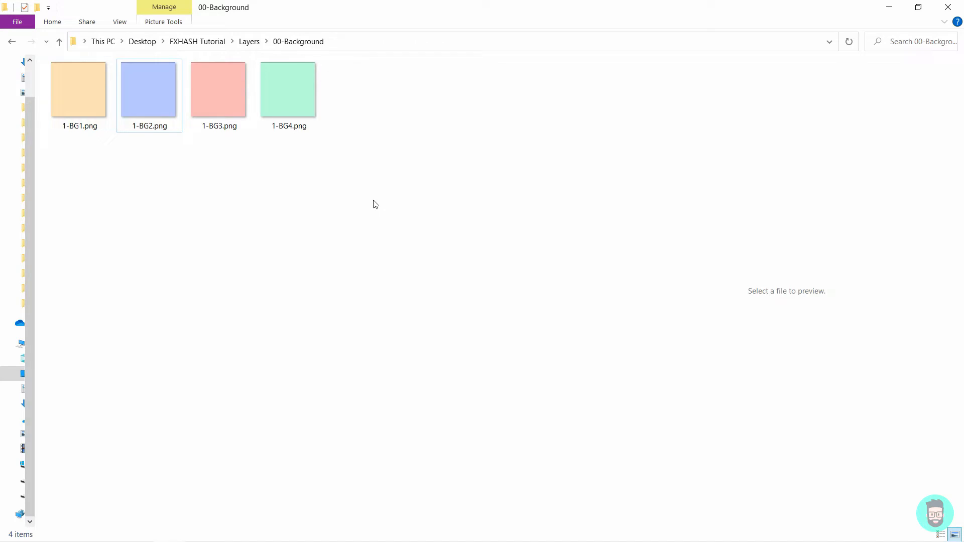
click(288, 90)
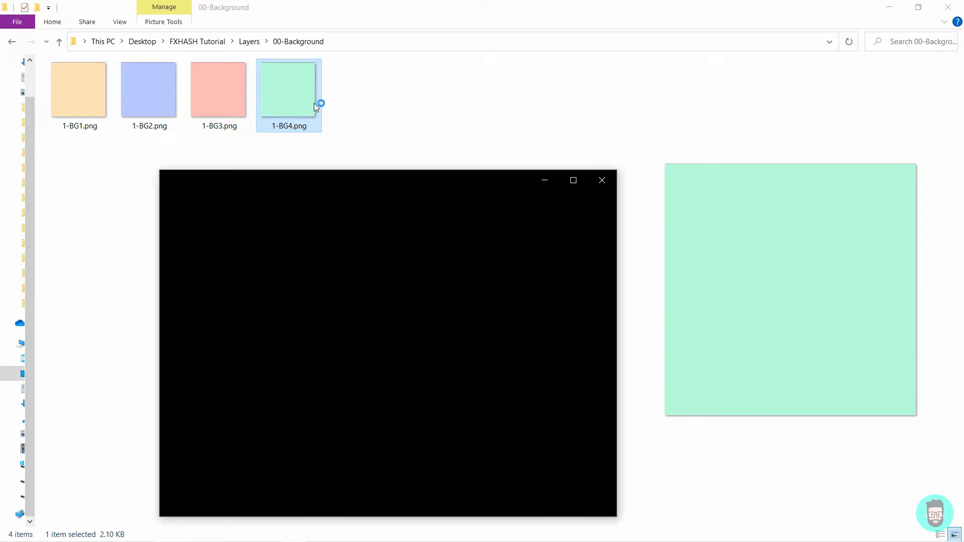
click(601, 180)
text(2)
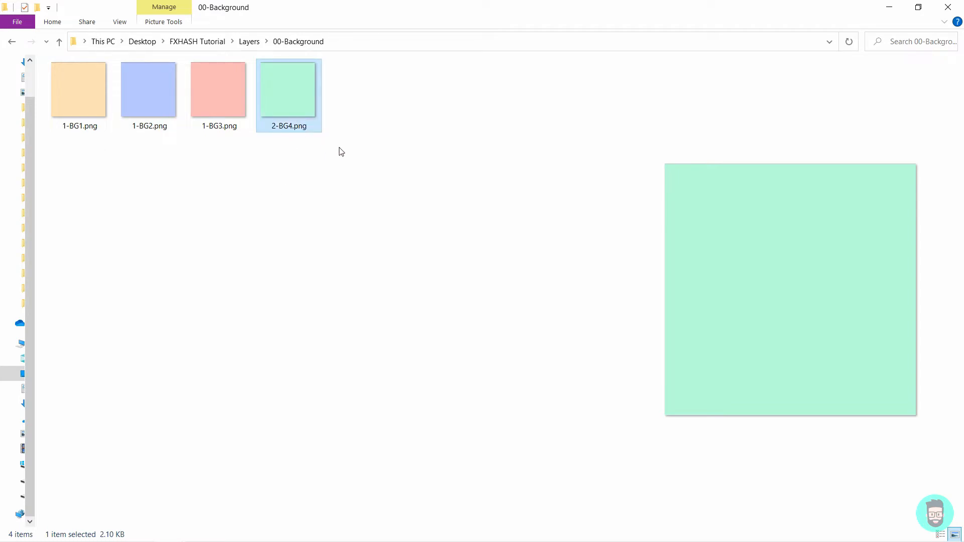
click(90, 198)
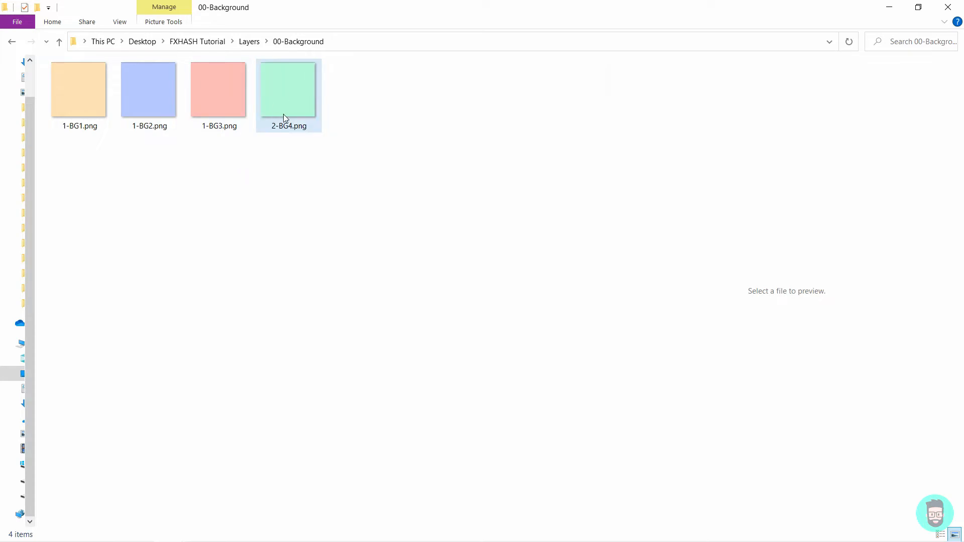
Rename the blue background 1-BG2.png to 3-BG2.png and return to Layers.
click(79, 89)
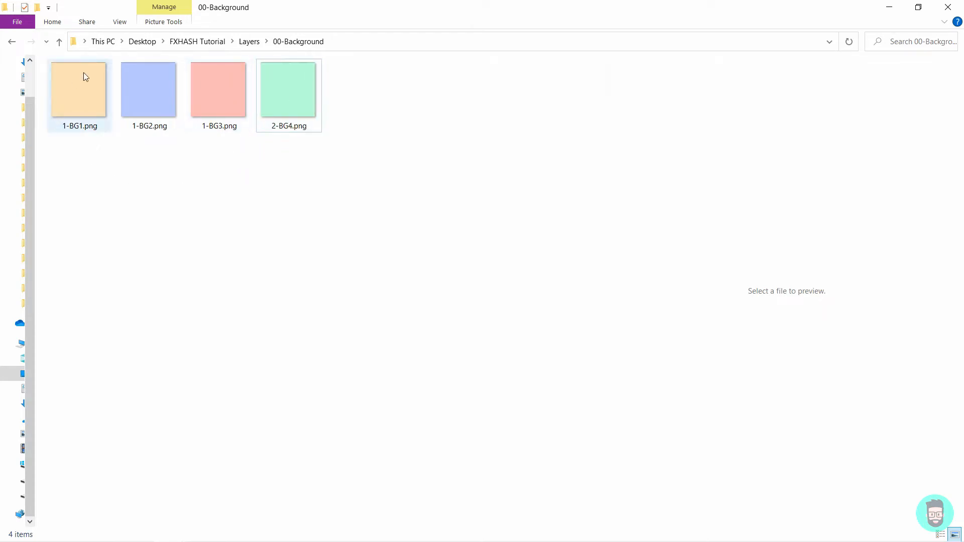
click(149, 89)
text(3)
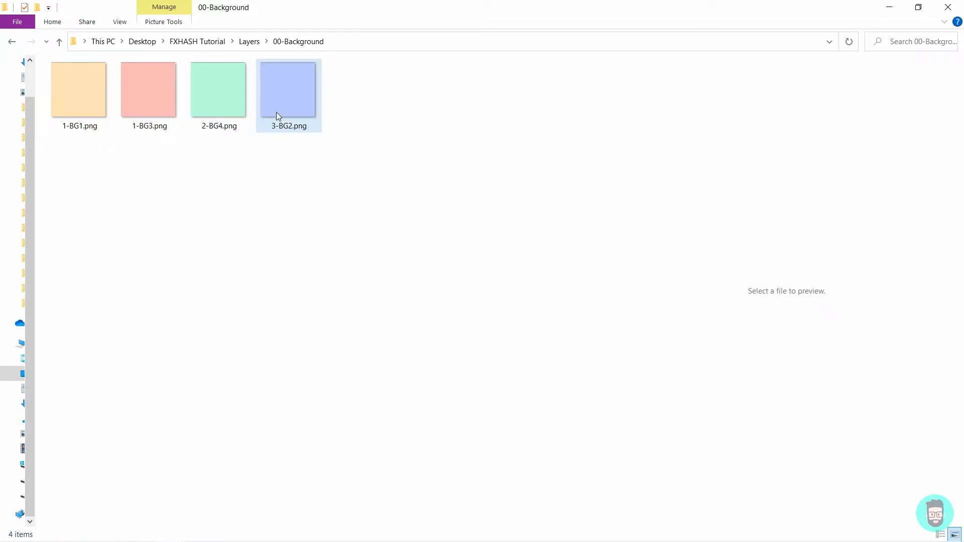
click(149, 90)
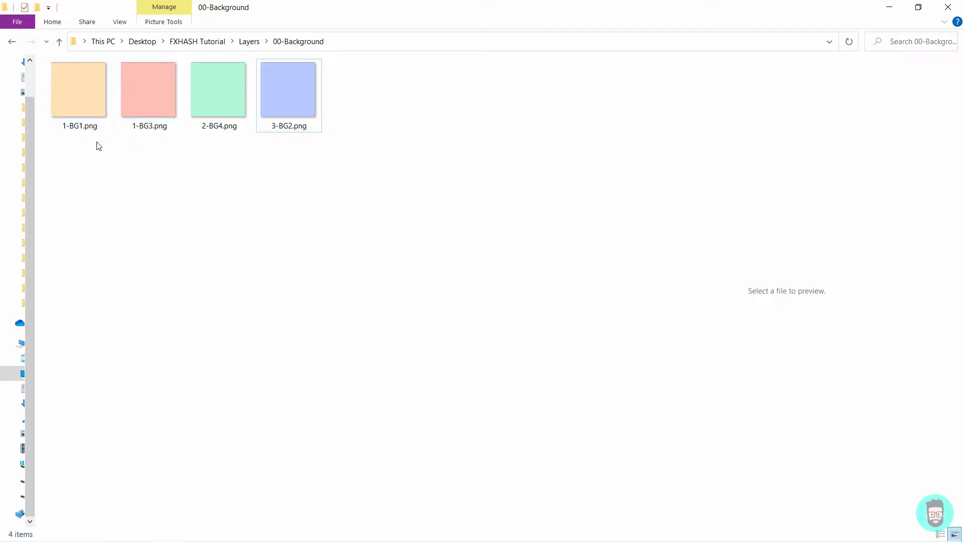
click(219, 89)
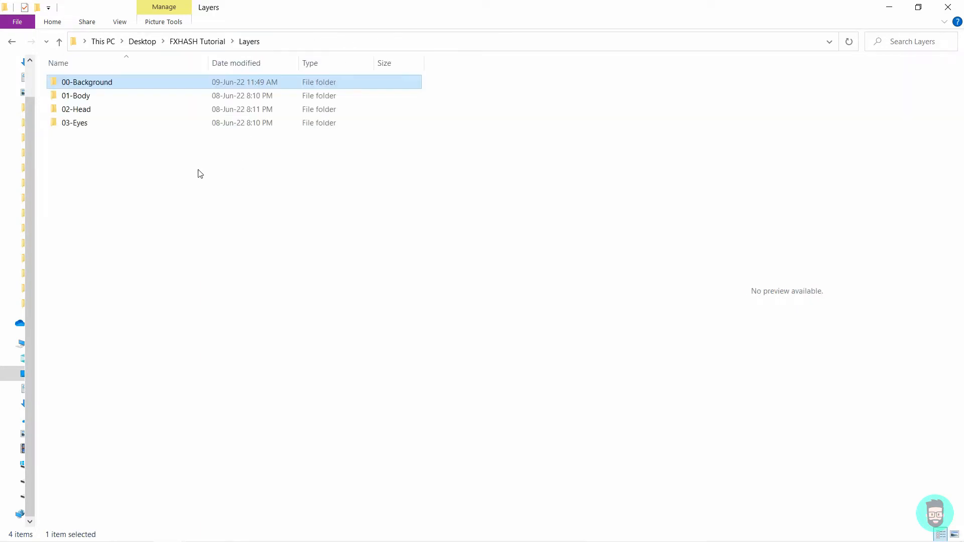
Open the 01-Body folder and inspect its body images.
double_click(76, 96)
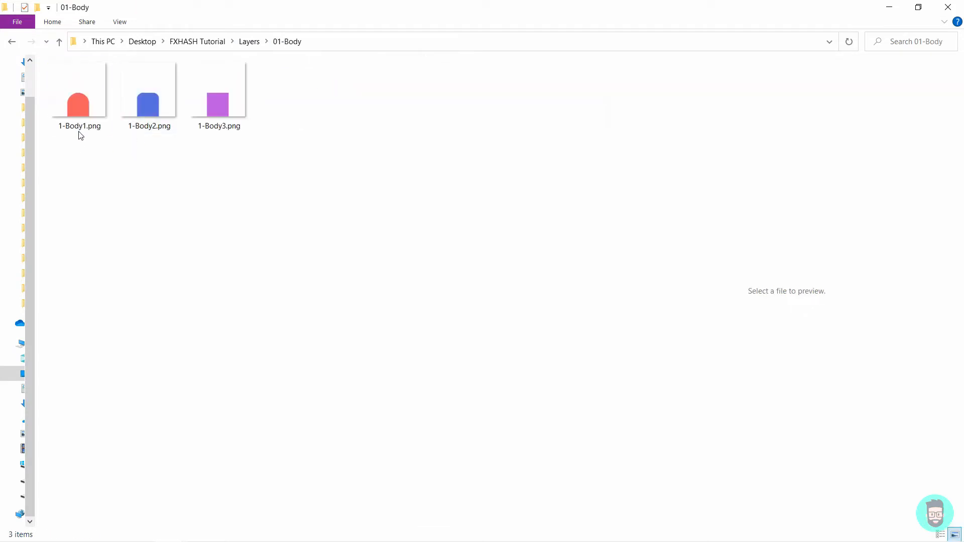
click(79, 99)
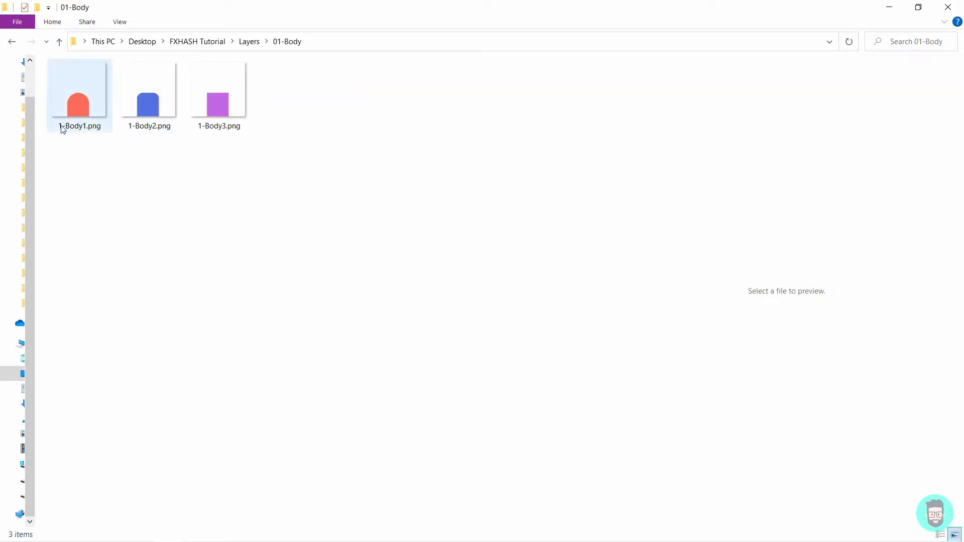
click(148, 95)
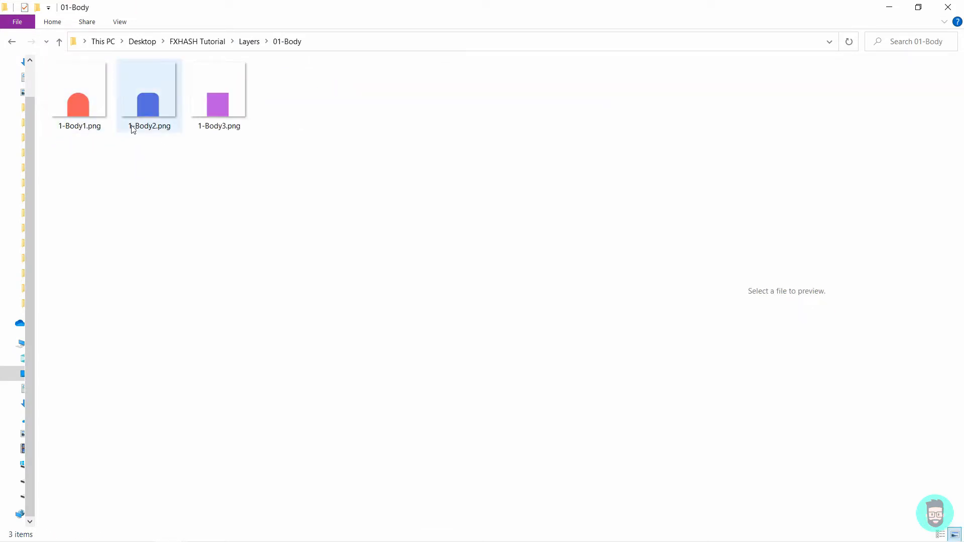
click(199, 152)
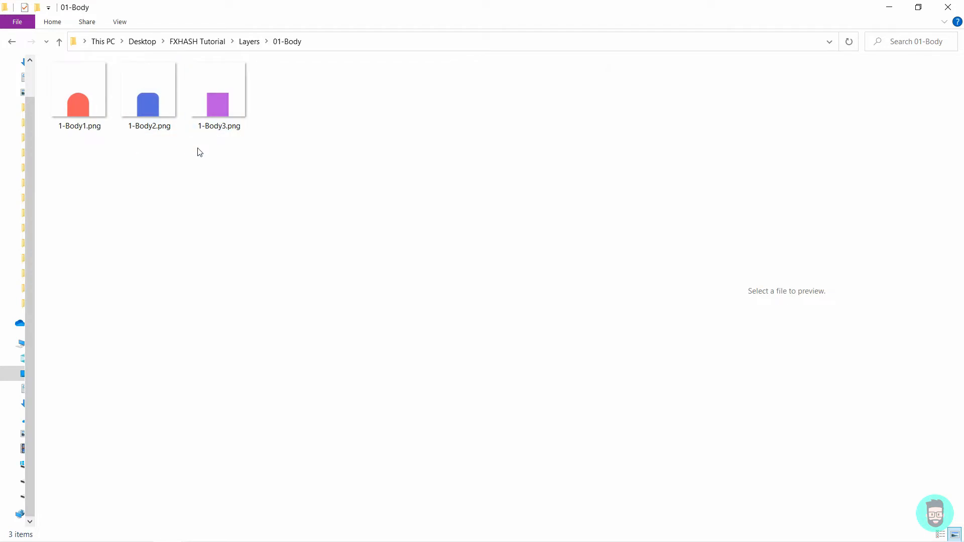
mouse_move(290, 88)
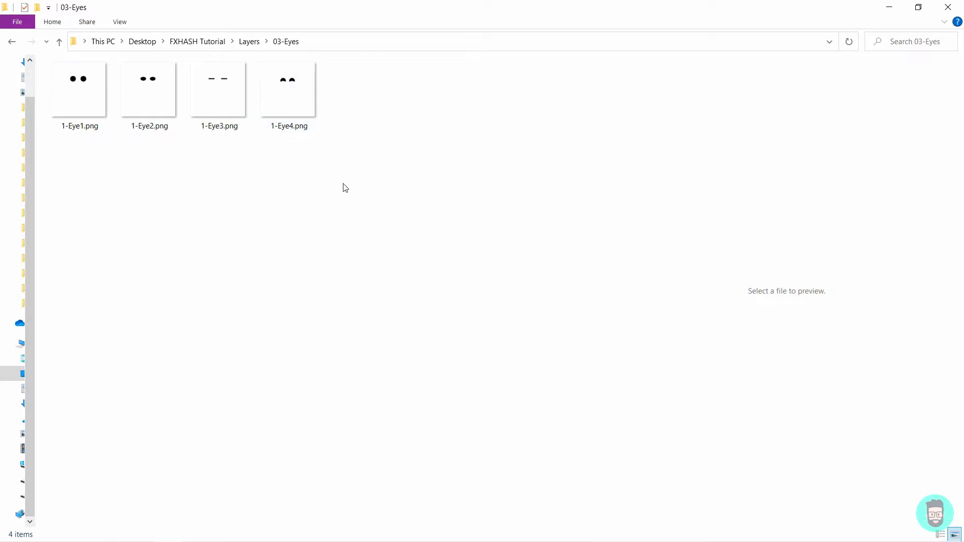
Open 03-Eyes and rename the eye images to 3-Eye1, 3-Eye2 and 3-Eye4.
click(219, 89)
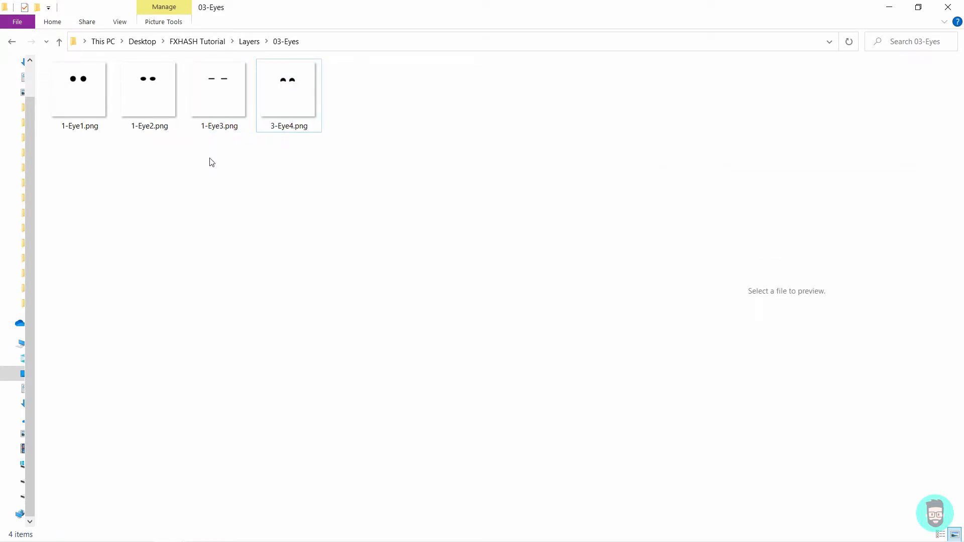
click(289, 86)
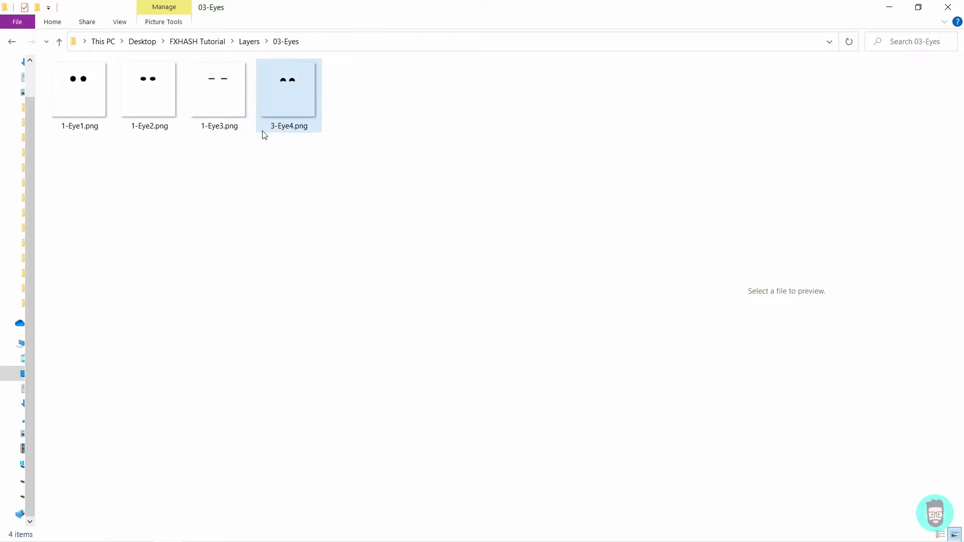
click(149, 92)
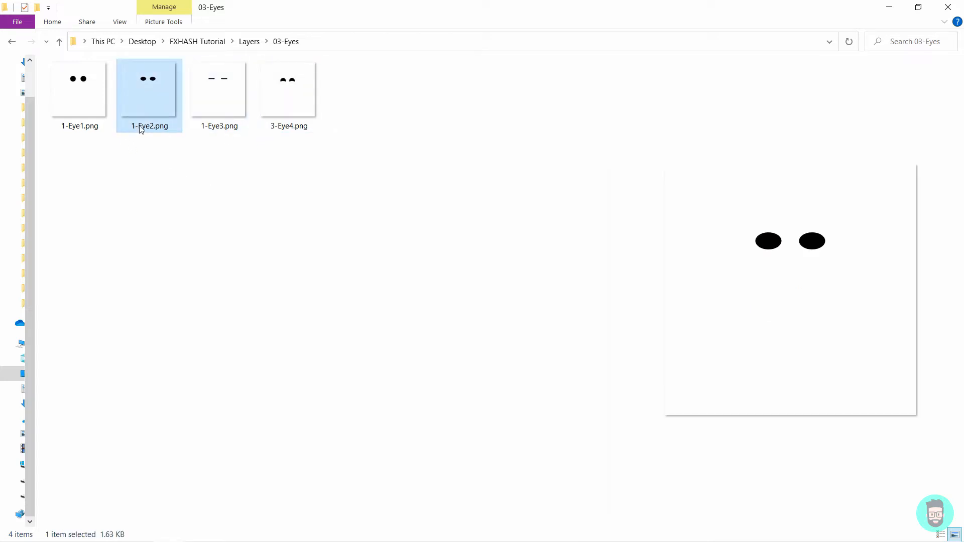
text(32)
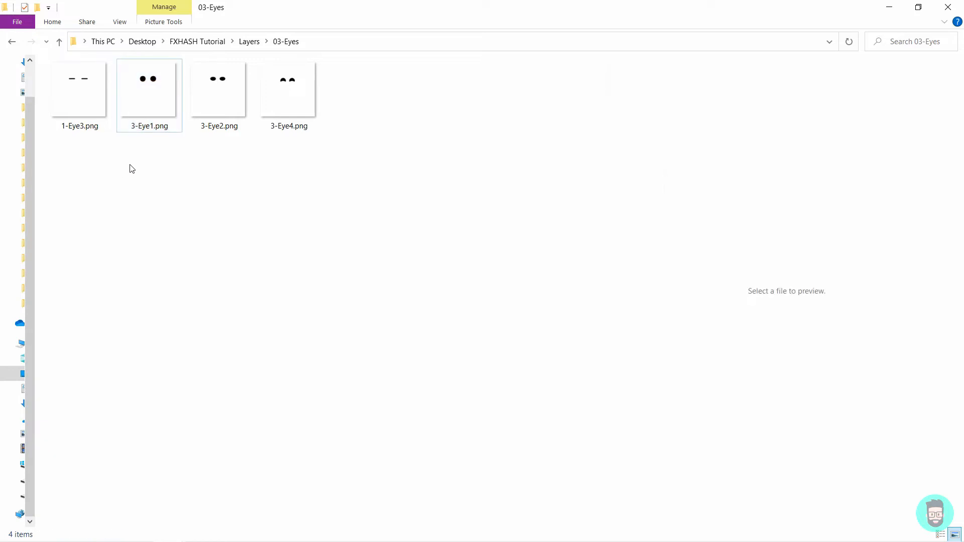
mouse_move(174, 177)
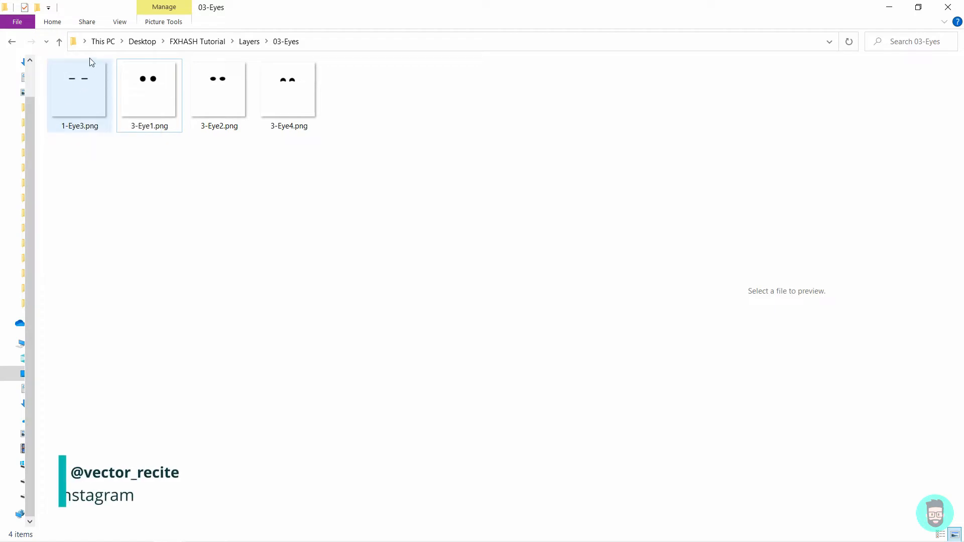
mouse_move(77, 105)
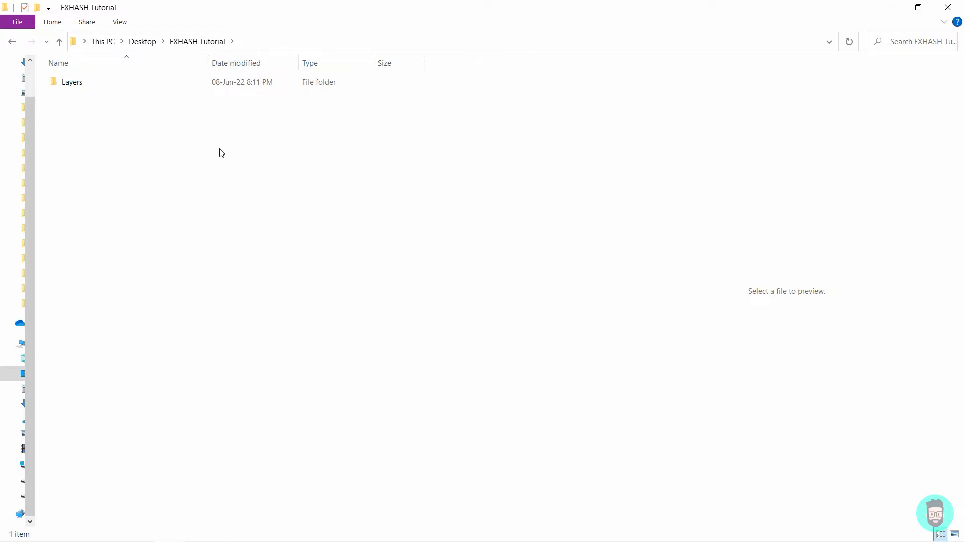
mouse_move(245, 195)
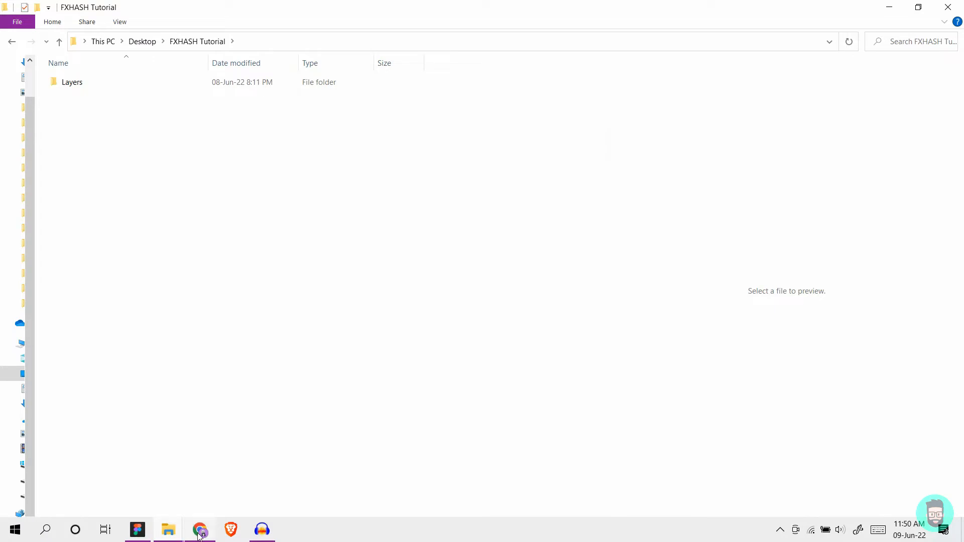
Switch to Chrome and scroll the creator's Twitter profile to the pinned template tweet.
click(201, 529)
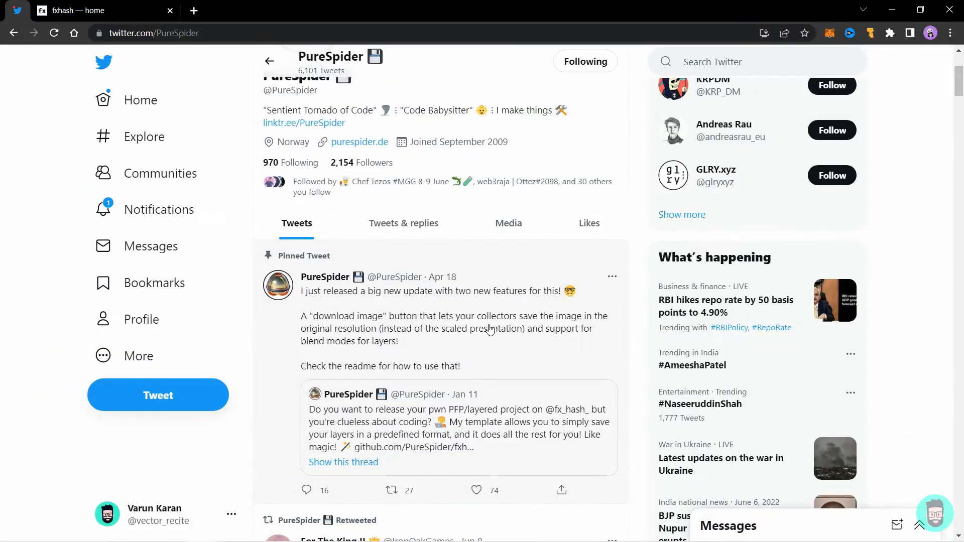
scroll(down, 3)
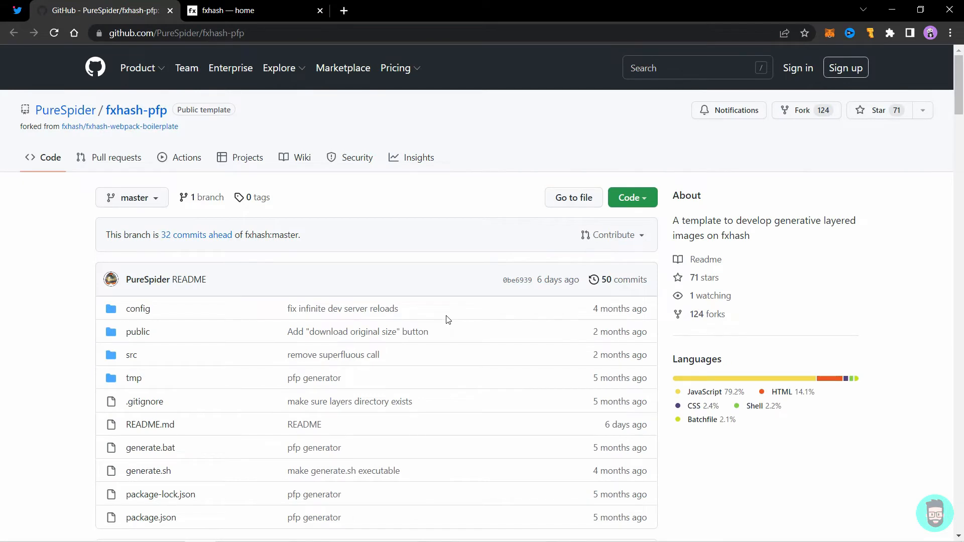
mouse_move(479, 273)
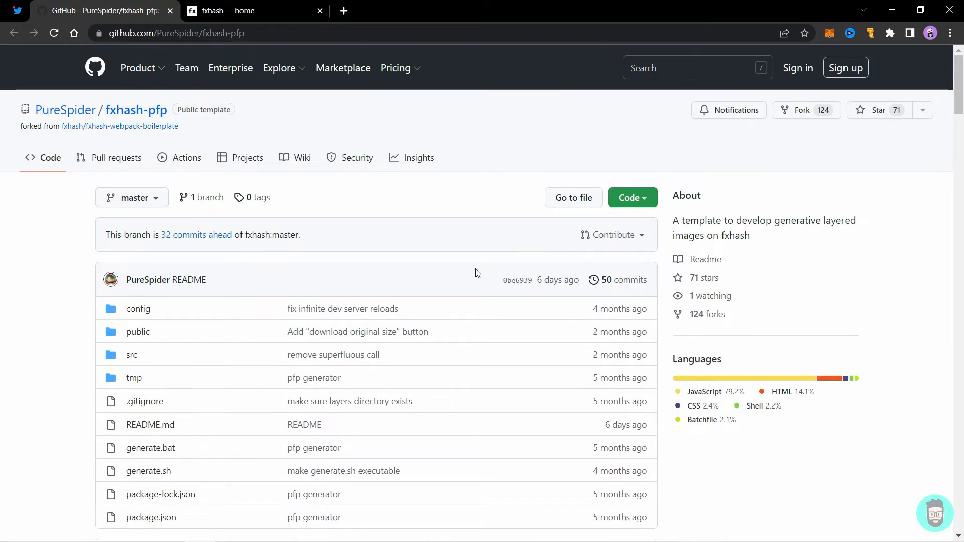
mouse_move(136, 110)
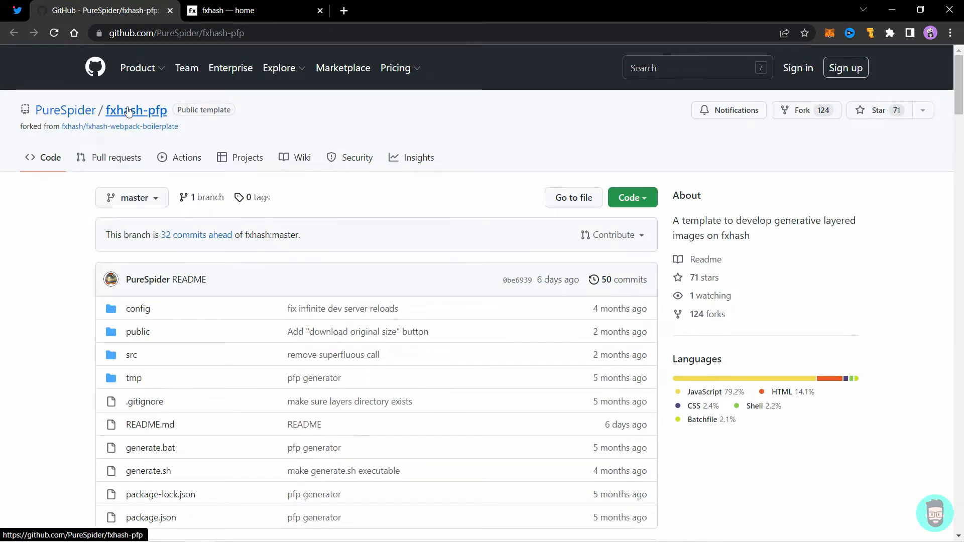
Download the fxhash-pfp repository as a ZIP and open the extracted fxhash-pfp-master folder.
scroll(down, 3)
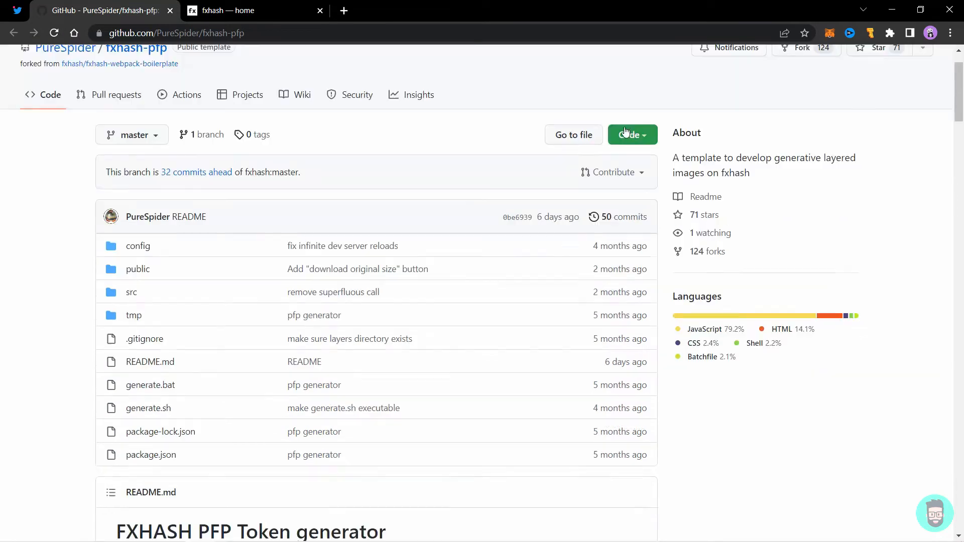
click(632, 135)
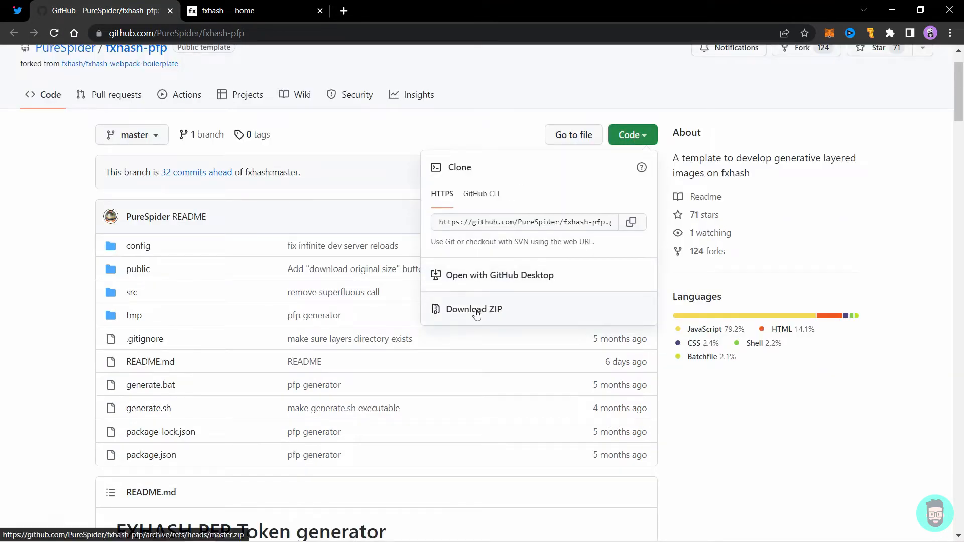
click(474, 309)
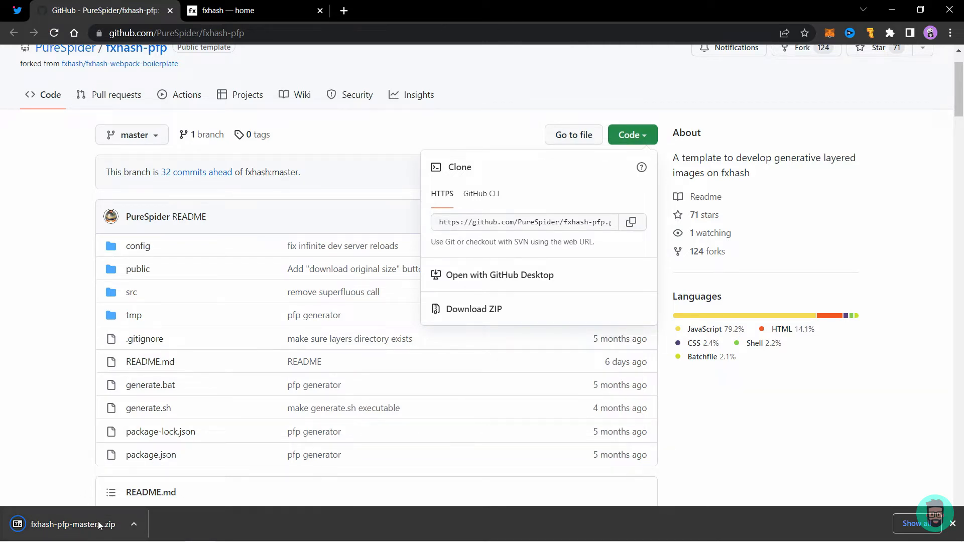
click(71, 525)
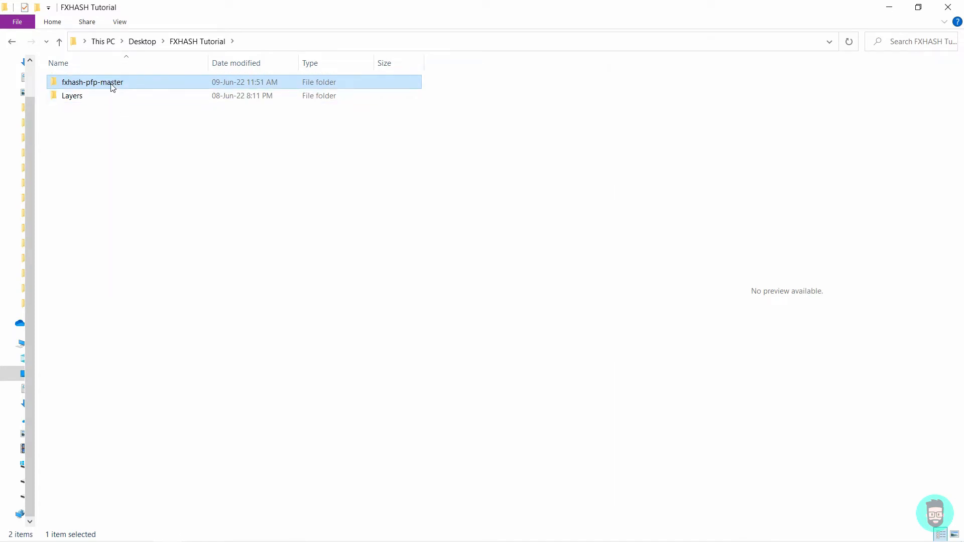
double_click(92, 82)
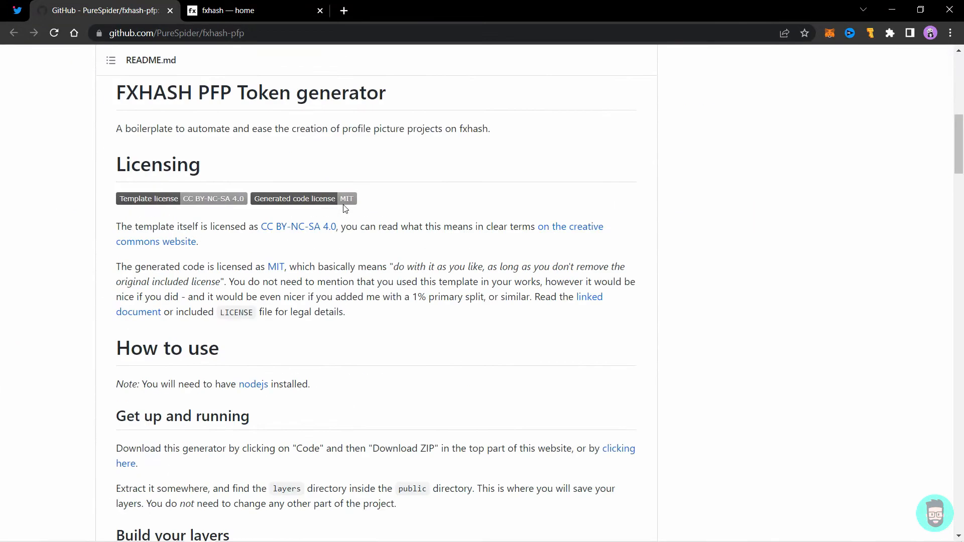
mouse_move(100, 382)
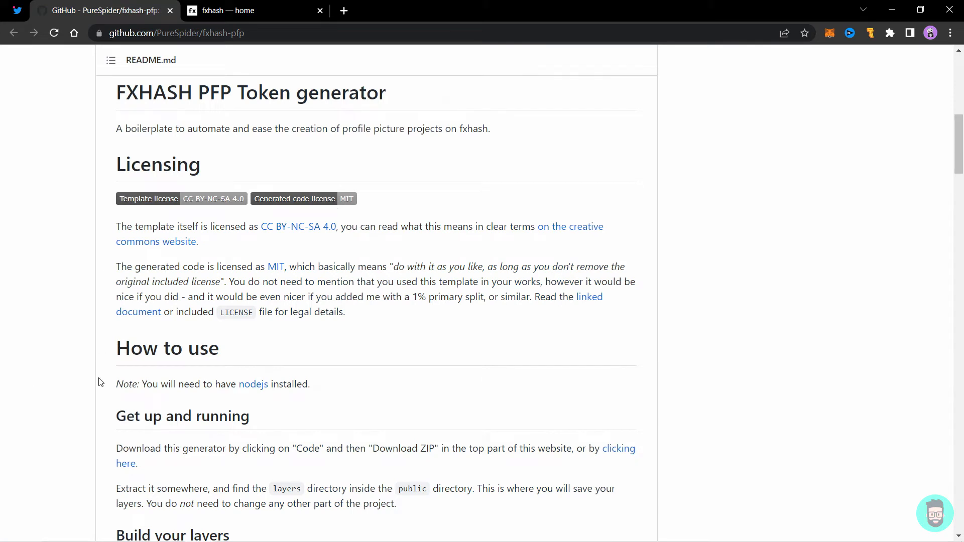
drag(116, 384, 309, 385)
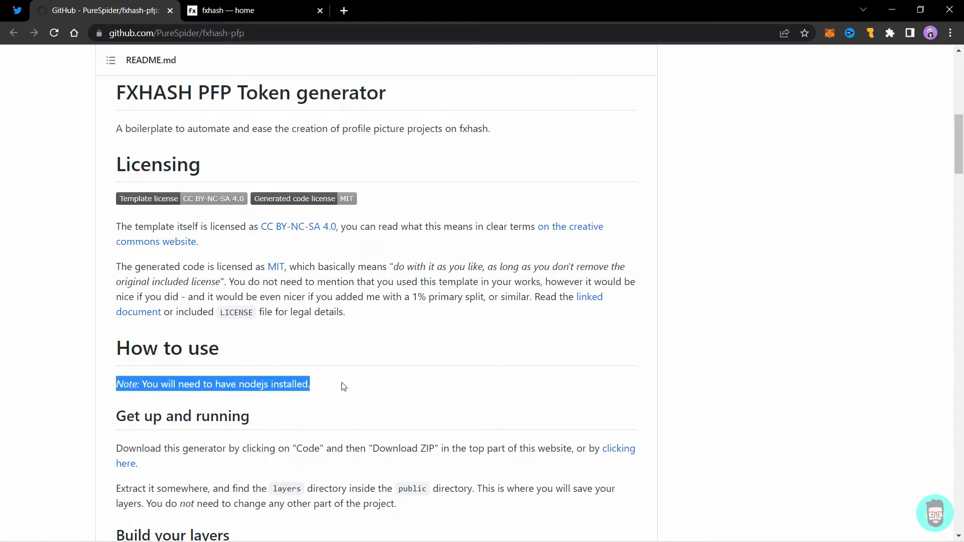
click(252, 402)
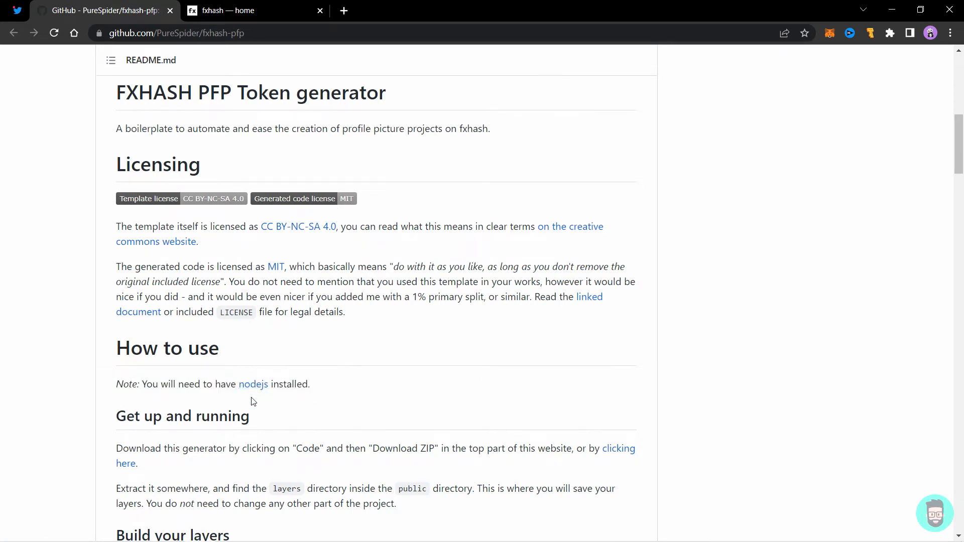
Open nodejs.org and download the 18.3.0 Current Windows installer.
click(253, 384)
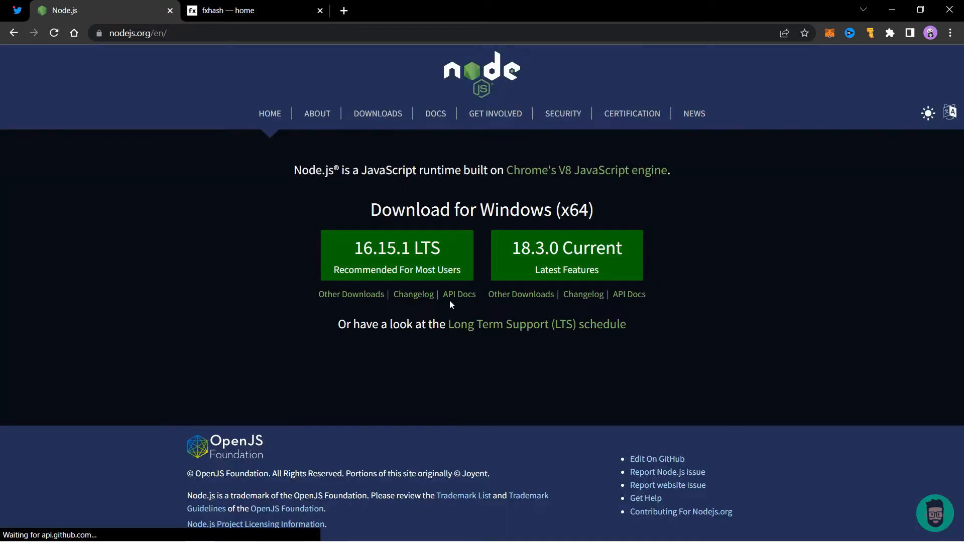
mouse_move(577, 373)
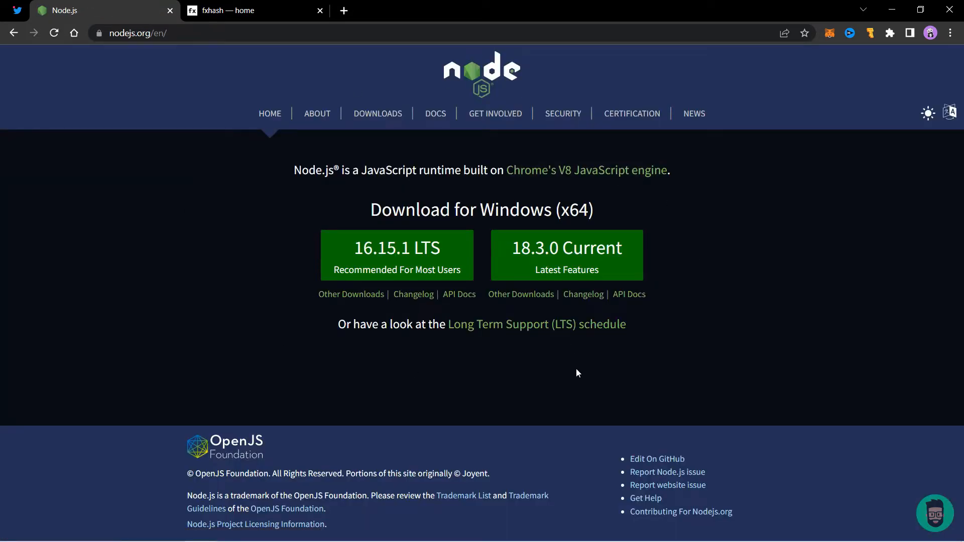
mouse_move(566, 255)
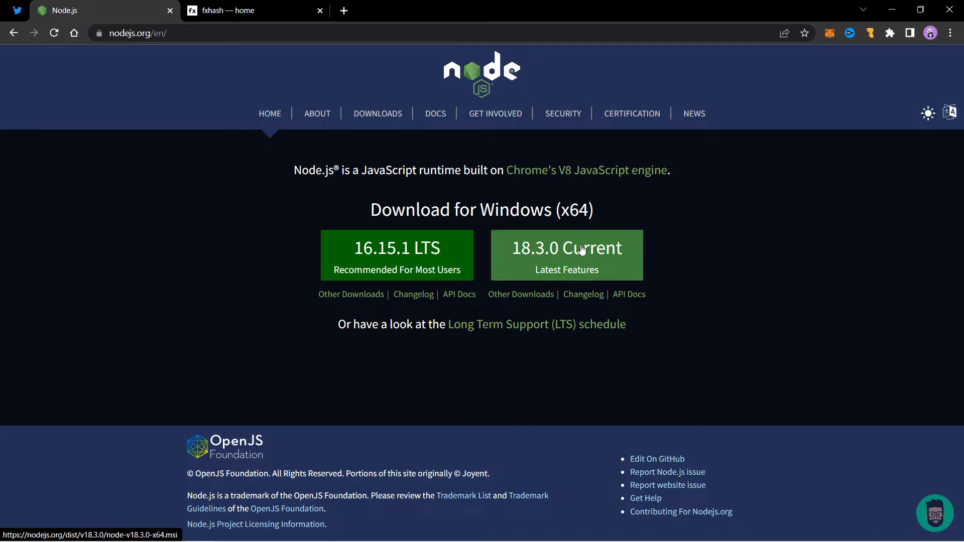
mouse_move(482, 224)
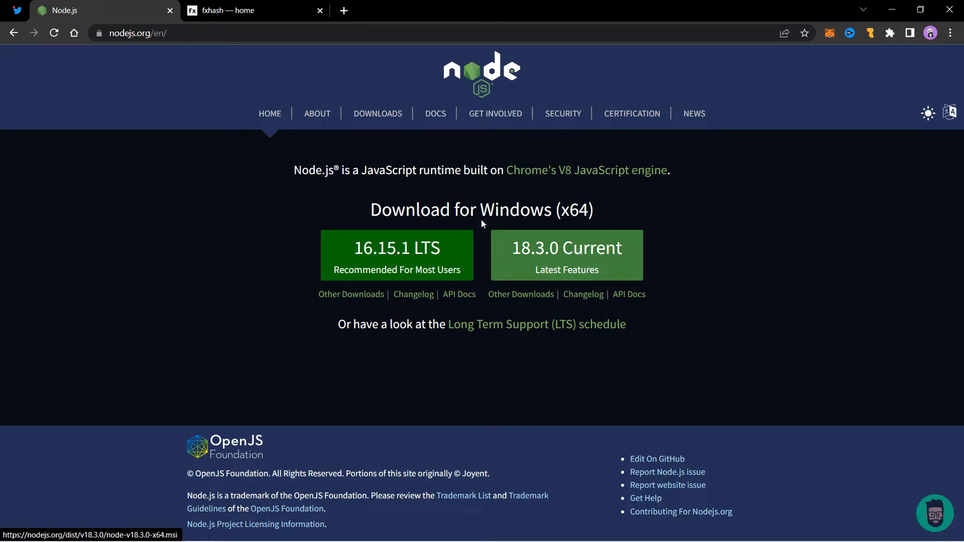
click(566, 255)
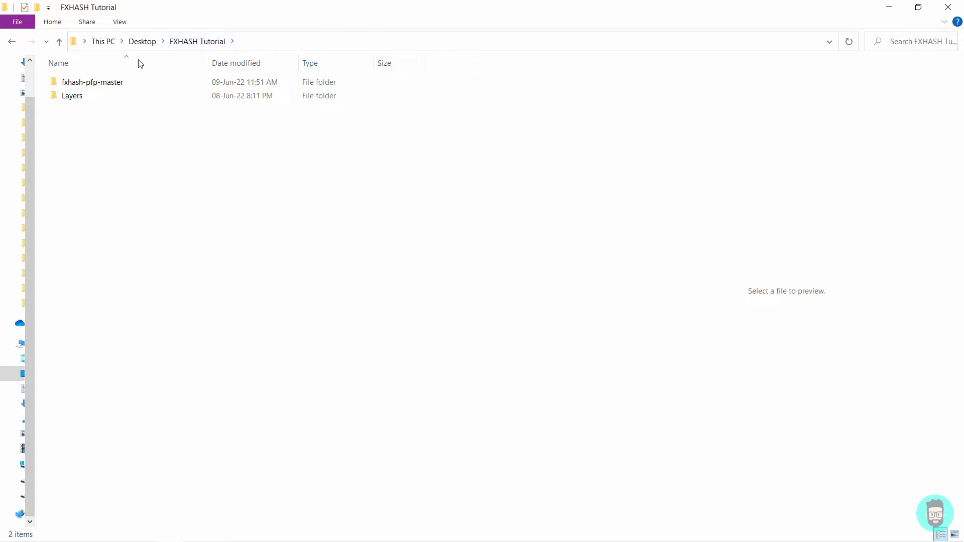
mouse_move(117, 84)
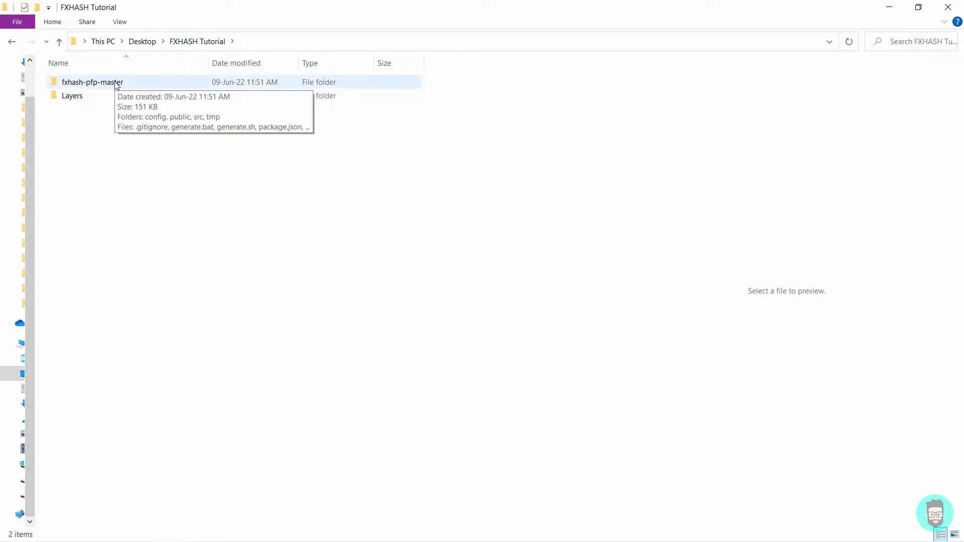
Copy 00-Background through 03-Eyes into fxhash-pfp-master/public/layers and delete the .dummy file.
double_click(92, 82)
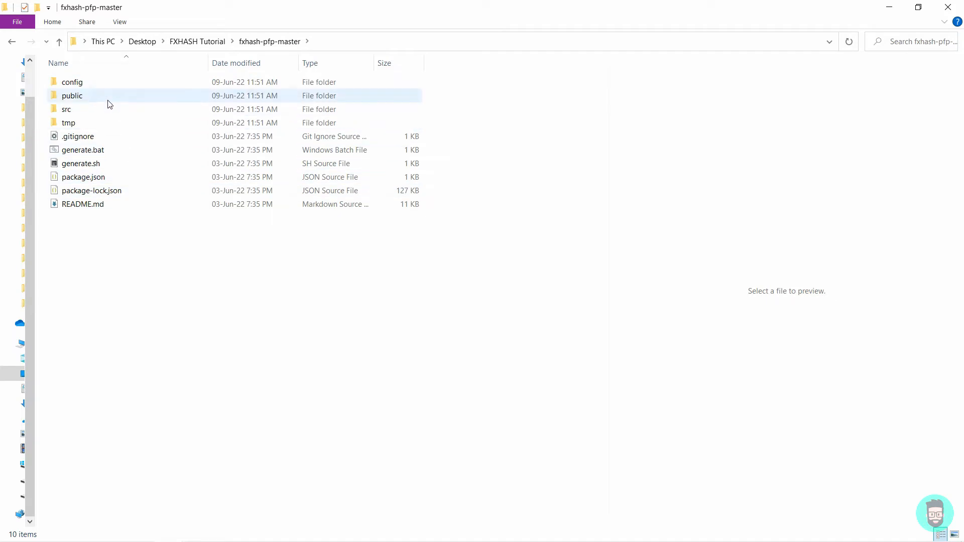
double_click(72, 95)
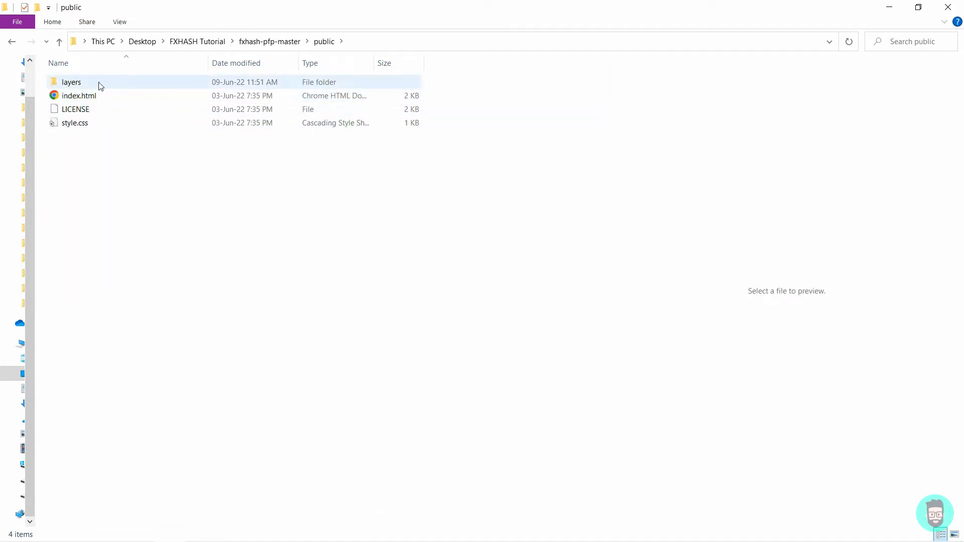
double_click(71, 82)
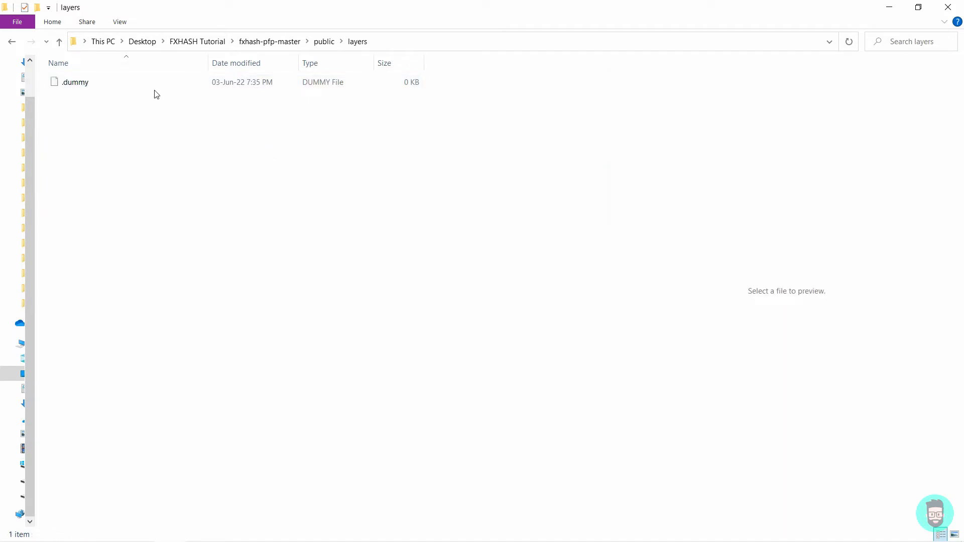
mouse_move(243, 88)
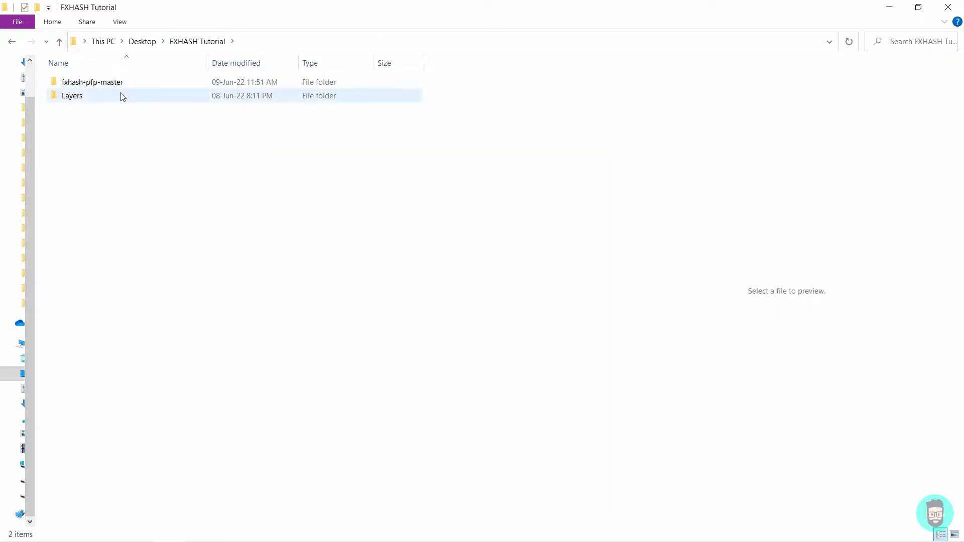
double_click(72, 96)
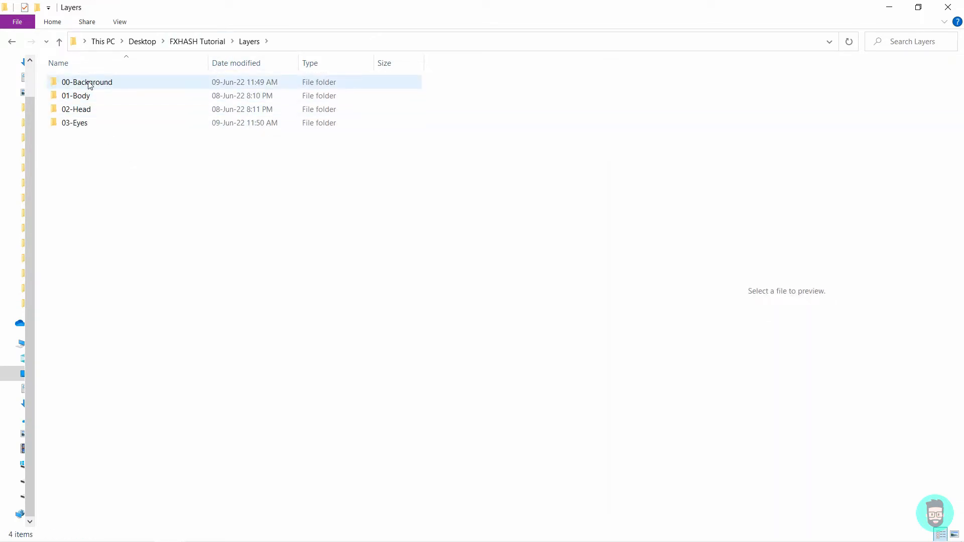
key(ctrl+a)
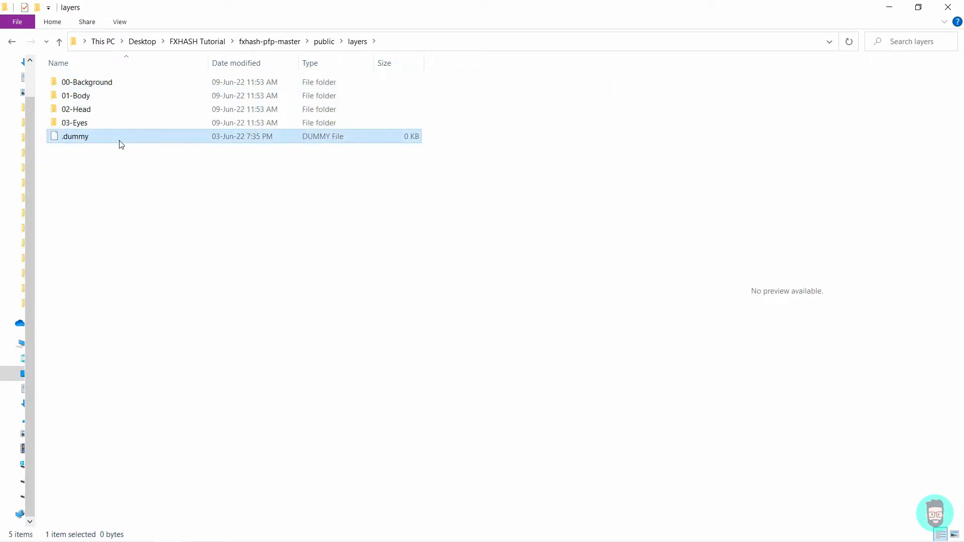
key(Delete)
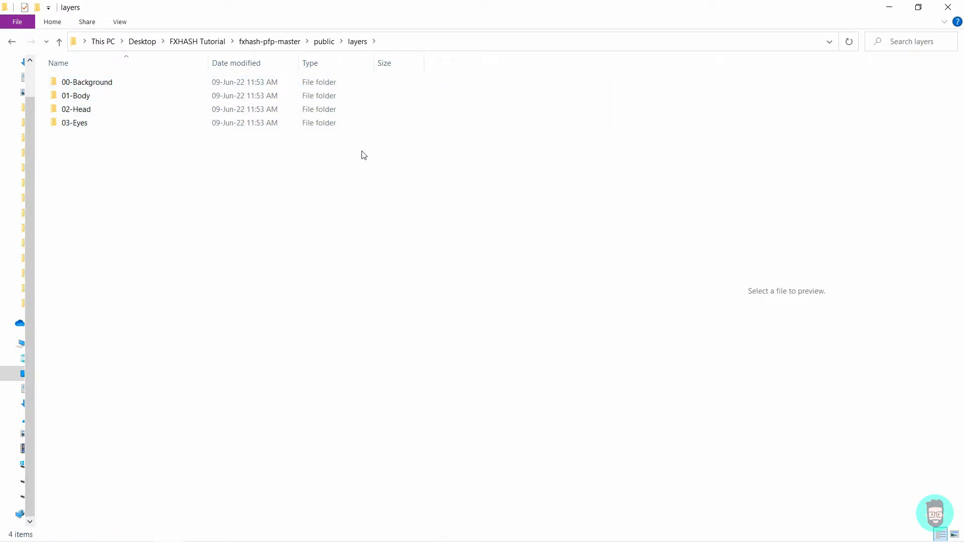
Return to fxhash-pfp-master, preview generate.bat, and run it.
click(269, 41)
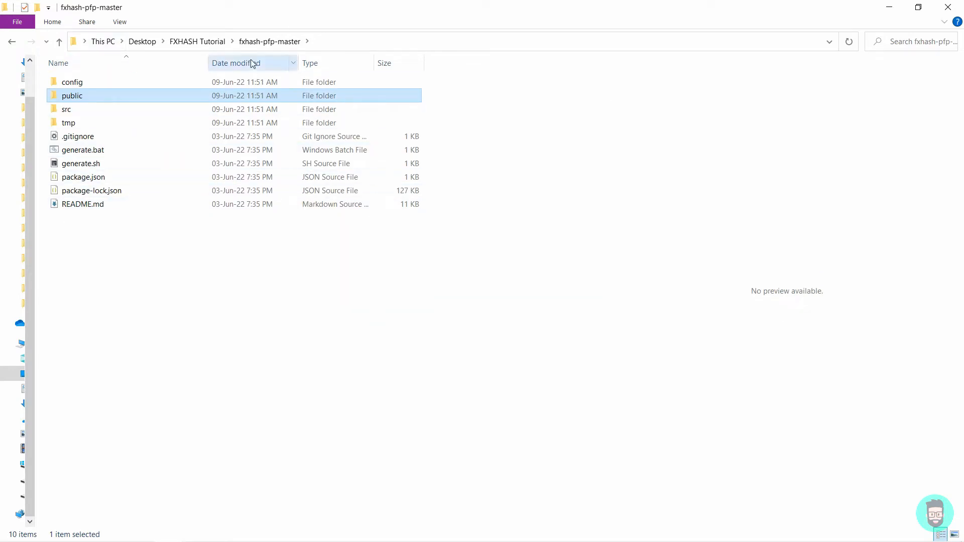
click(82, 150)
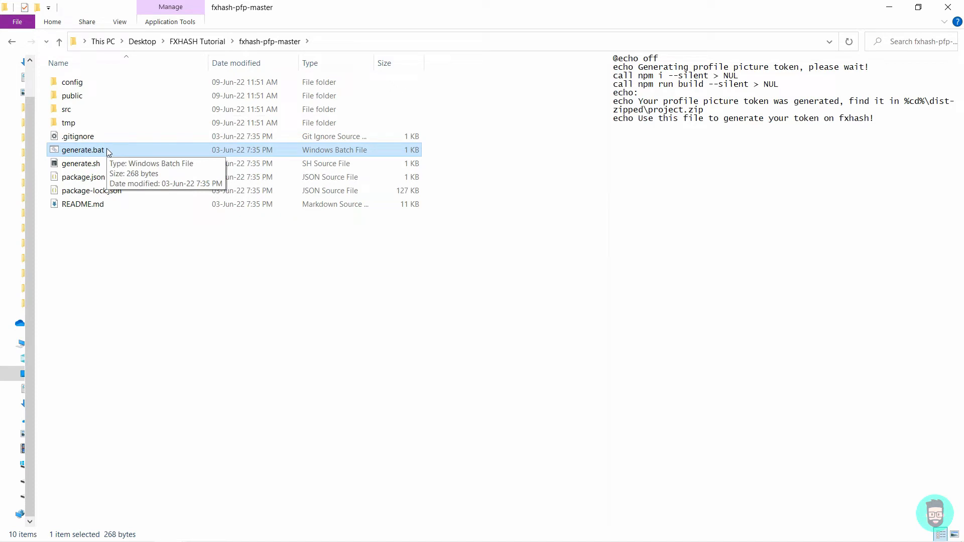
mouse_move(93, 181)
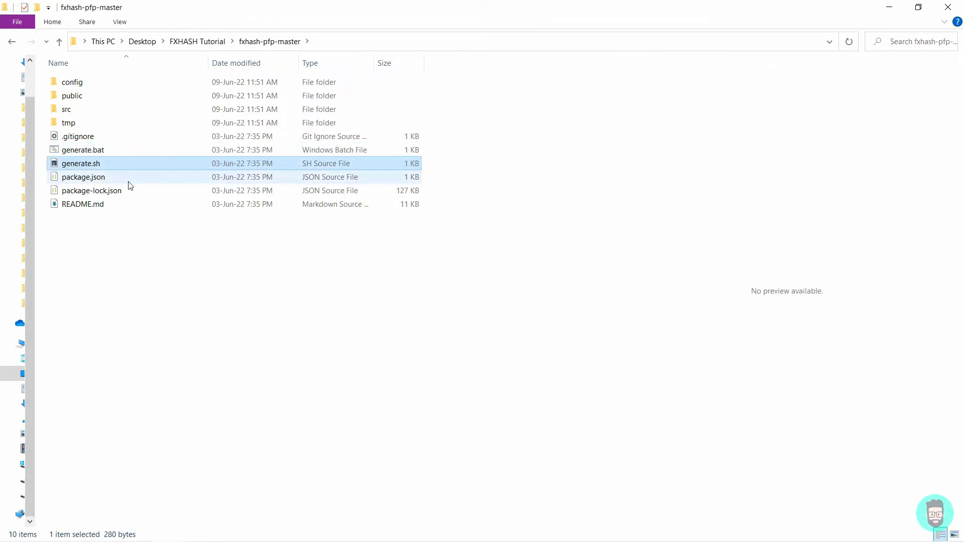
mouse_move(83, 177)
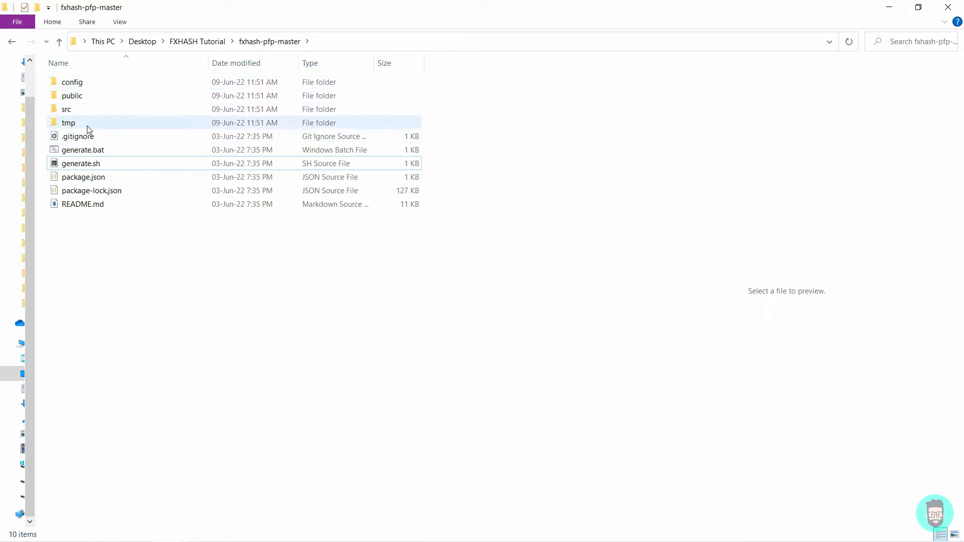
click(82, 150)
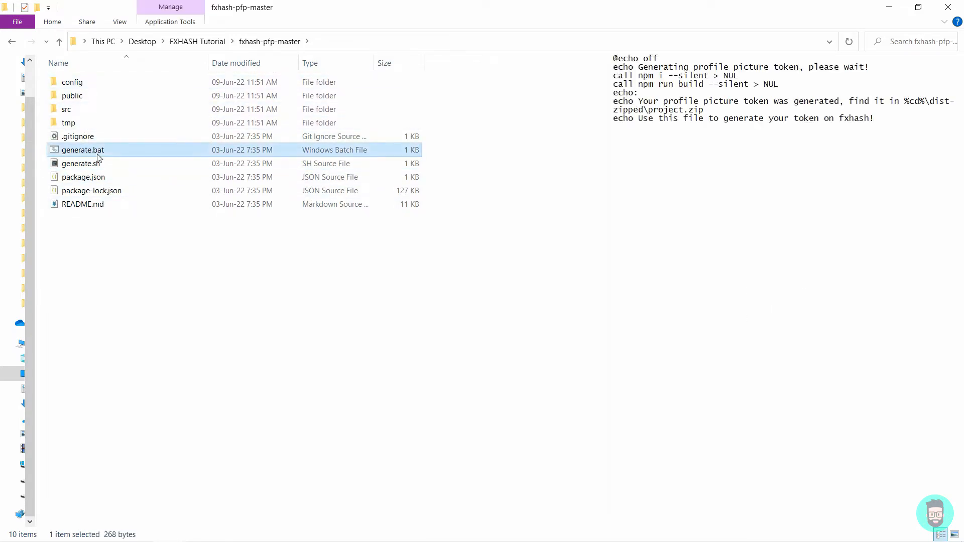
mouse_move(109, 153)
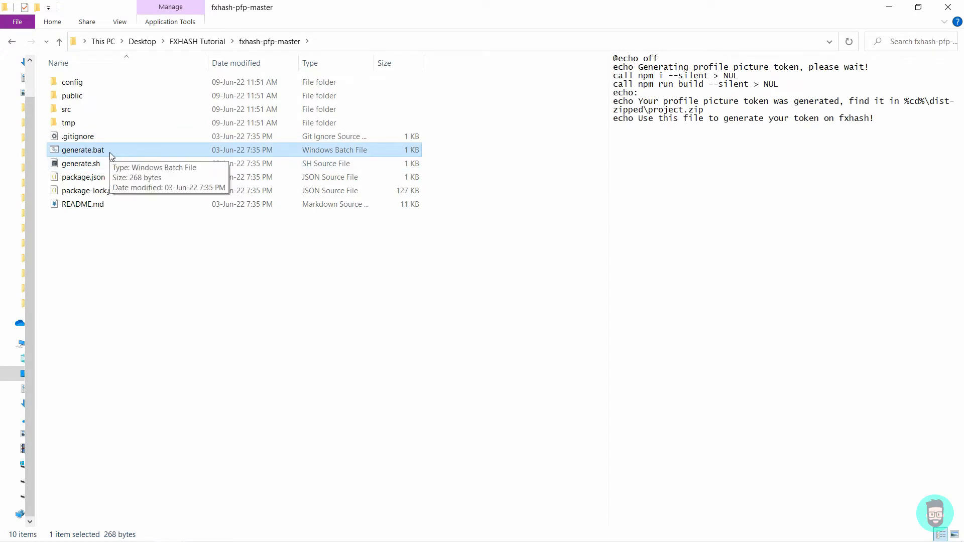
double_click(83, 150)
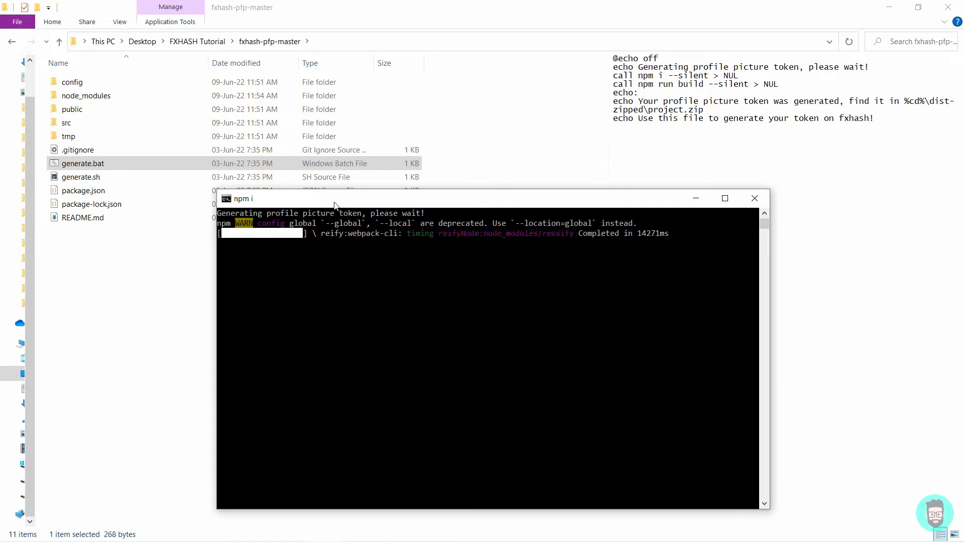
Wait for the npm build to finish and check the new dist and dist-zipped folders.
click(754, 198)
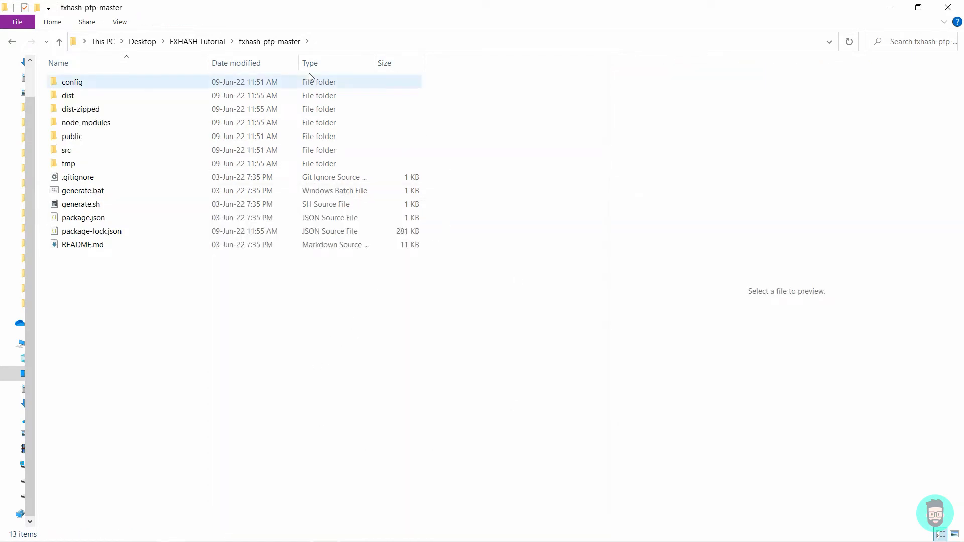
mouse_move(81, 110)
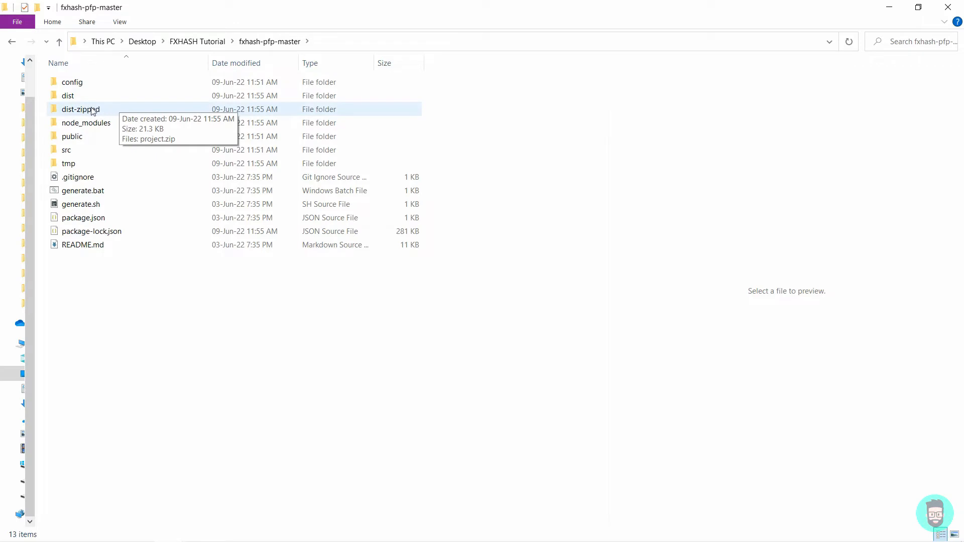
mouse_move(95, 114)
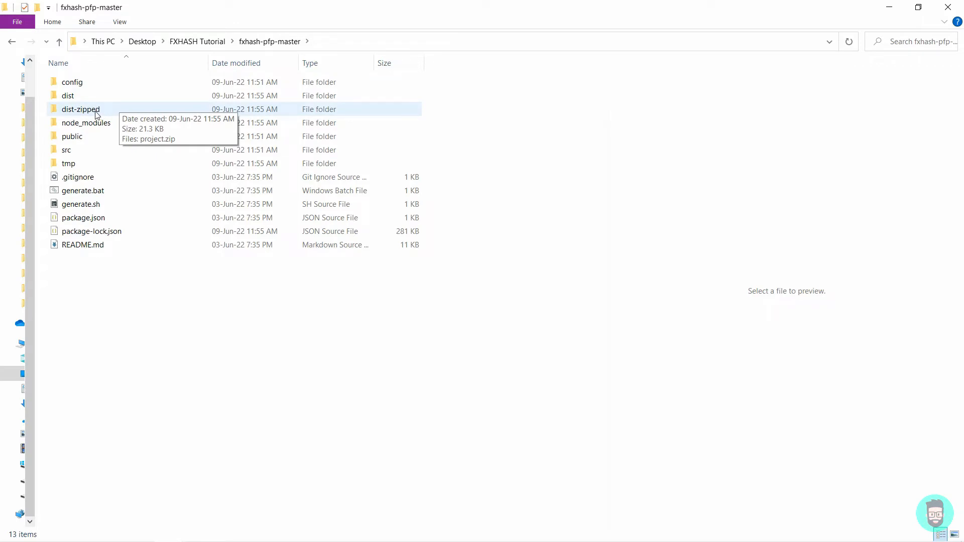
Open dist-zipped and select the 22 KB project.zip.
double_click(80, 109)
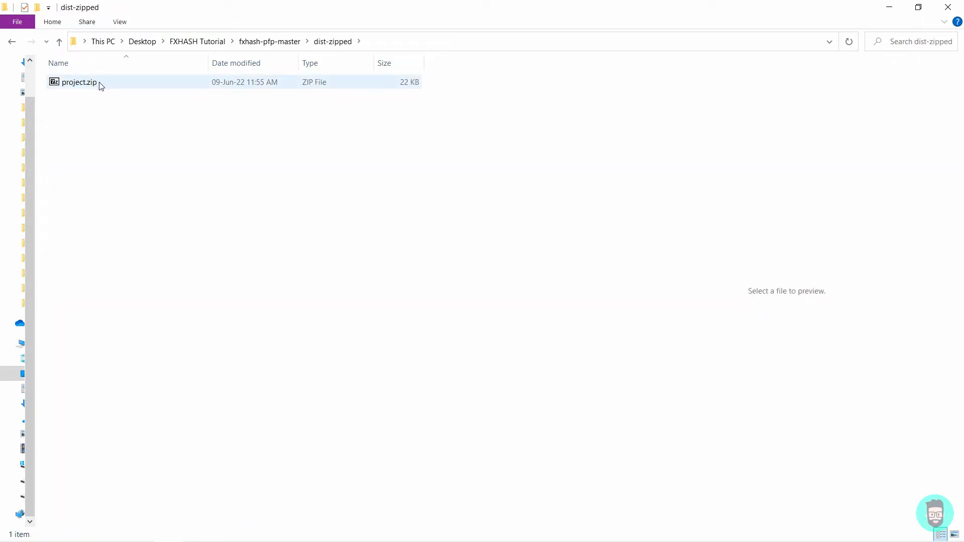
click(79, 82)
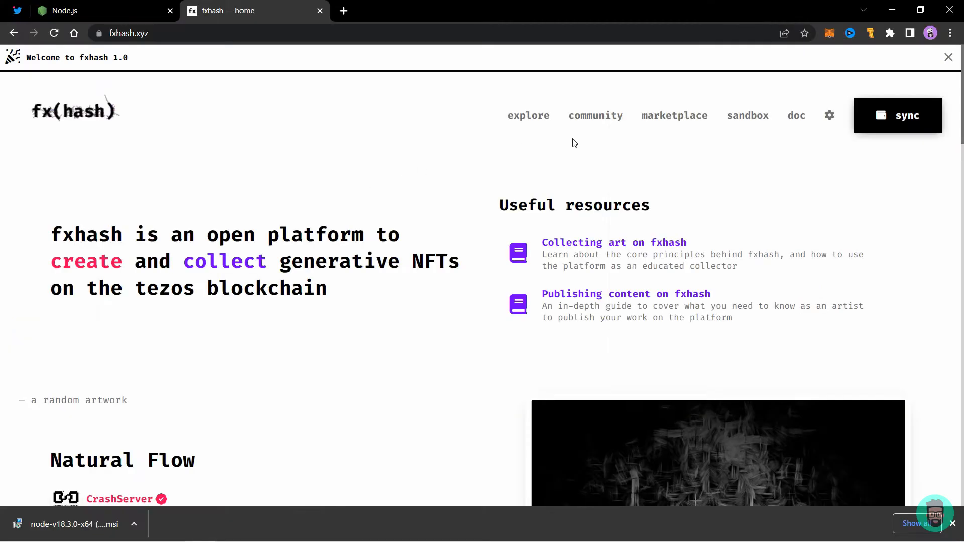
Open the fxhash sandbox and load project.zip (21KB) into its ZIP drop zone.
click(747, 115)
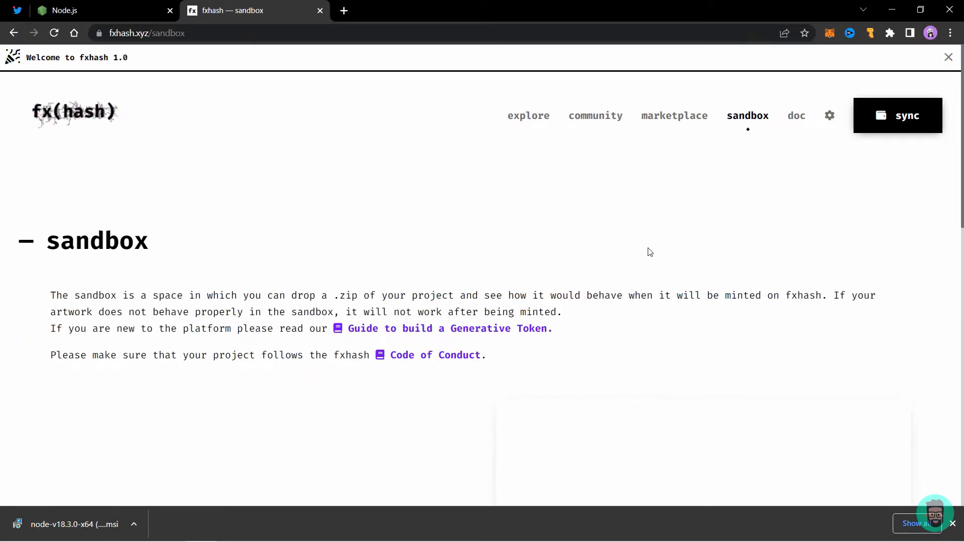
scroll(down, 3)
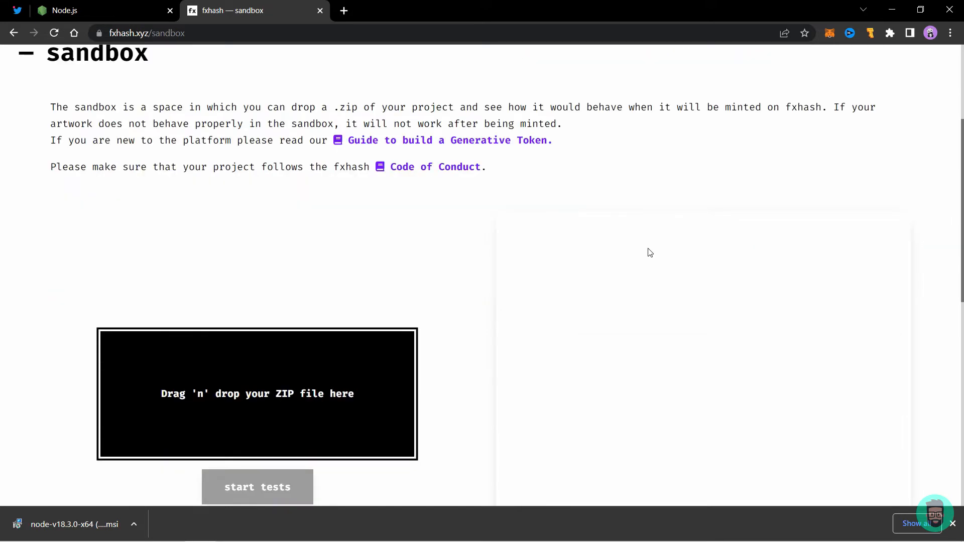
scroll(down, 3)
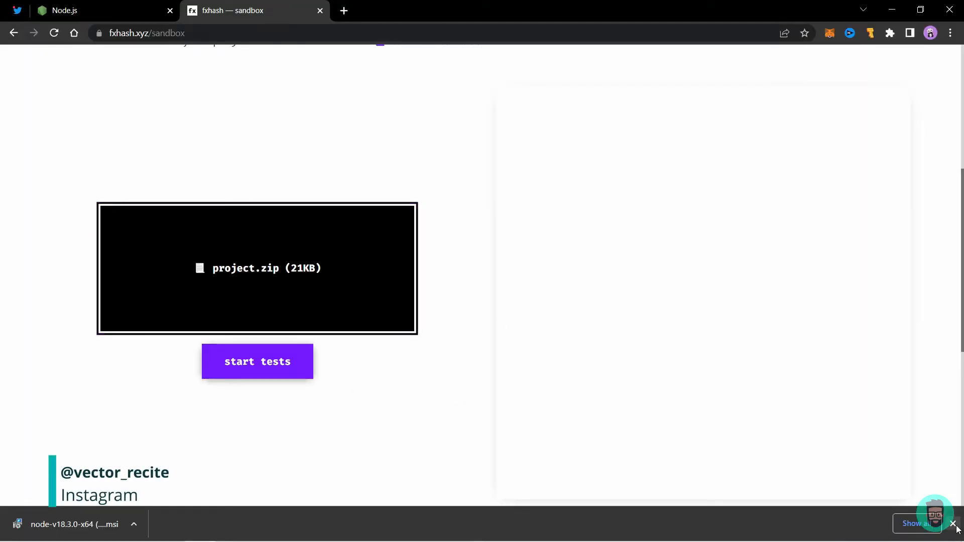
click(257, 361)
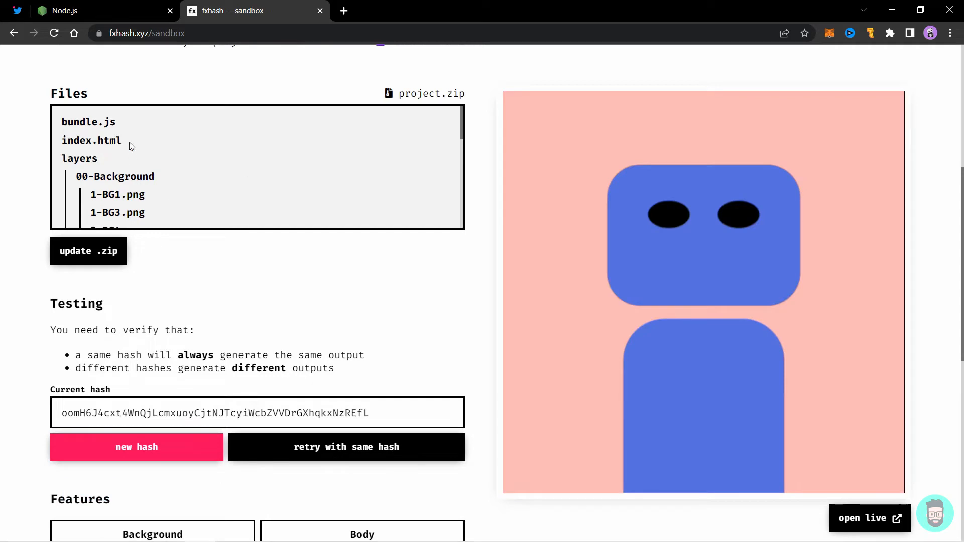
scroll(down, 3)
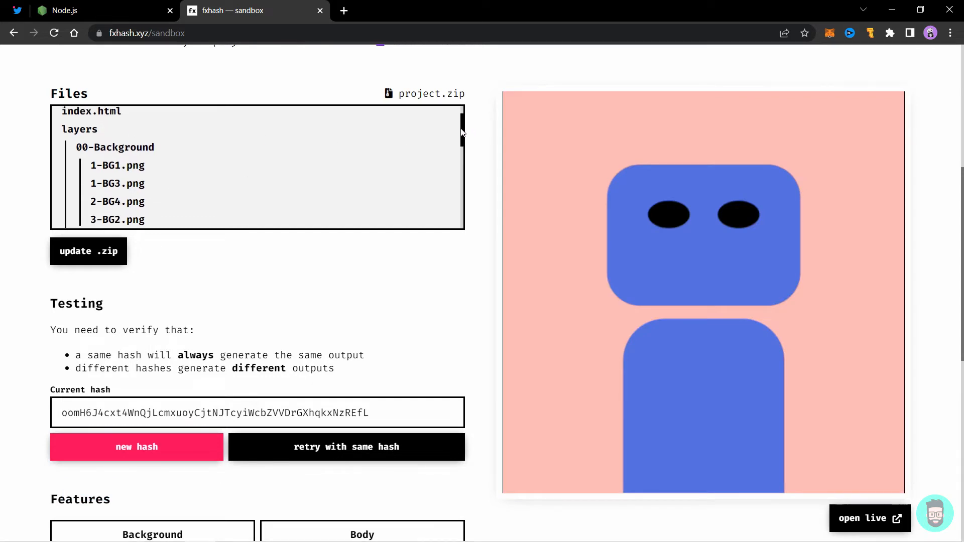
scroll(down, 3)
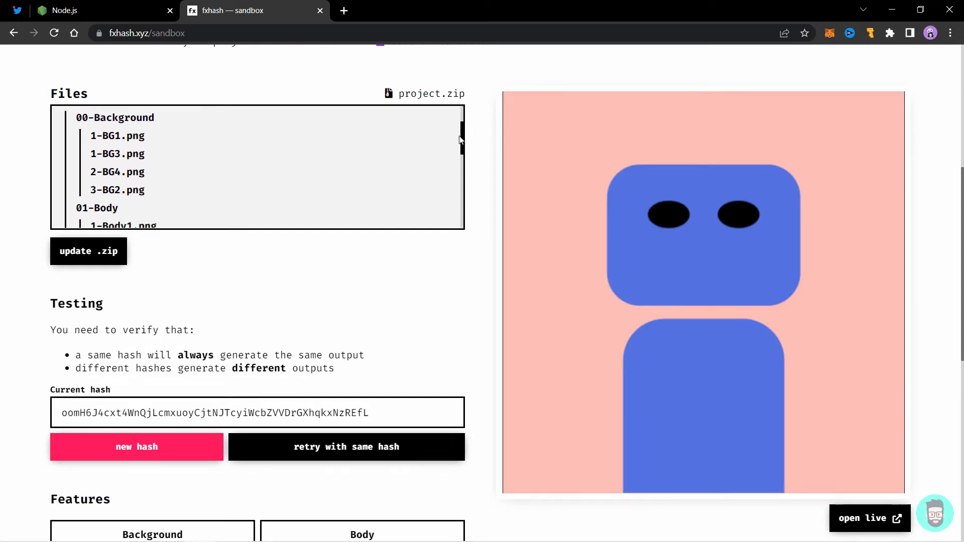
scroll(down, 3)
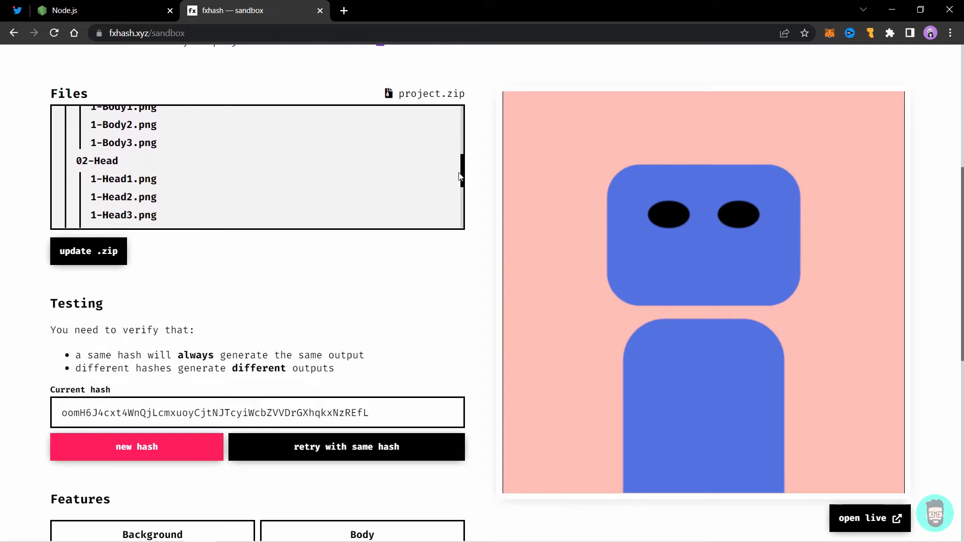
scroll(down, 3)
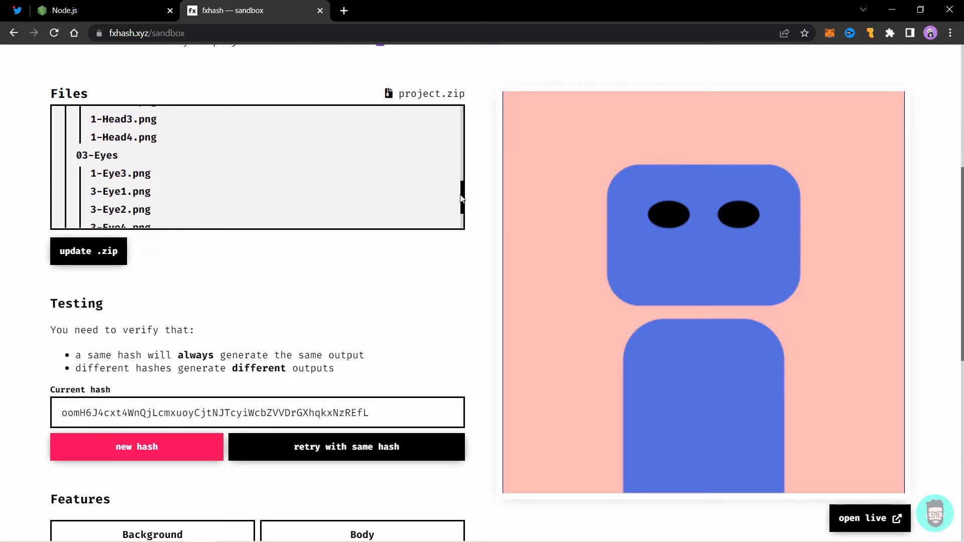
scroll(down, 3)
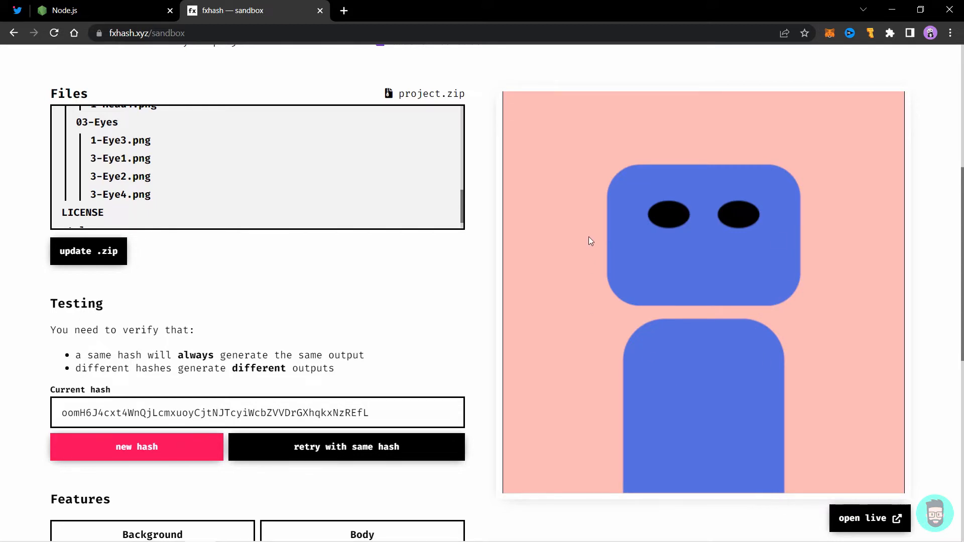
mouse_move(716, 211)
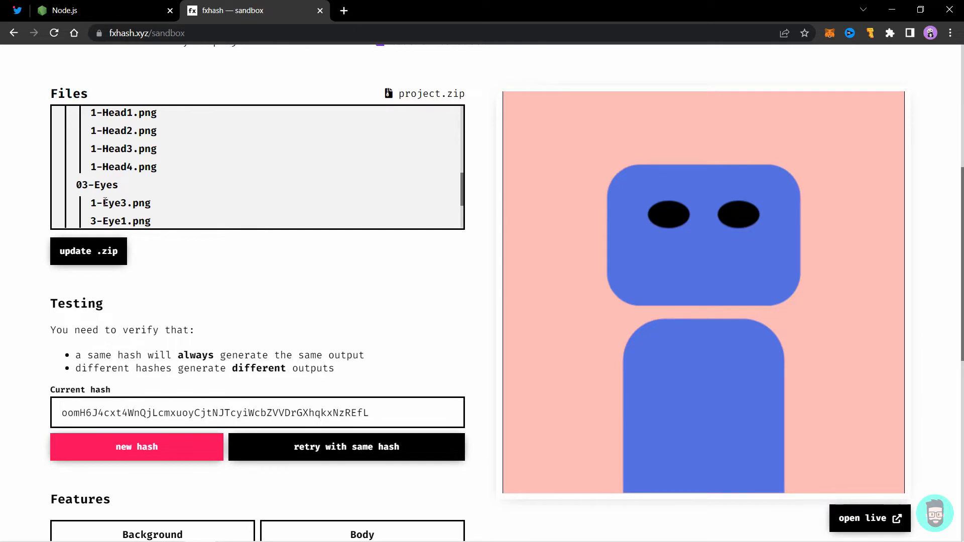
double_click(95, 203)
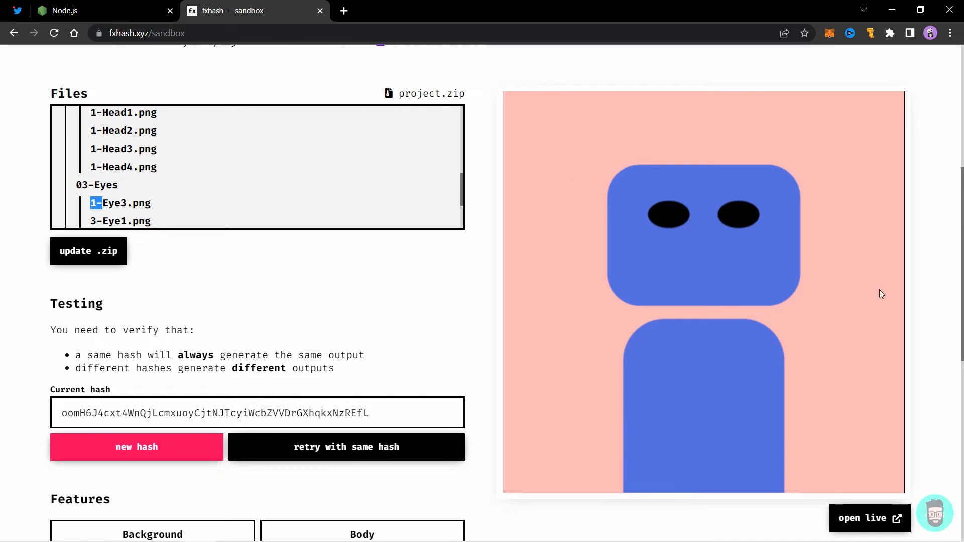
mouse_move(536, 238)
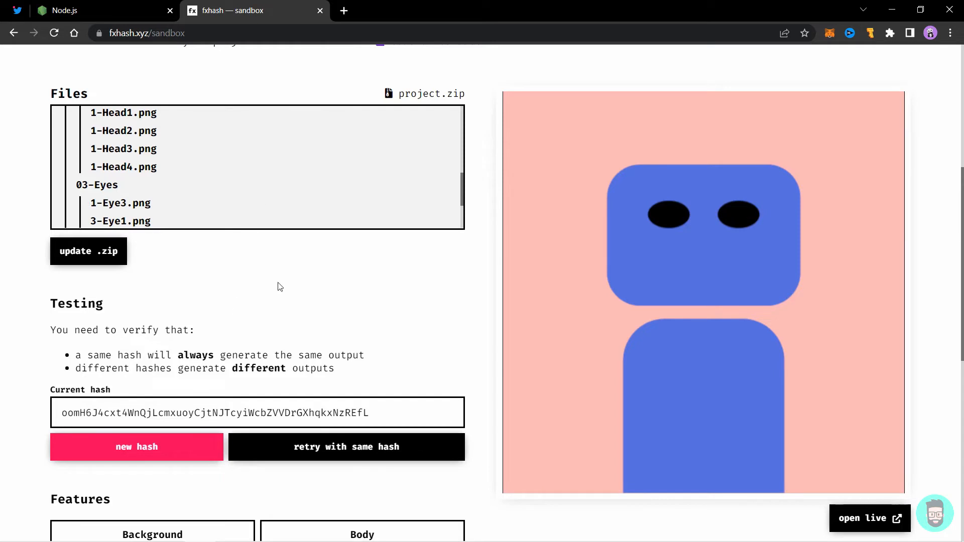
mouse_move(579, 157)
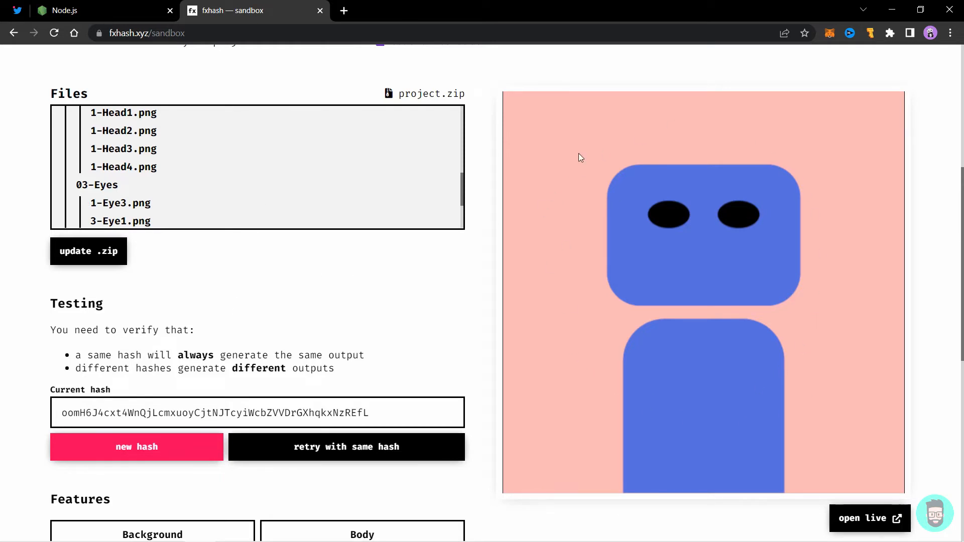
mouse_move(376, 334)
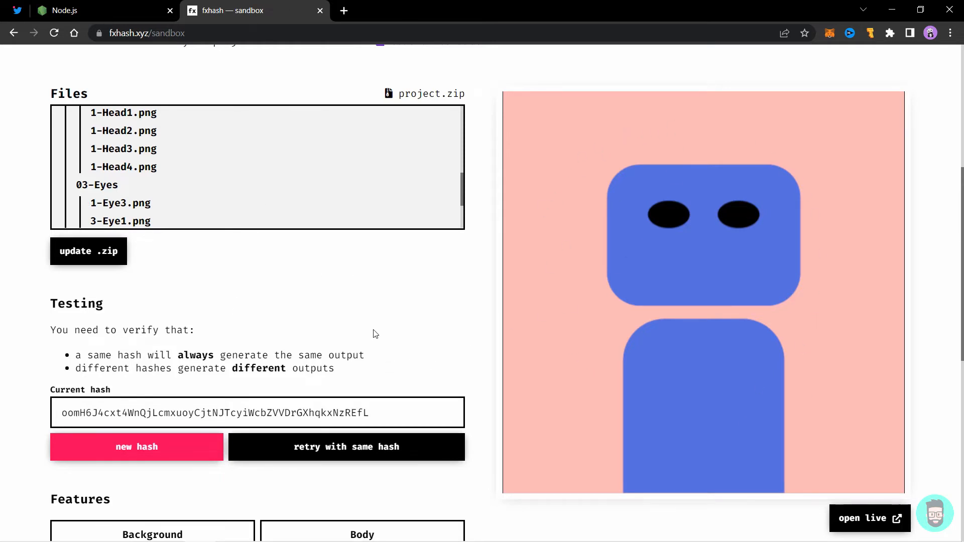
scroll(down, 3)
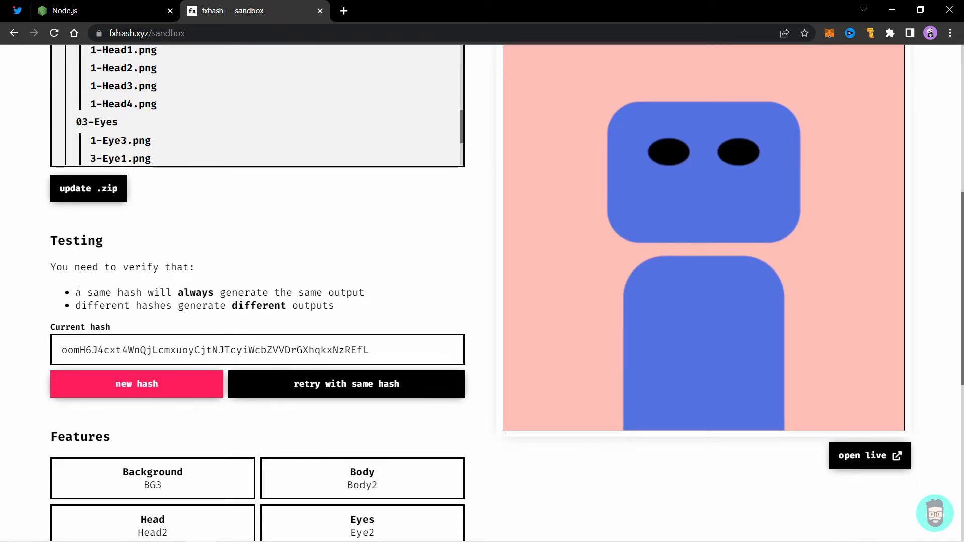
drag(76, 292, 363, 292)
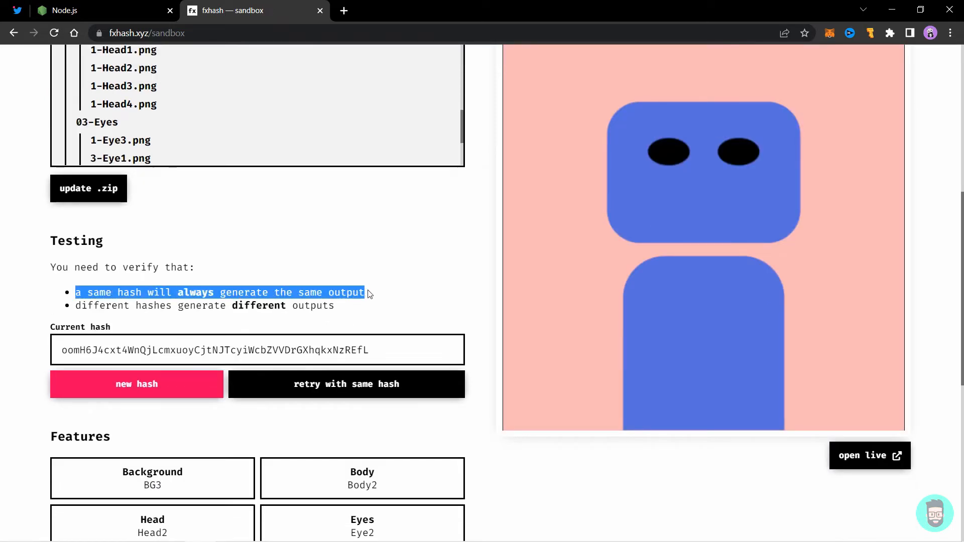
scroll(down, 3)
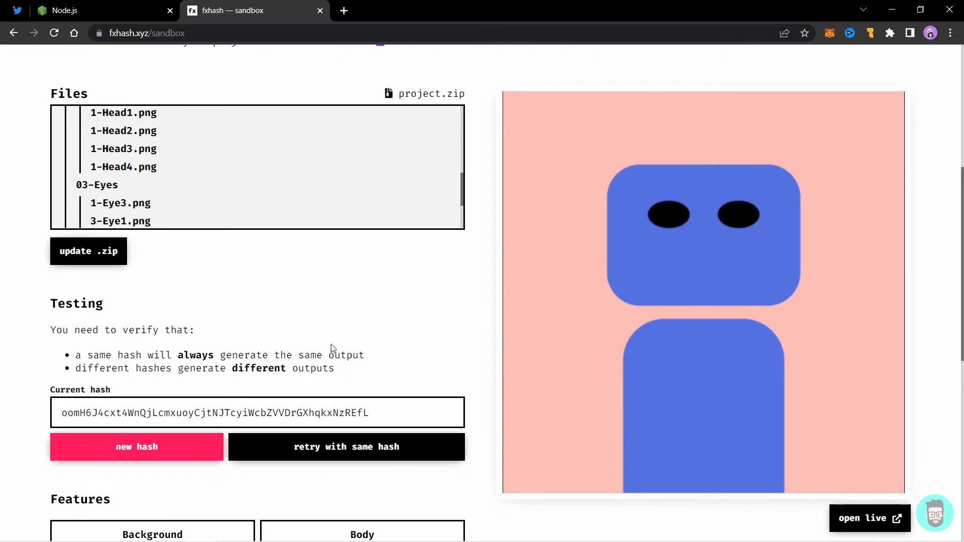
Re-upload project.zip to the sandbox with update .zip.
click(346, 447)
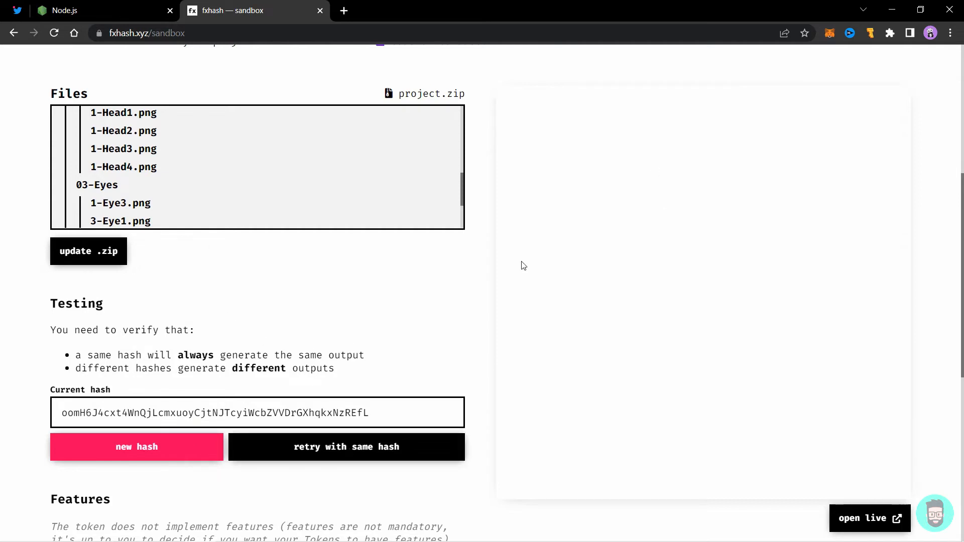
mouse_move(239, 250)
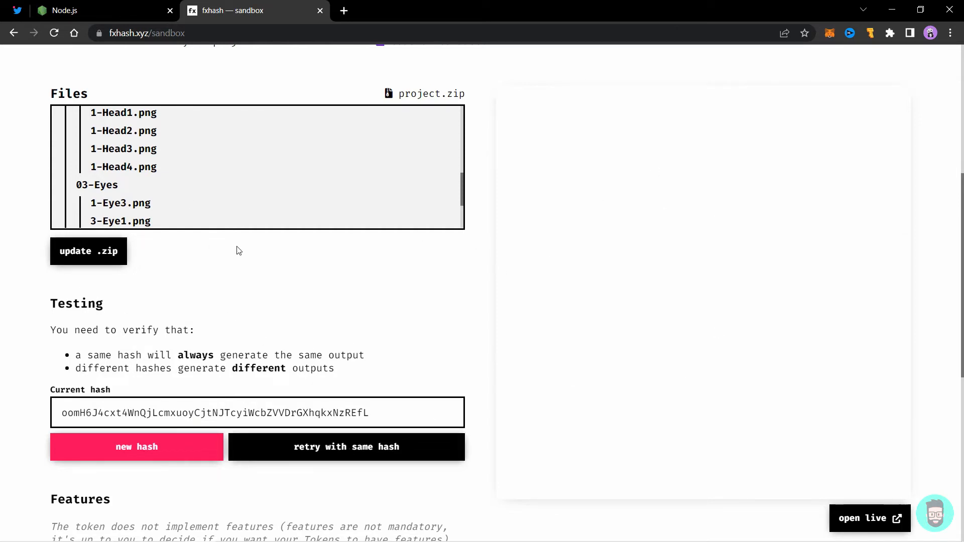
mouse_move(197, 214)
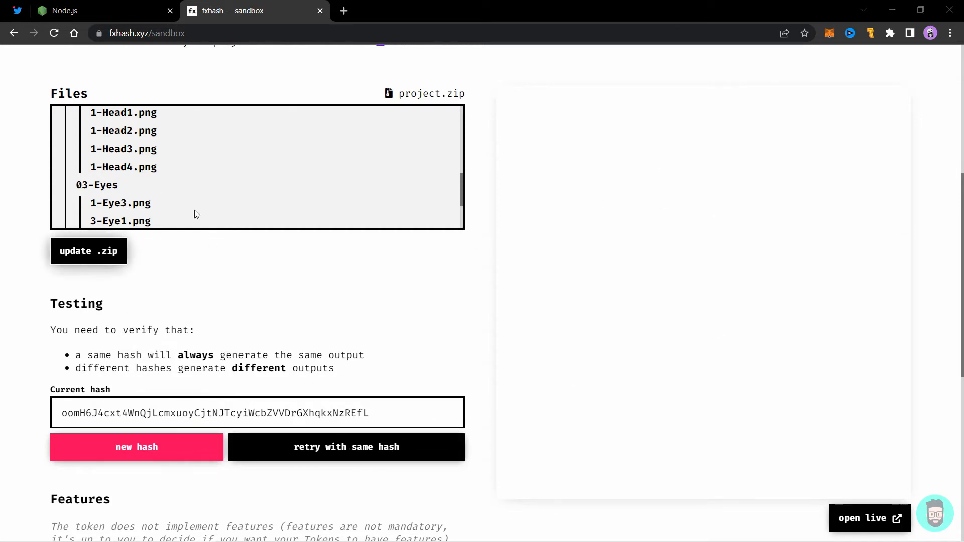
click(88, 251)
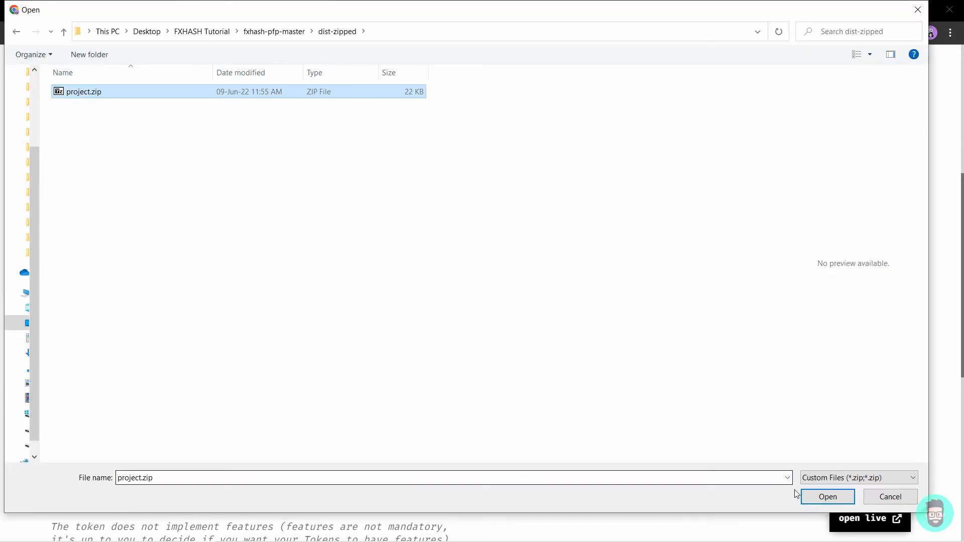
click(827, 497)
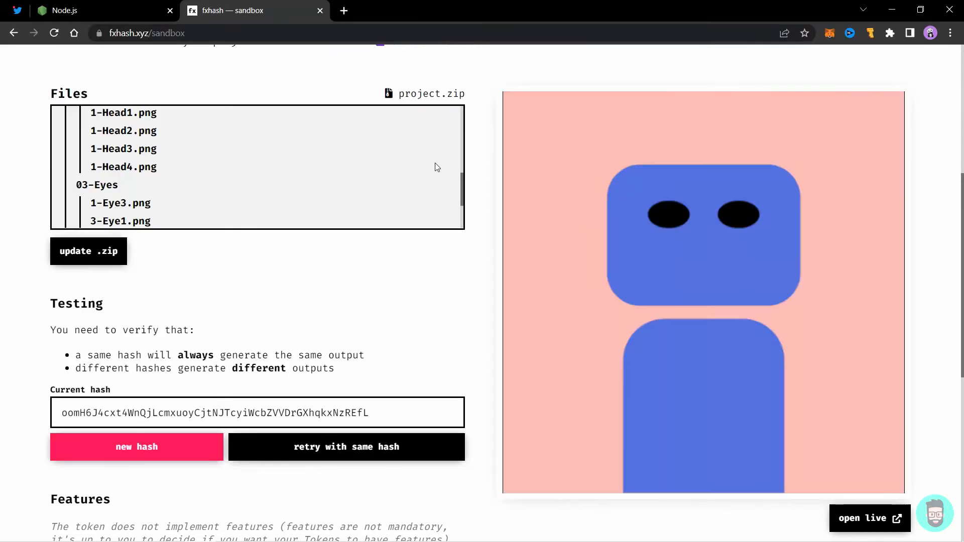
Retry with the same hash several times, confirming the identical blue character on pink.
click(346, 447)
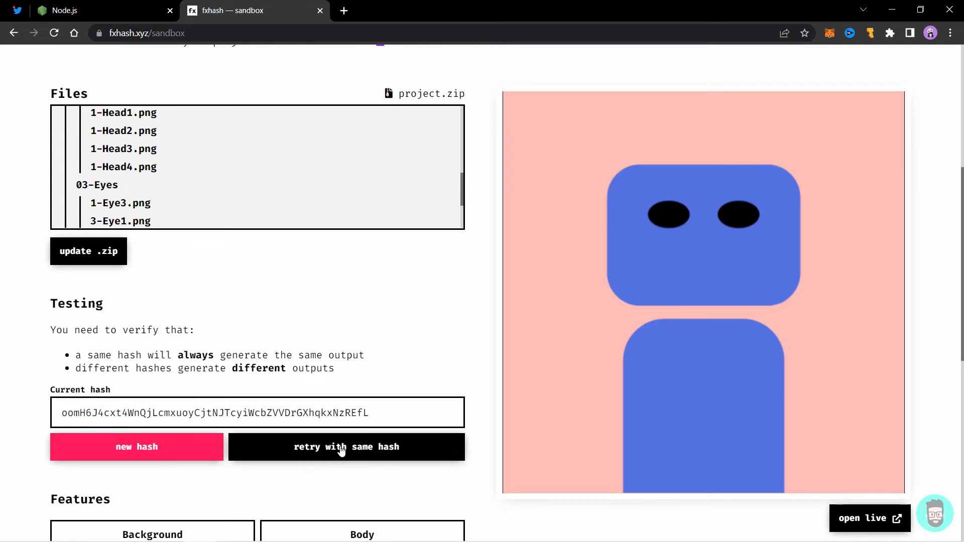
click(346, 447)
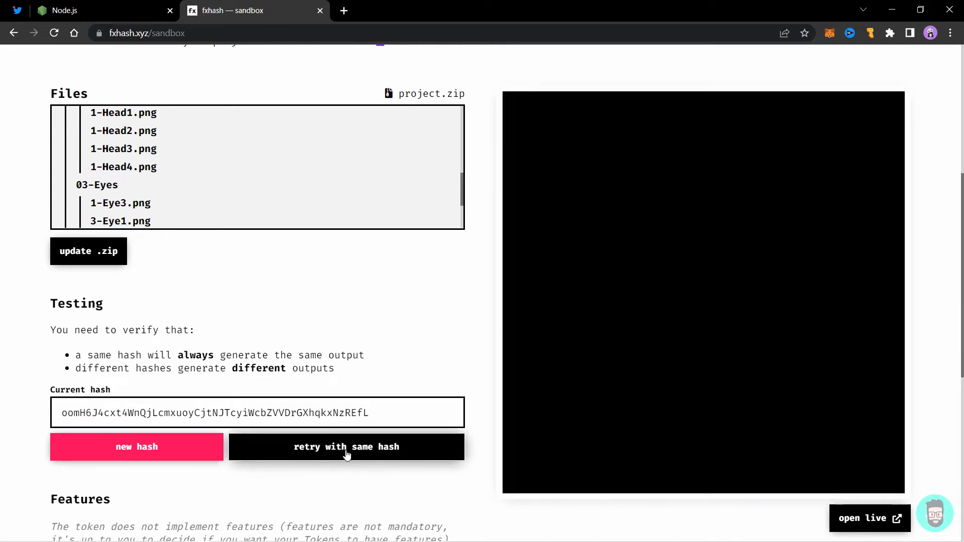
click(346, 447)
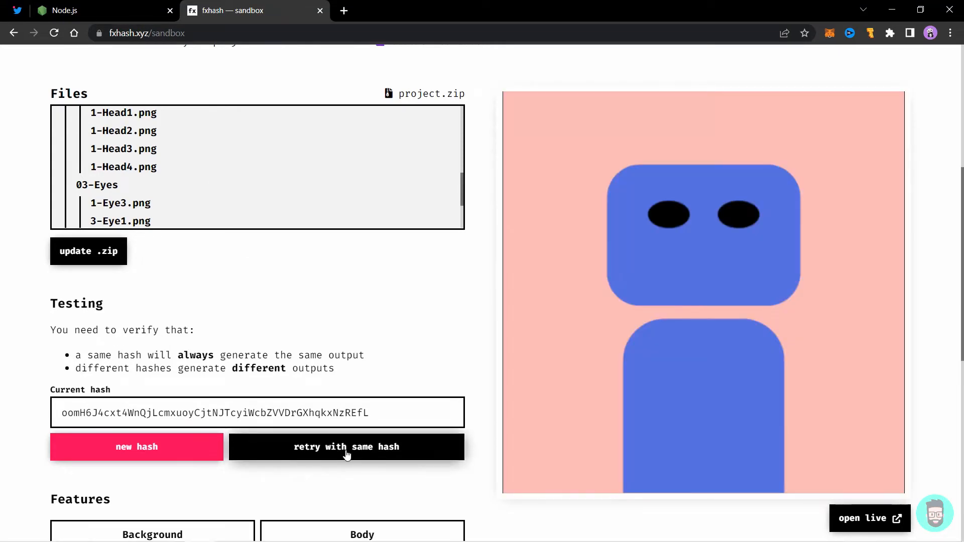
click(346, 447)
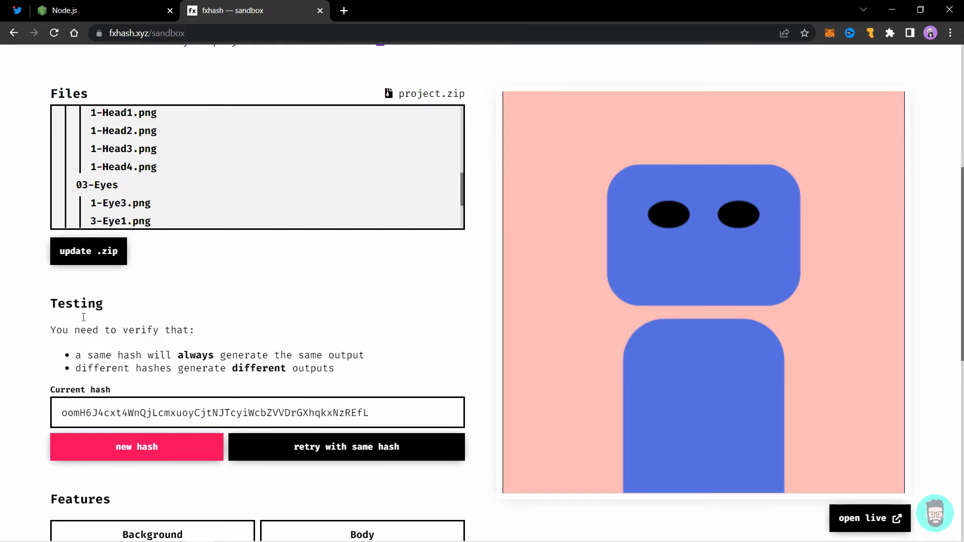
Generate six new hashes for varied characters, then retry the green-headed figure's hash.
click(137, 447)
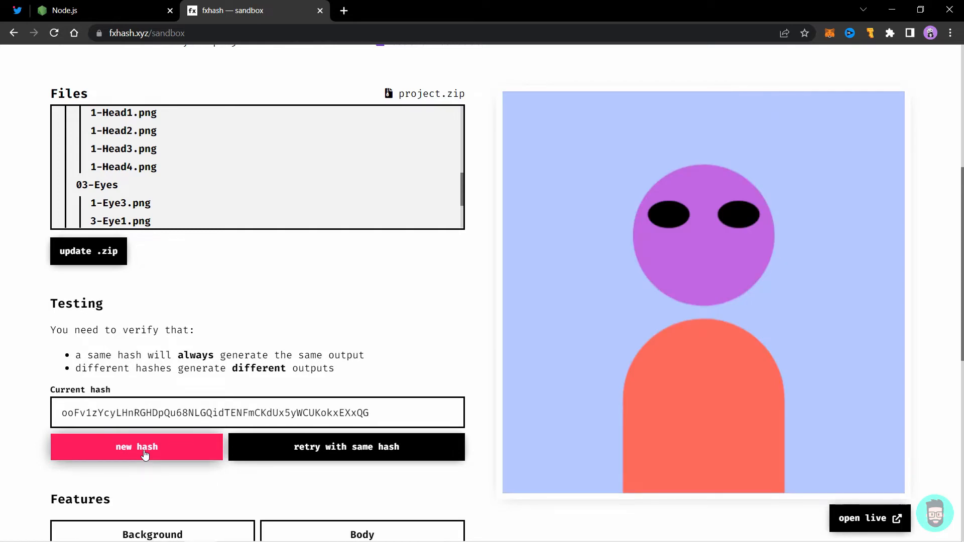
click(136, 447)
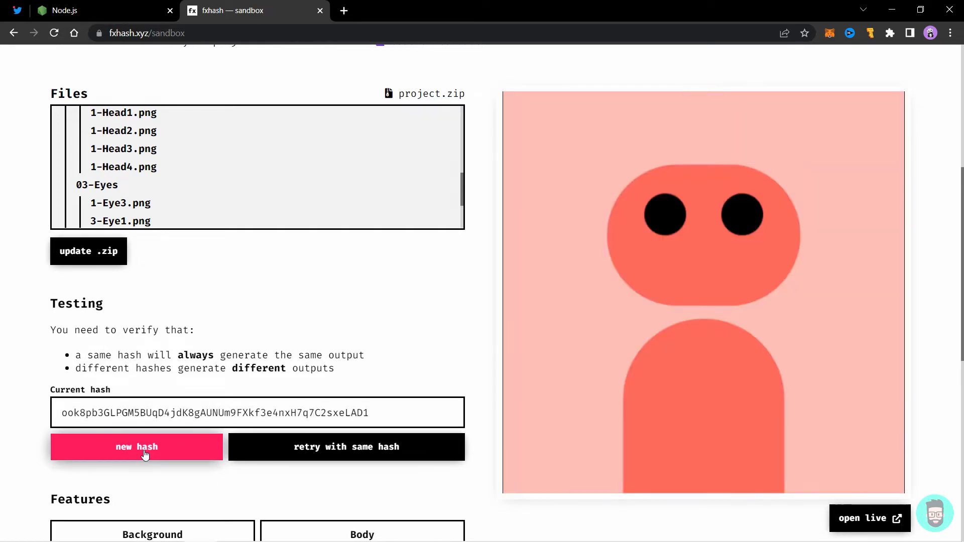
click(136, 447)
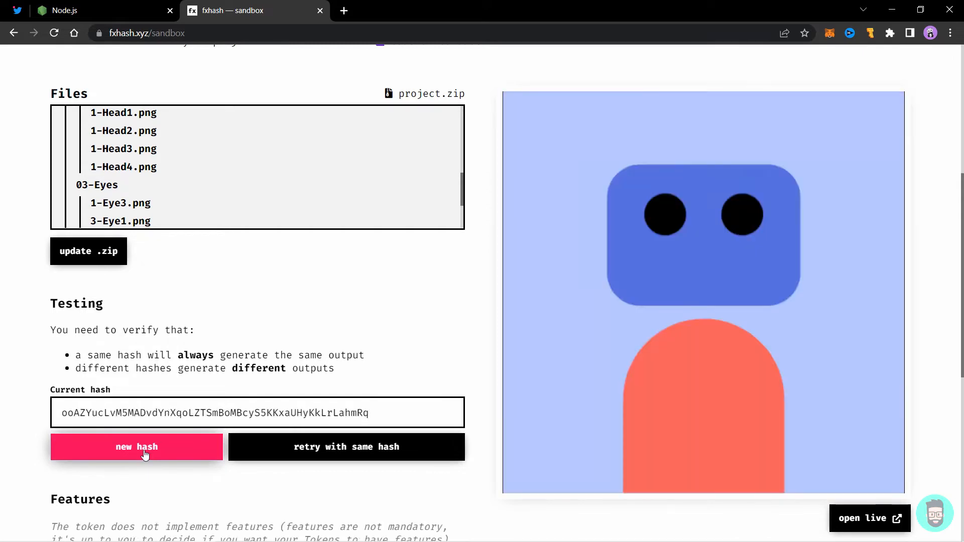
click(137, 447)
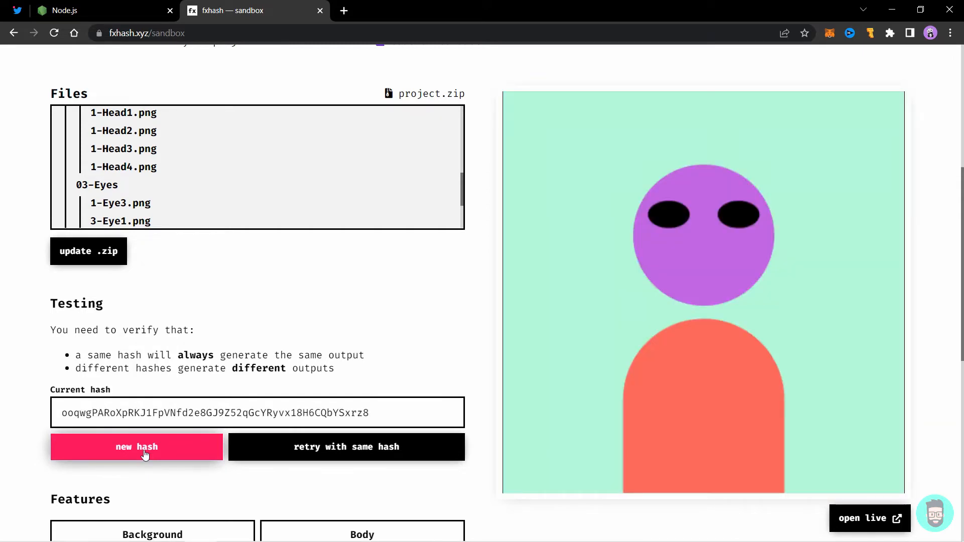
click(137, 447)
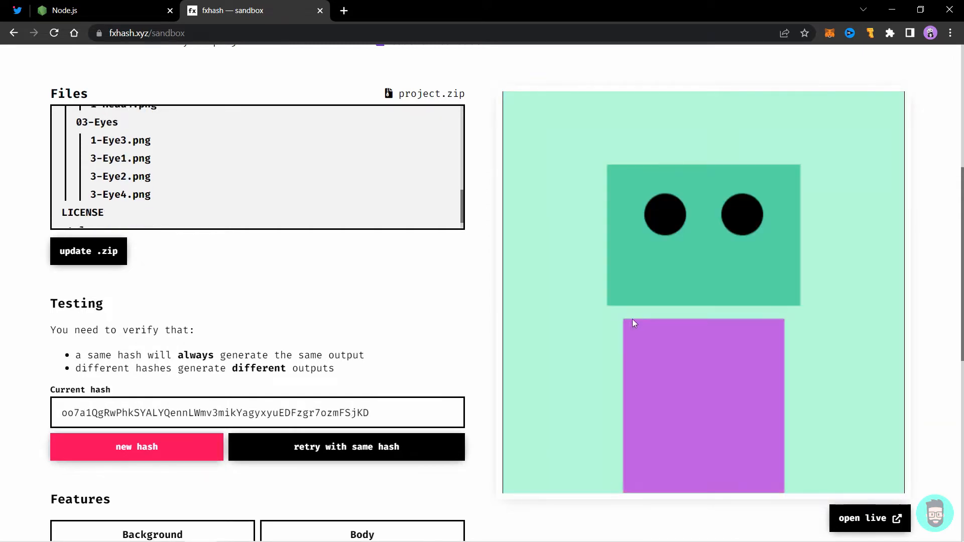
click(136, 446)
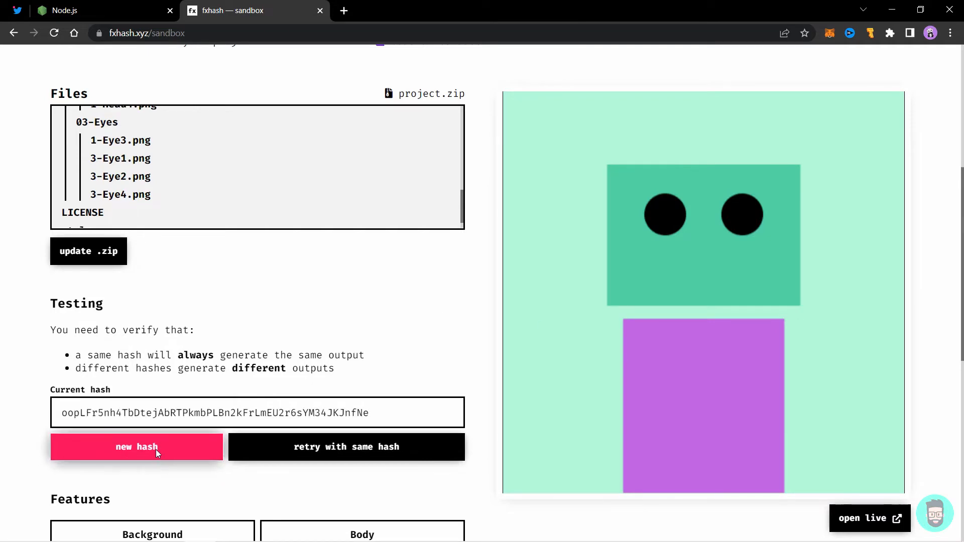
click(346, 447)
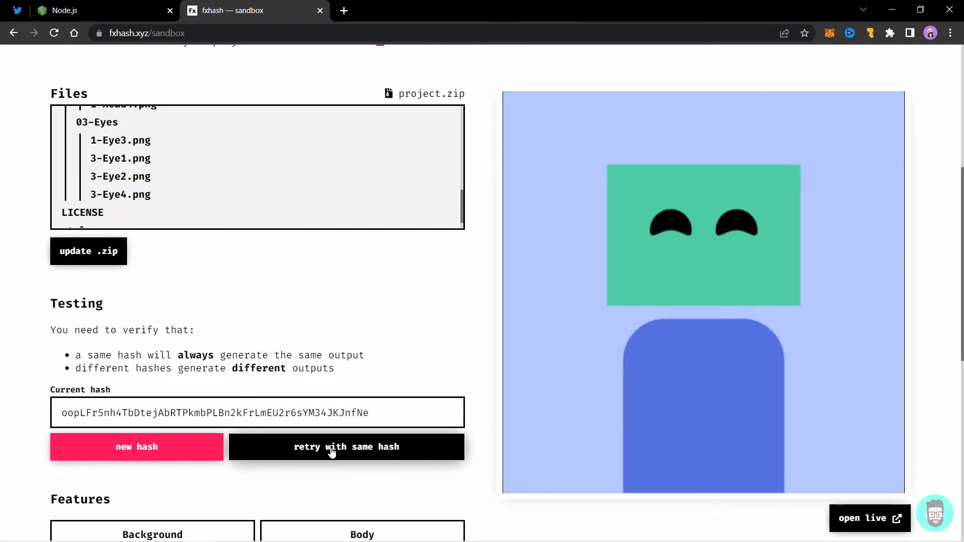
click(346, 447)
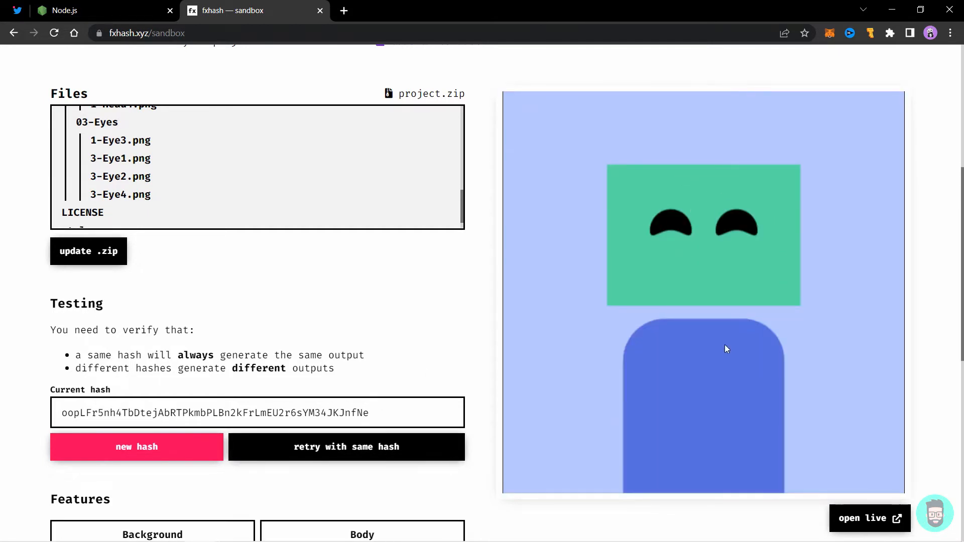
scroll(down, 3)
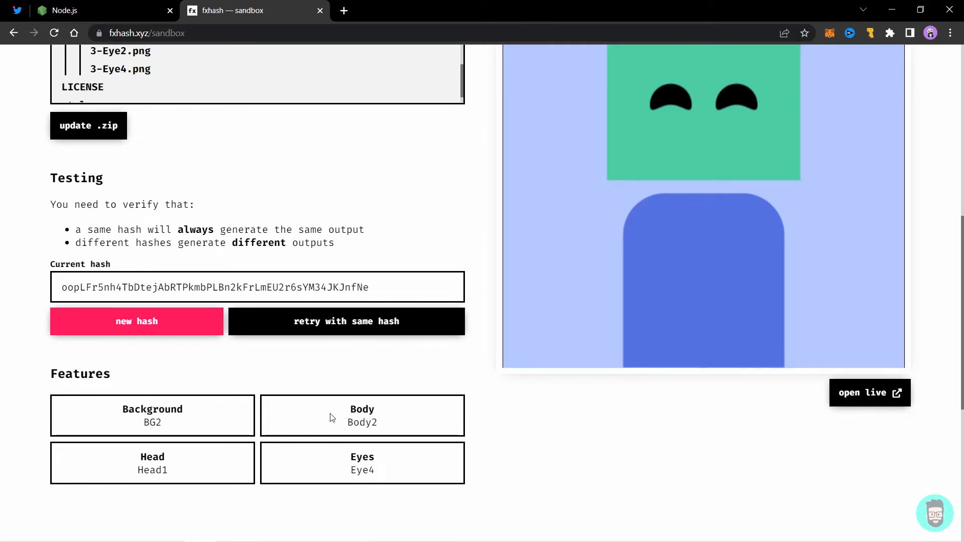
double_click(152, 423)
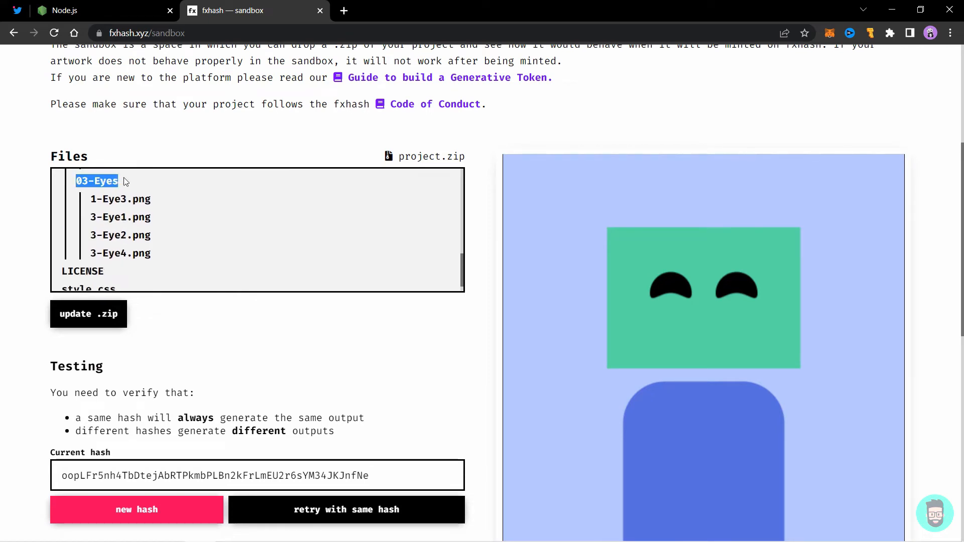
scroll(down, 3)
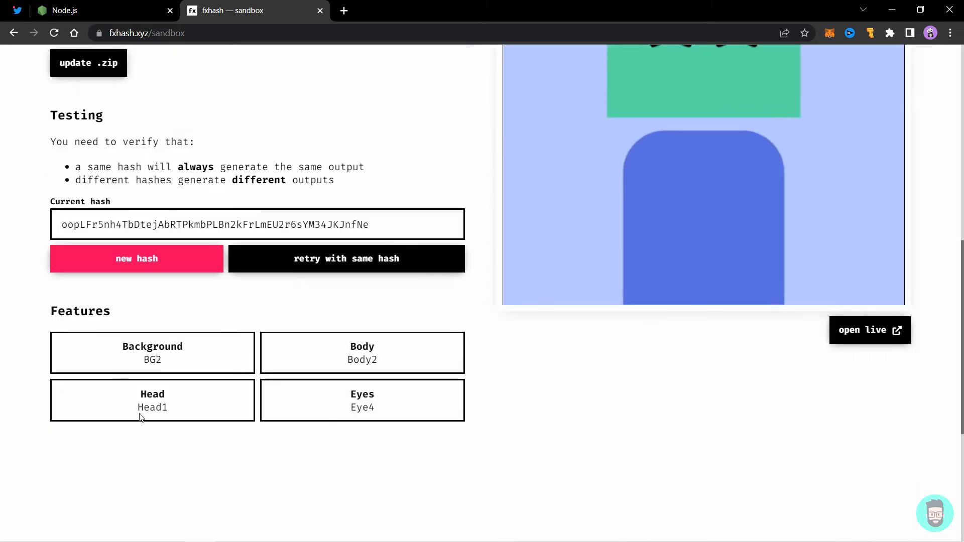
mouse_move(369, 387)
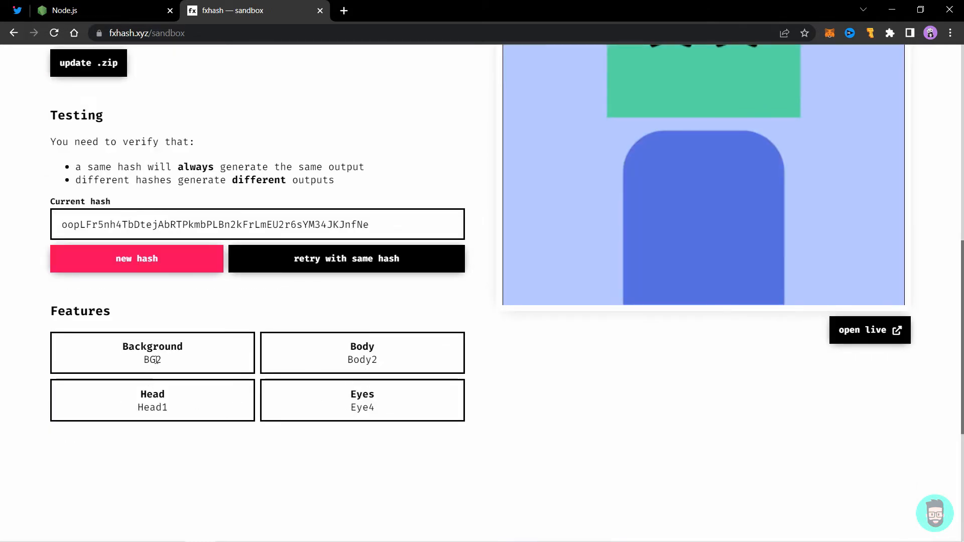
double_click(157, 360)
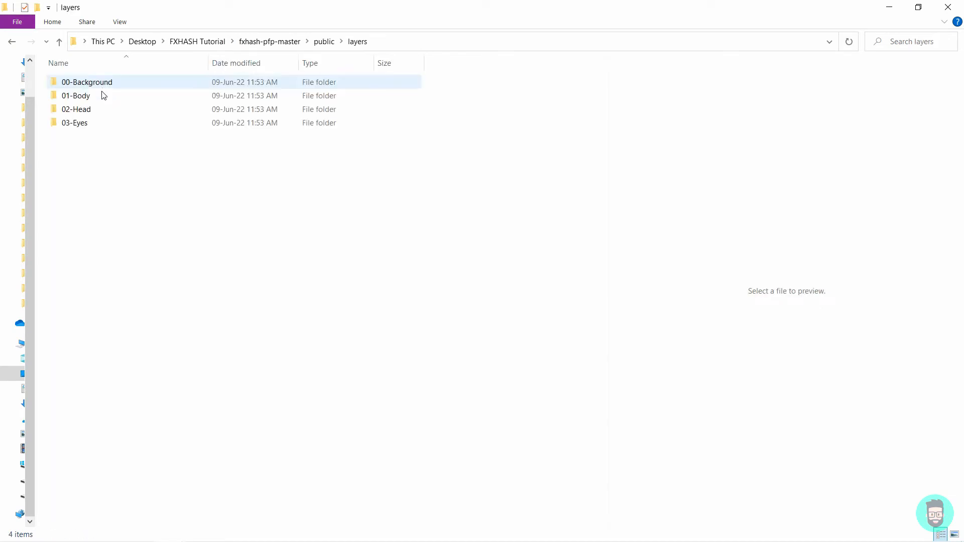
In the 01-Body folder, rename the red body image 1-Body2.png to 1-Body_Red.png.
double_click(75, 96)
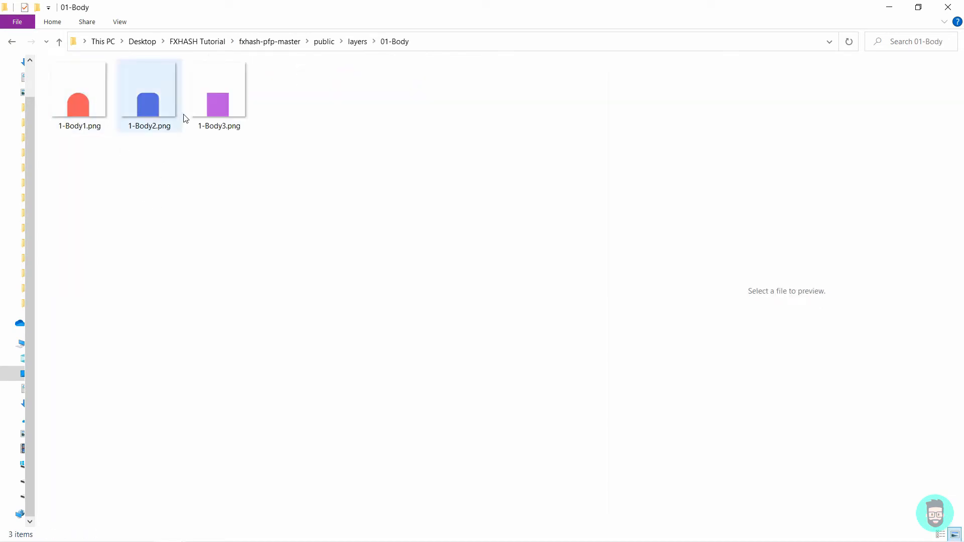
click(79, 95)
text(_Red)
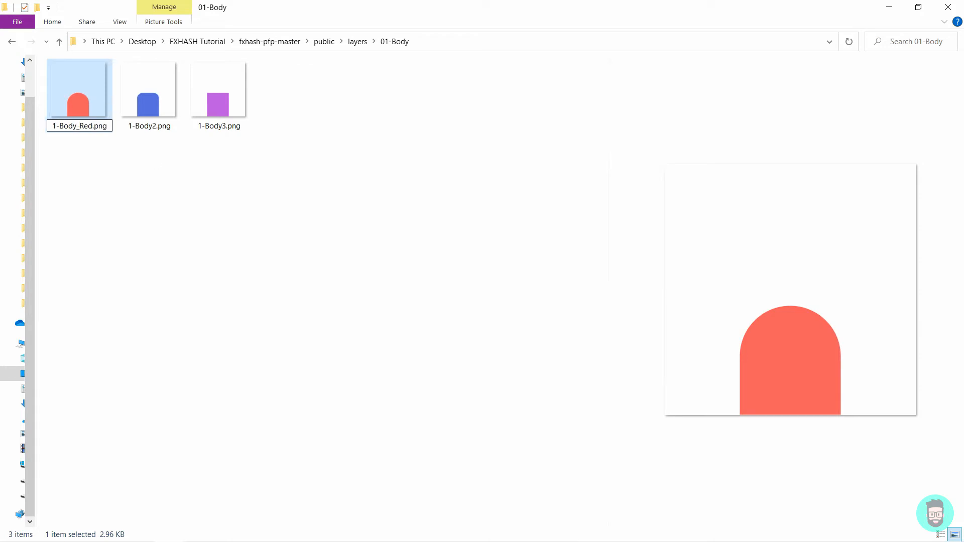
click(148, 87)
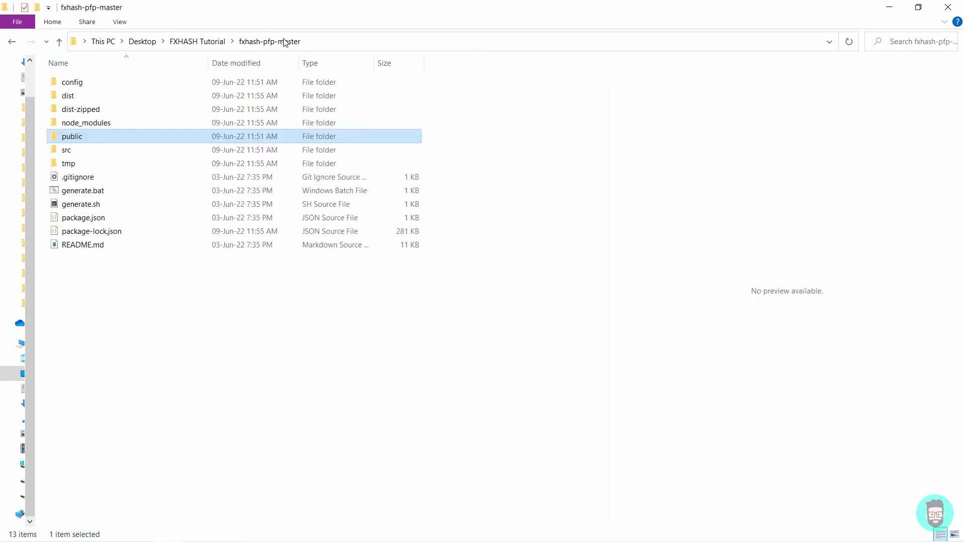
Run generate.bat in fxhash-pfp-master to rebuild the project zip.
click(83, 191)
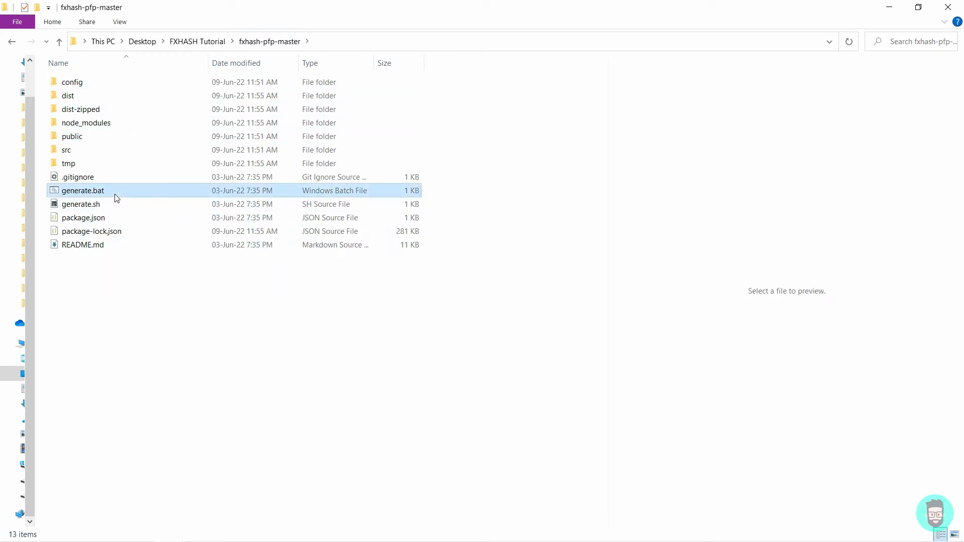
double_click(82, 190)
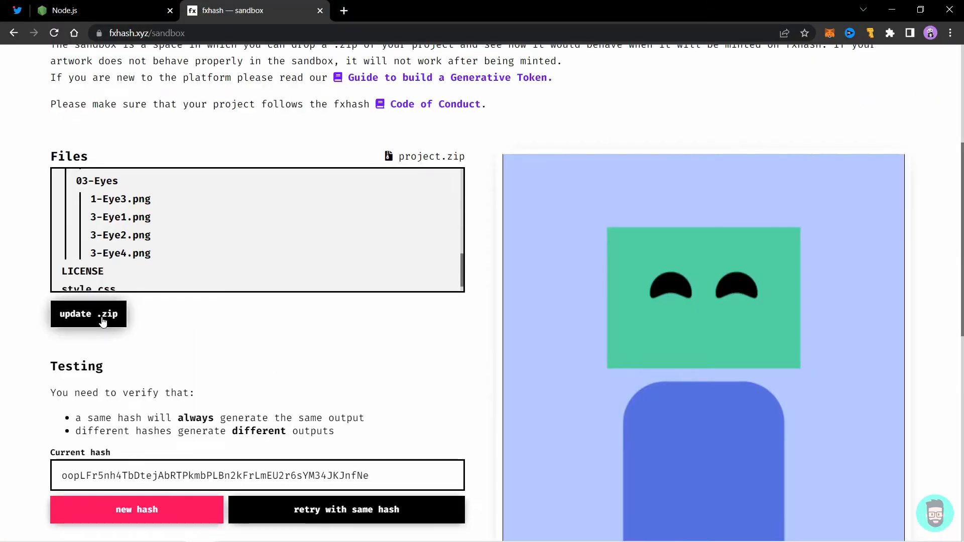
Upload the rebuilt dist-zipped project.zip, run tests, and view features BG1, Body Purple, Head1, Eye4.
click(87, 314)
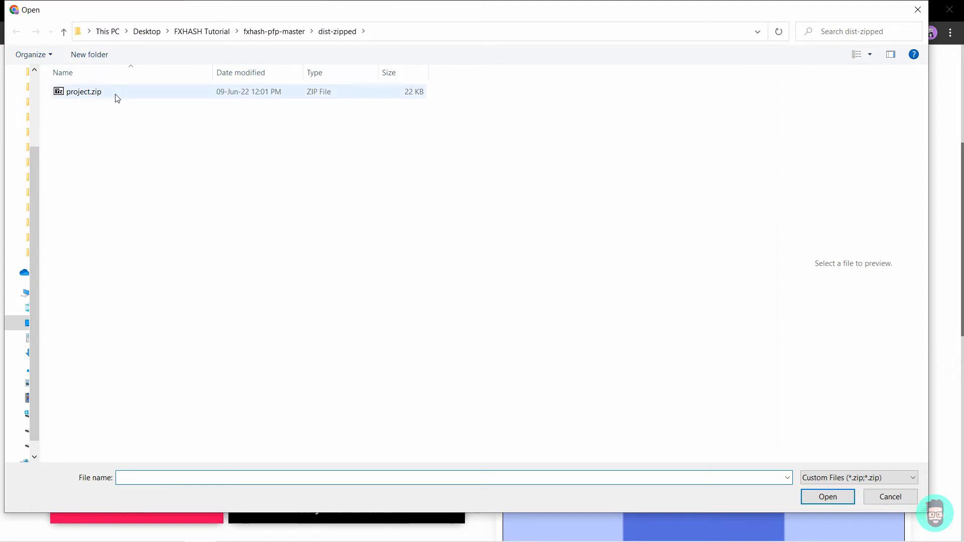
click(83, 92)
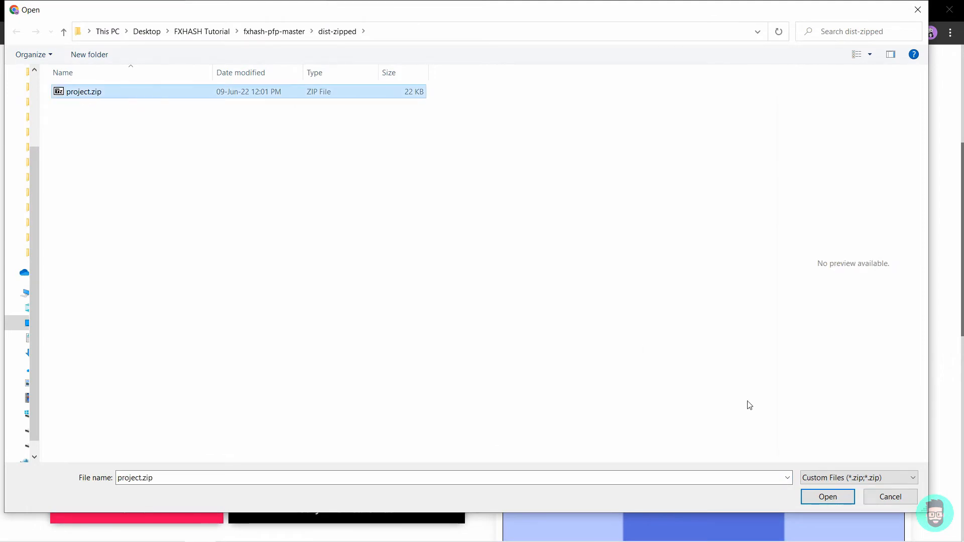
click(827, 497)
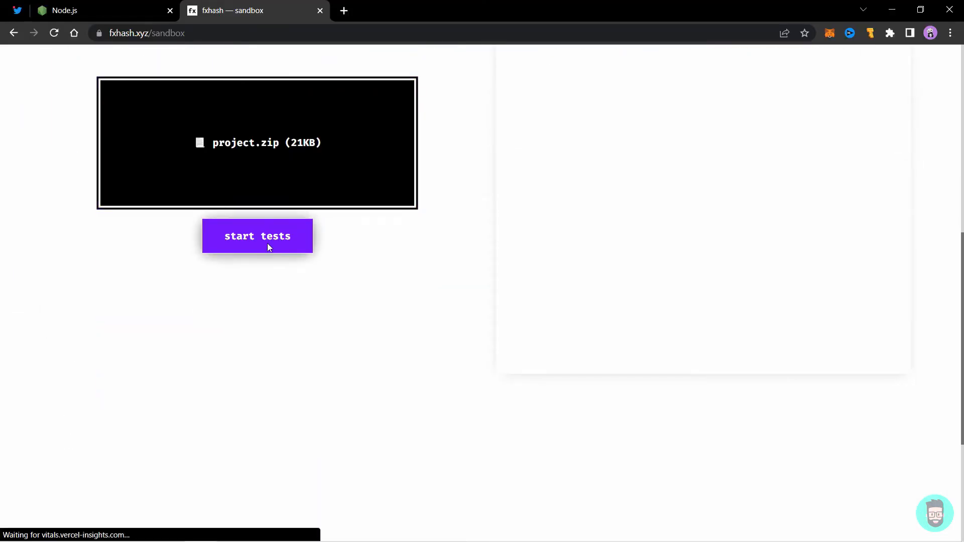
click(257, 236)
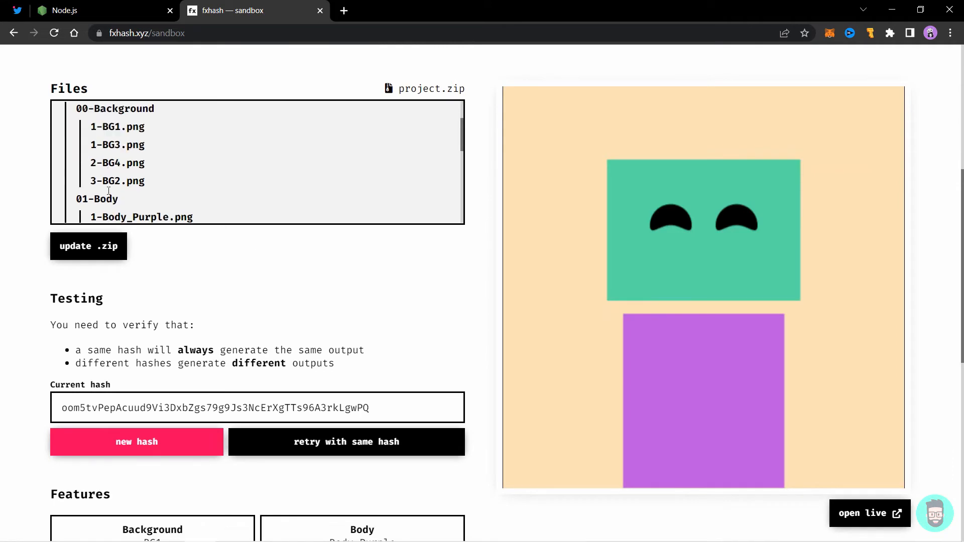
double_click(146, 154)
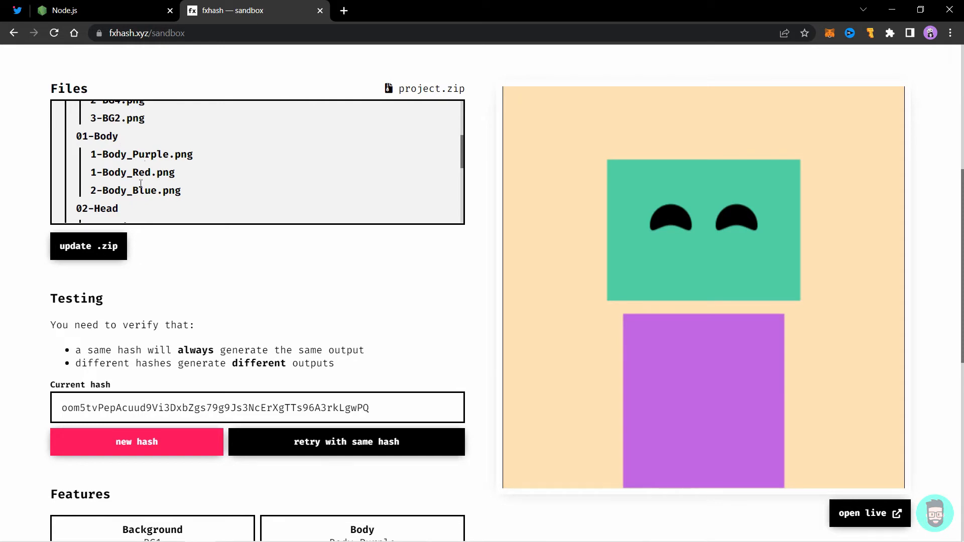
scroll(down, 3)
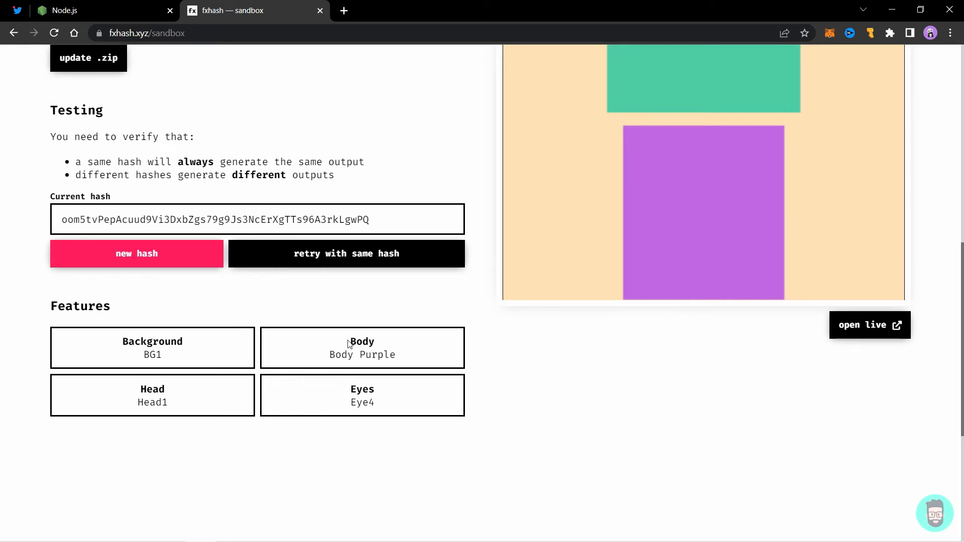
mouse_move(380, 342)
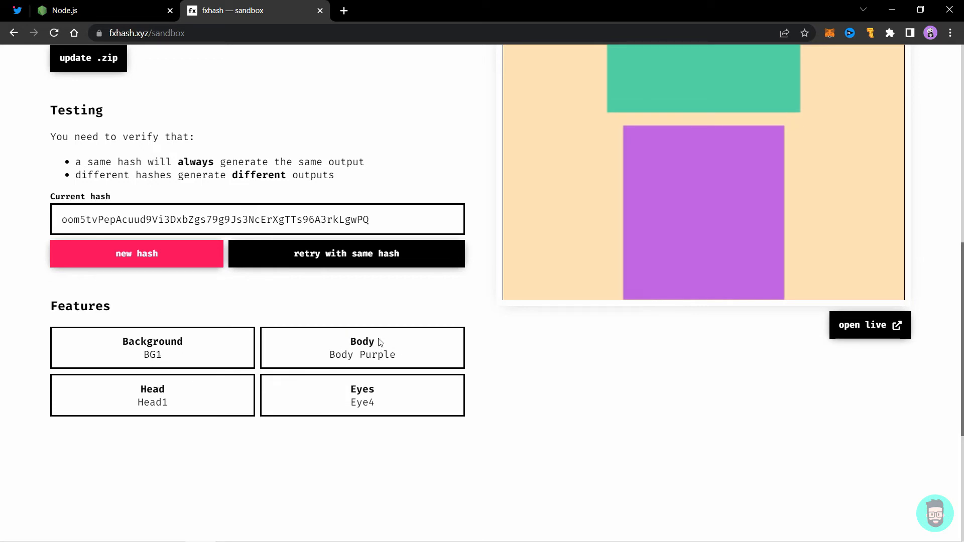
Upload the character-and-pet project zip from dist-zipped into the sandbox.
click(88, 57)
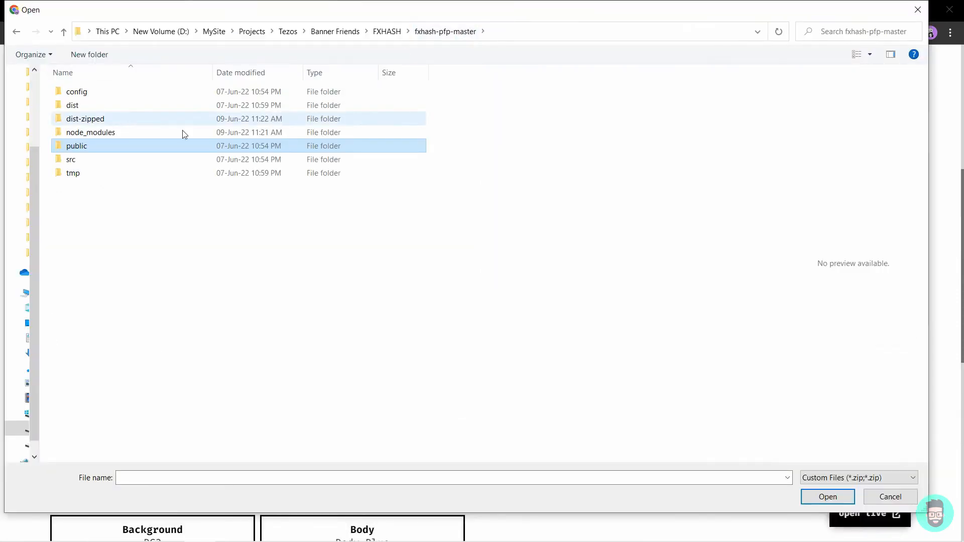
double_click(85, 119)
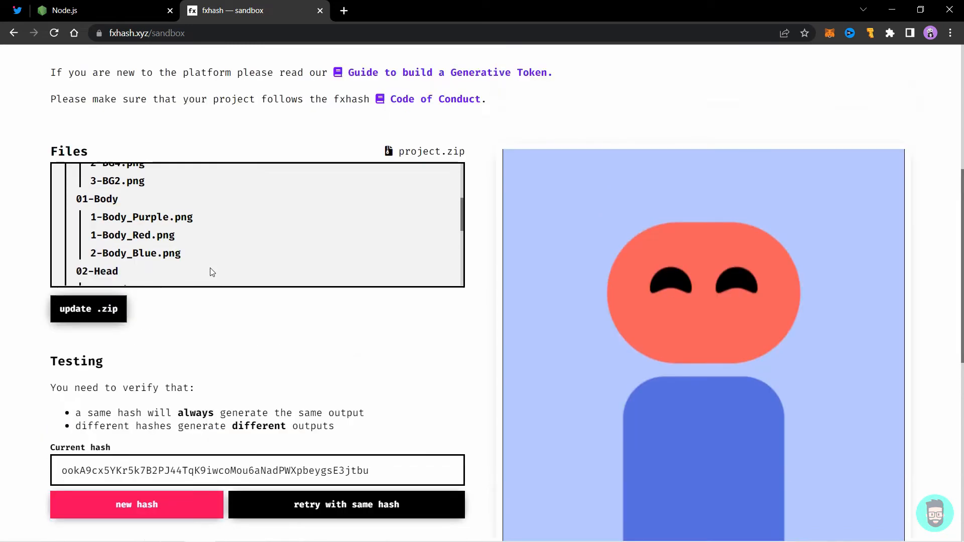
scroll(down, 3)
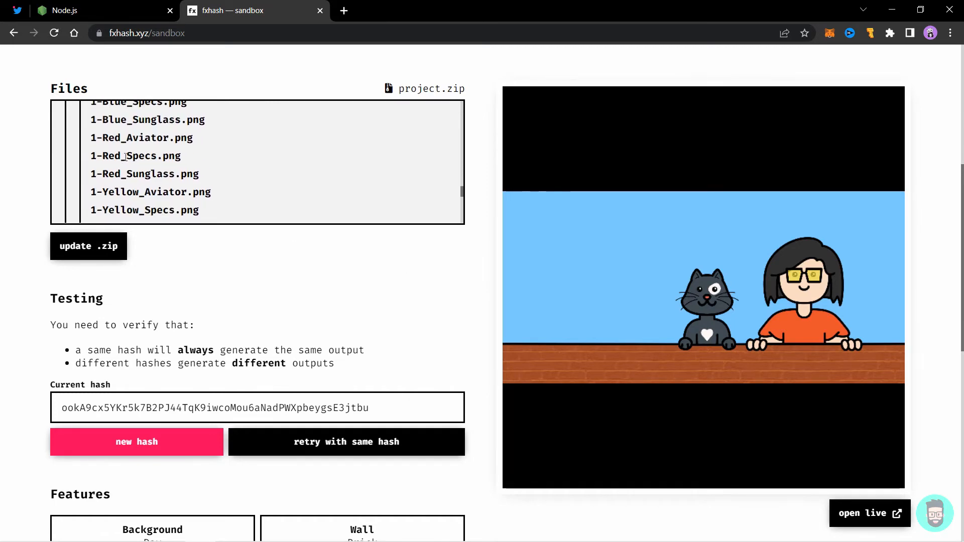
scroll(down, 3)
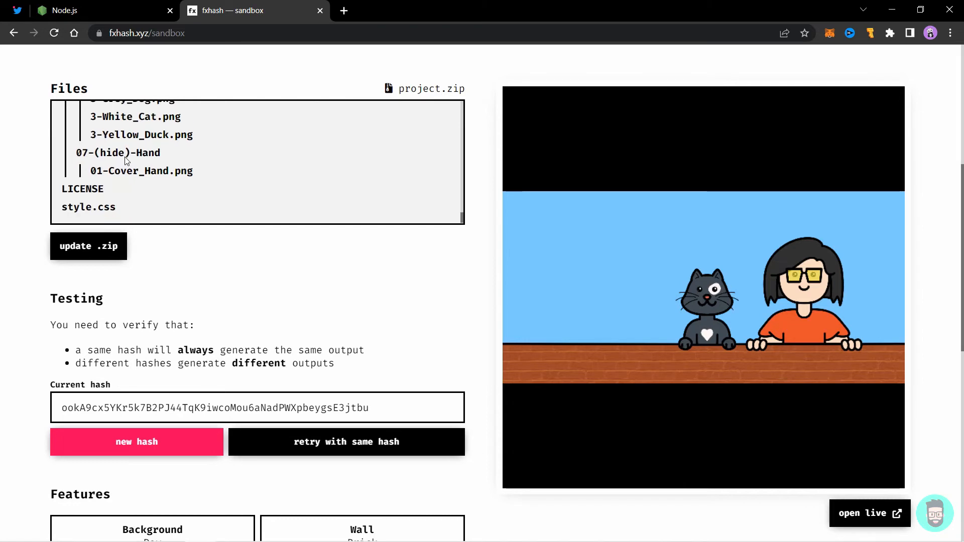
Render three new hash variations, then retry the last hash twice to check consistency.
click(136, 378)
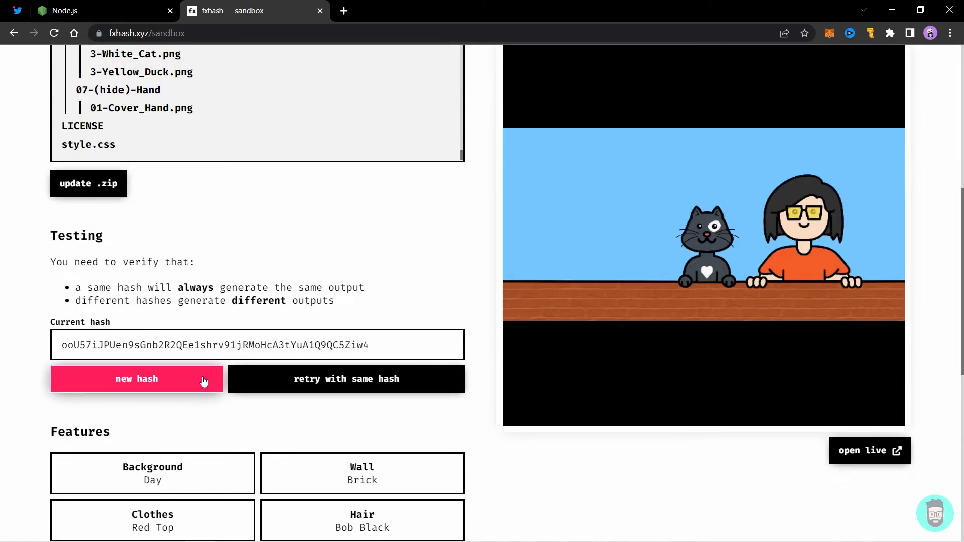
click(137, 379)
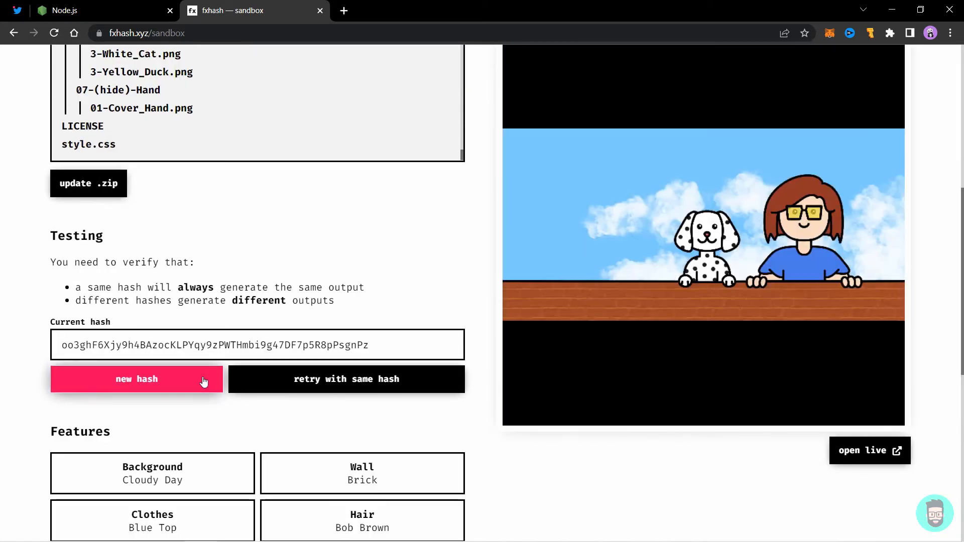
click(137, 379)
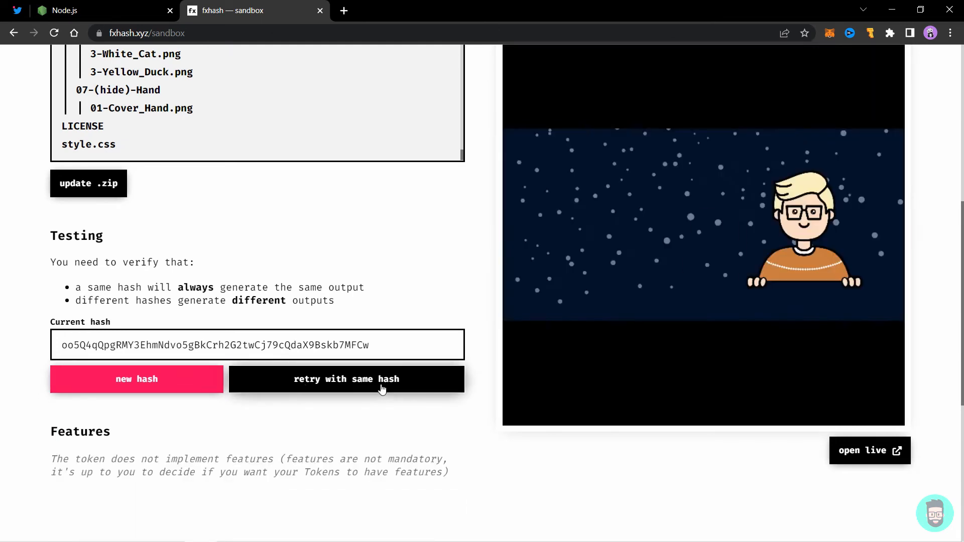
click(347, 379)
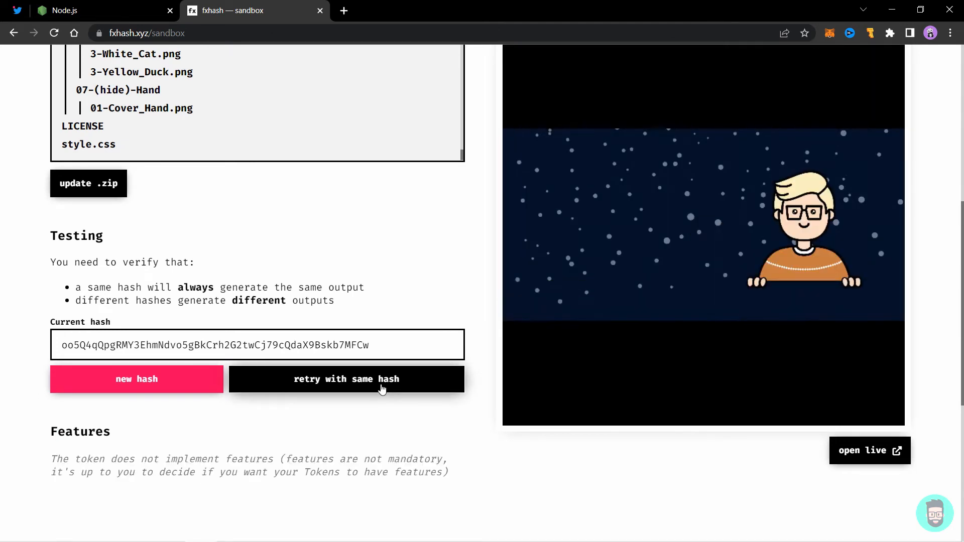
click(345, 379)
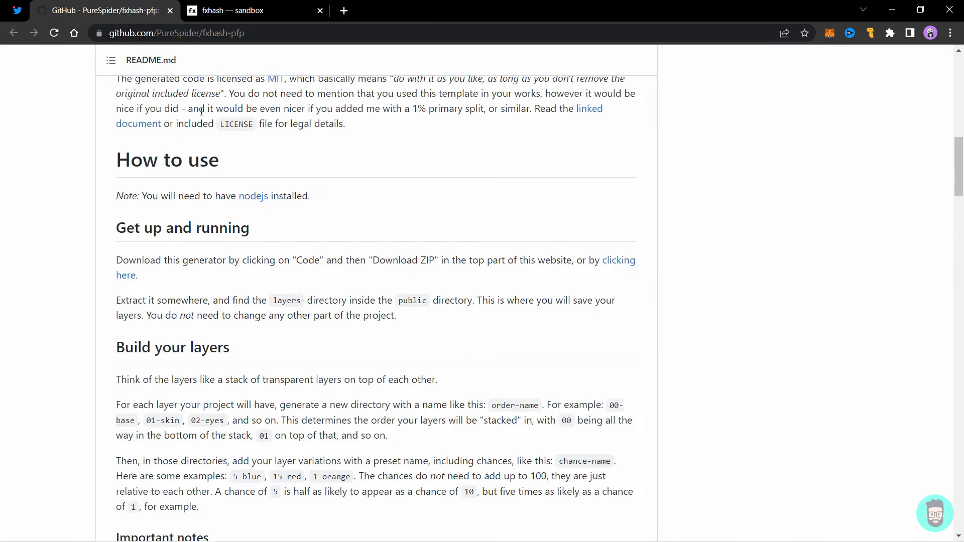
Scroll through the Twitter thread on layered PNG generative art for fxhash.
scroll(down, 3)
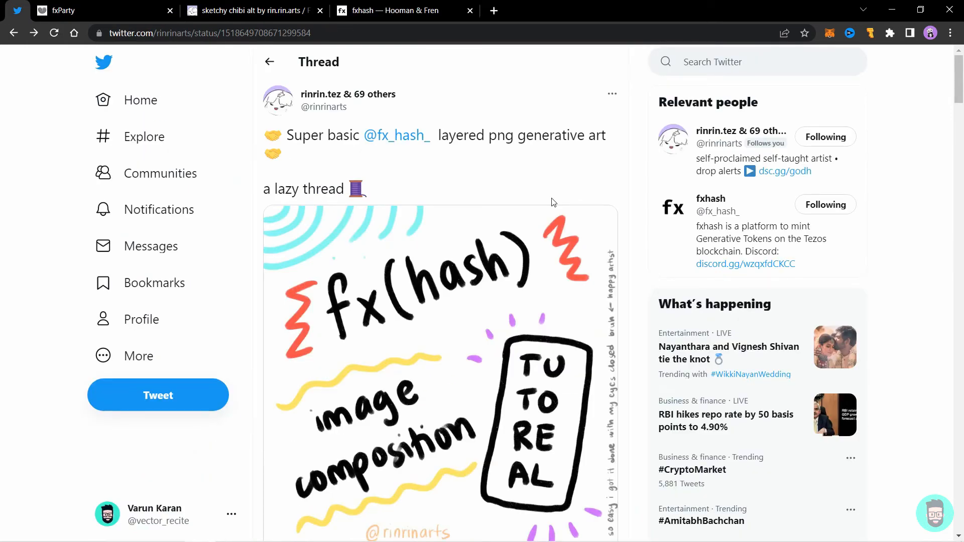
scroll(down, 3)
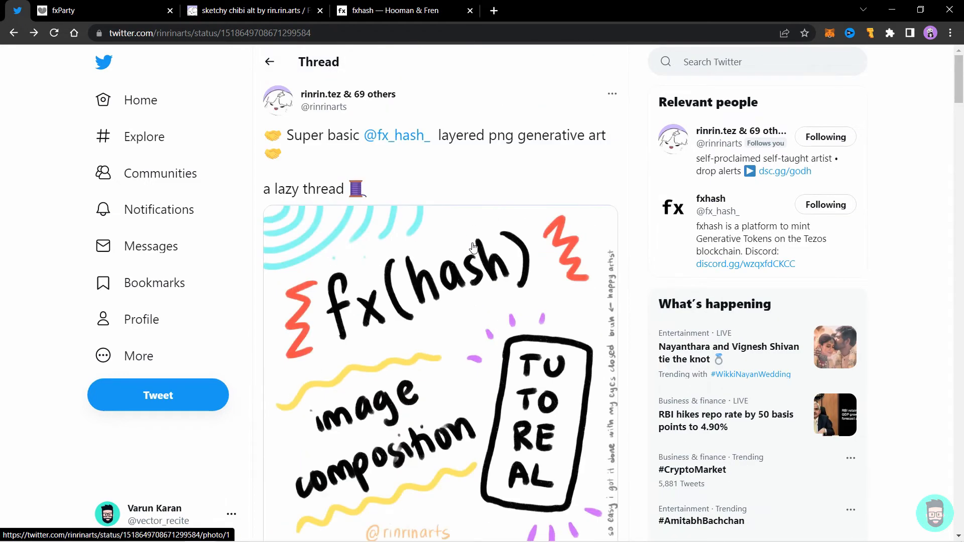
scroll(down, 3)
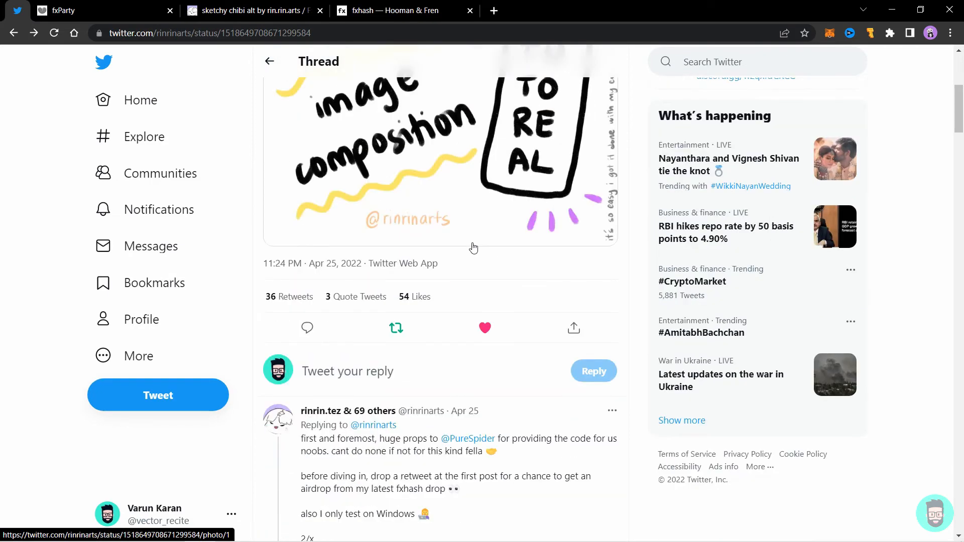
scroll(down, 3)
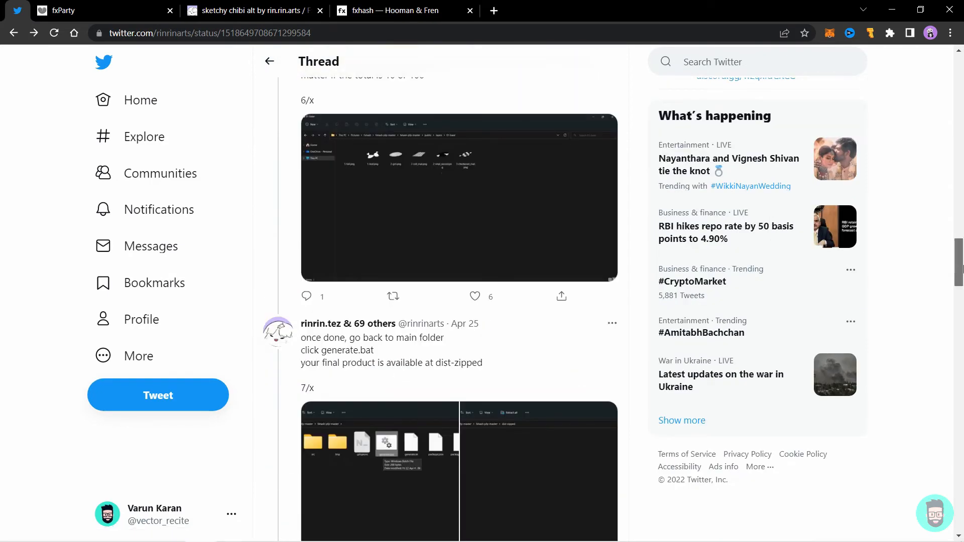
scroll(down, 3)
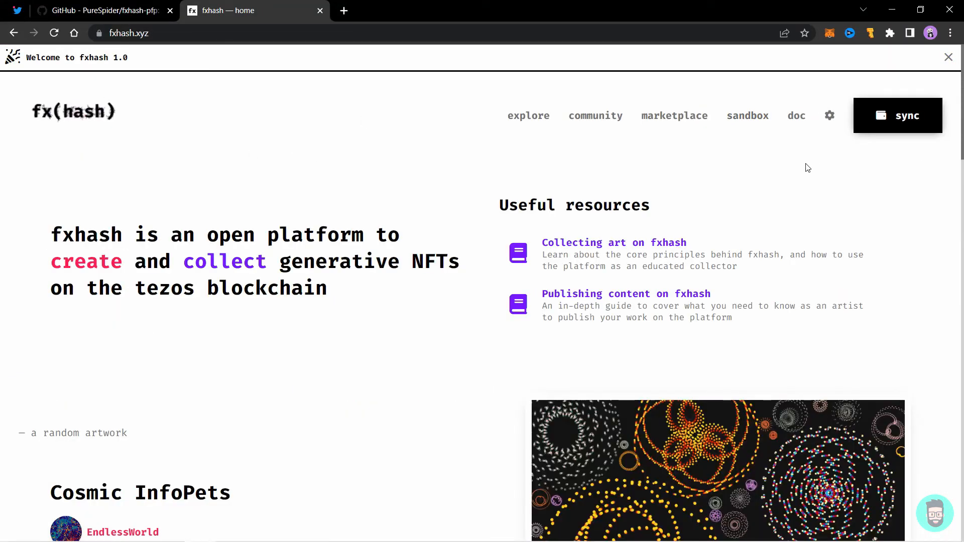
mouse_move(781, 138)
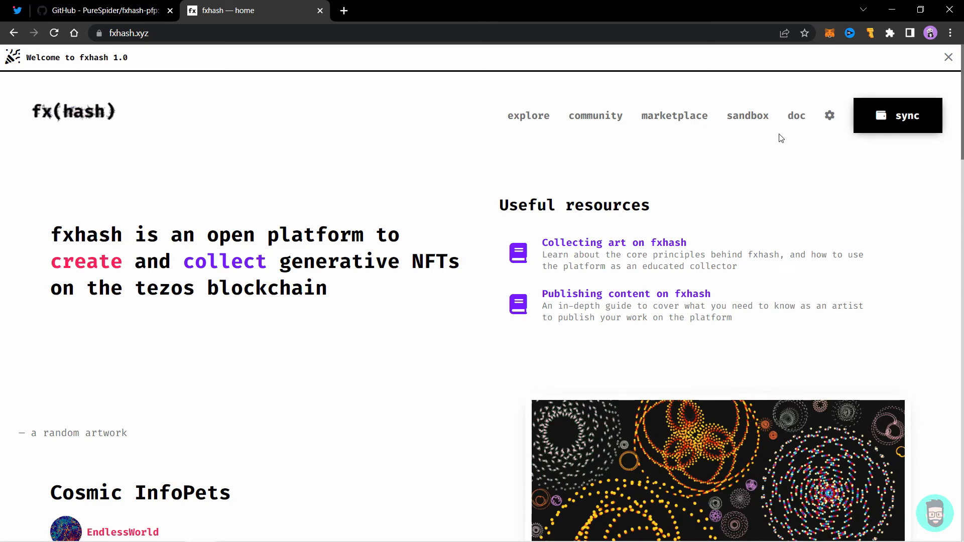
mouse_move(912, 121)
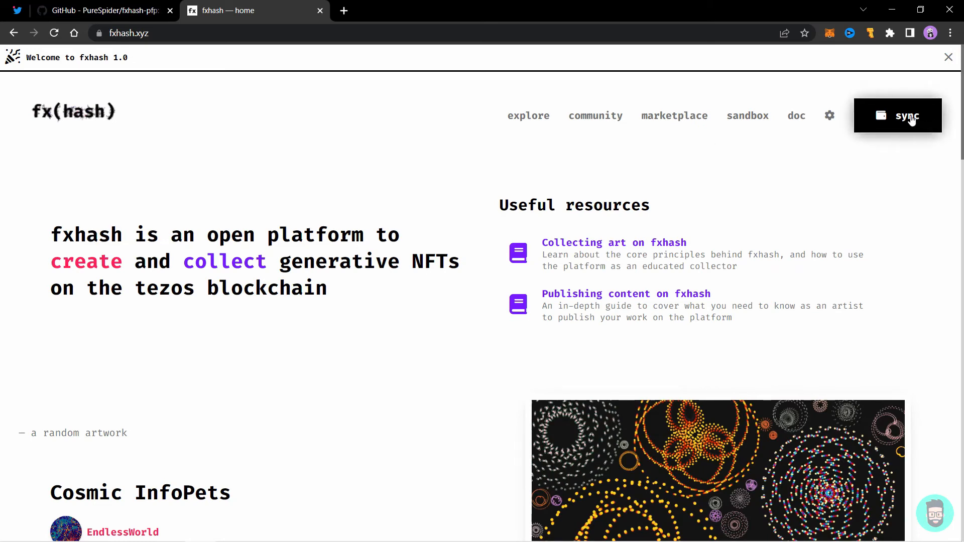
Sync a Temple Tezos wallet to fxhash and open the edit profile page.
click(906, 116)
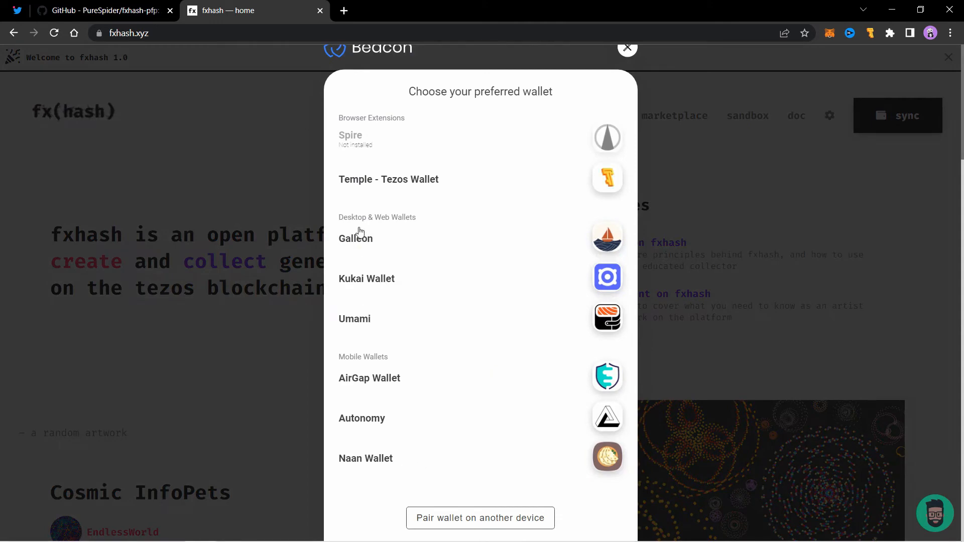
click(388, 179)
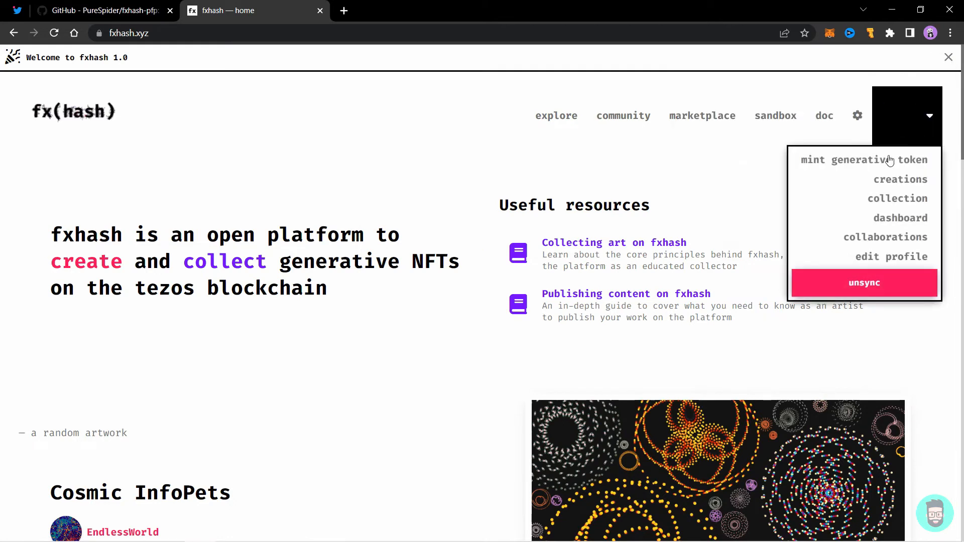
mouse_move(925, 208)
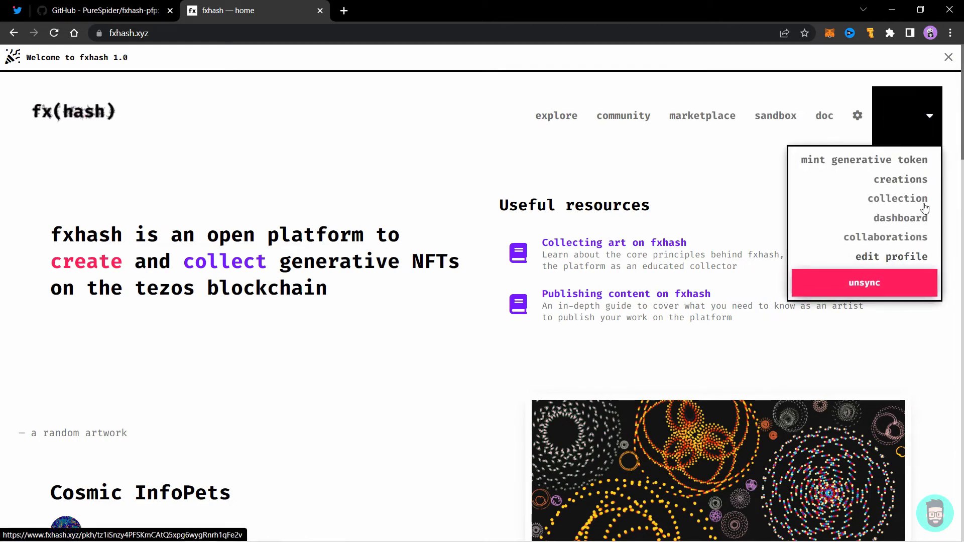
click(891, 257)
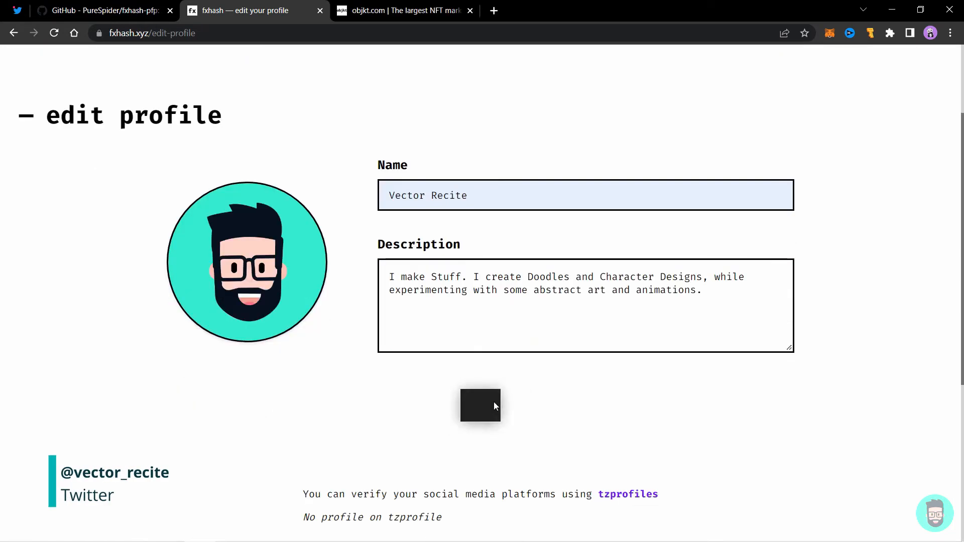
Save the Vector Recite profile and approve the update in Temple Wallet.
click(480, 405)
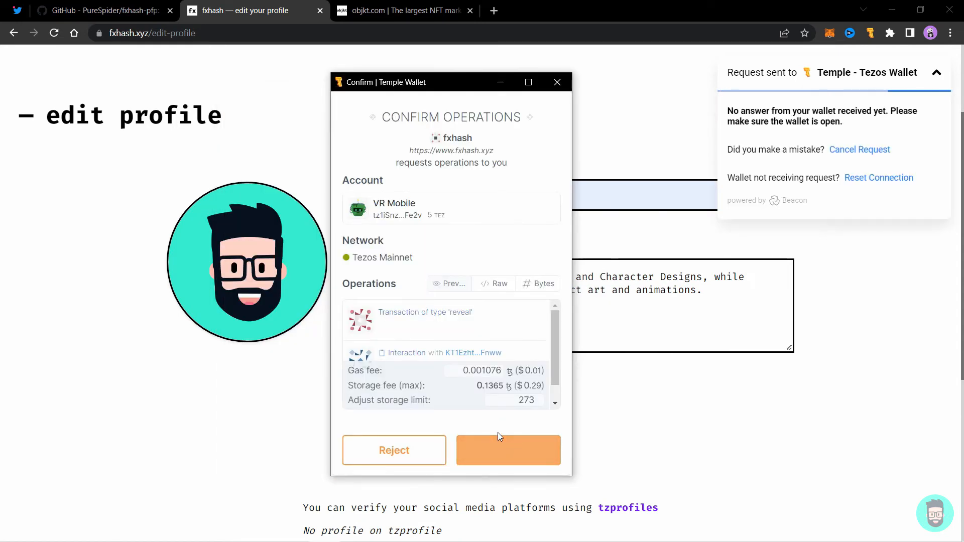
click(508, 450)
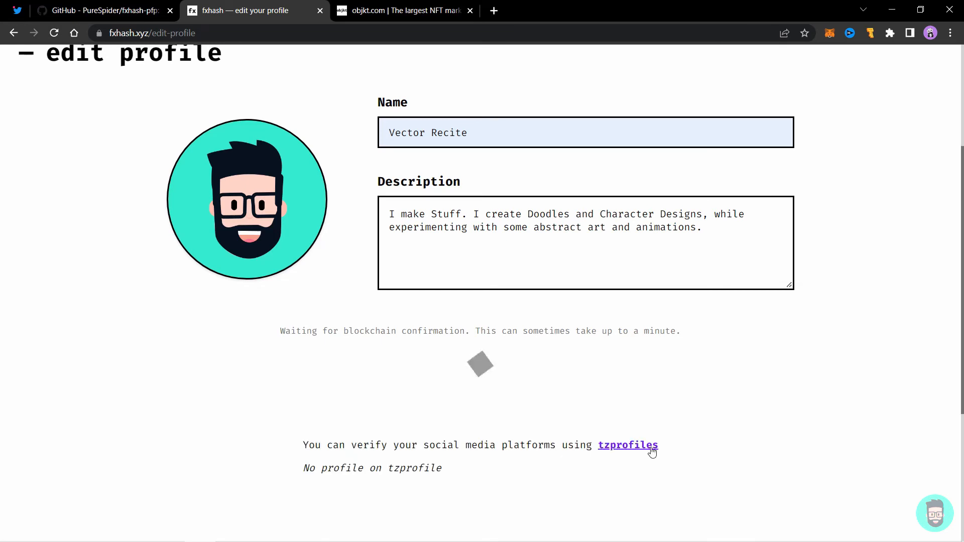
mouse_move(629, 446)
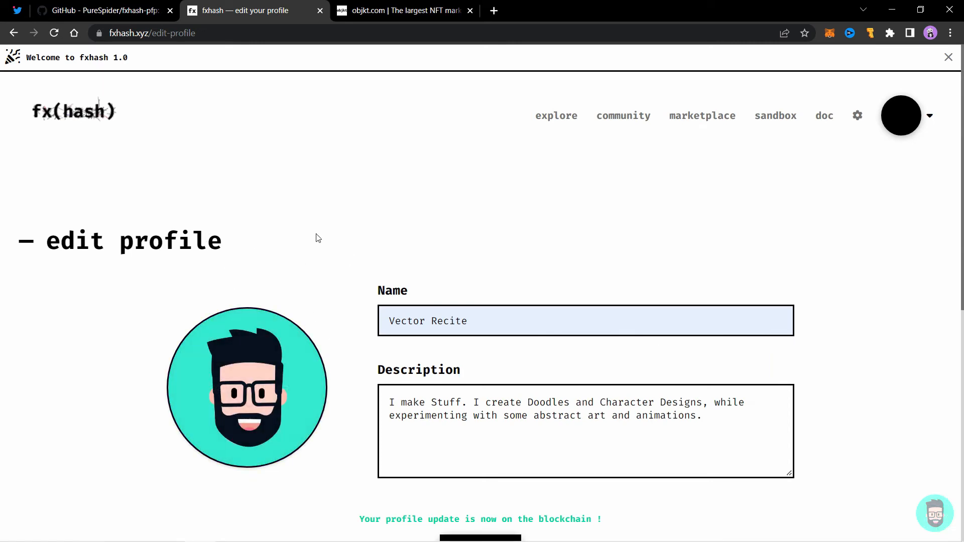
Go to your own profile and reload it to show Vector Recite, the description and cartoon avatar.
click(901, 116)
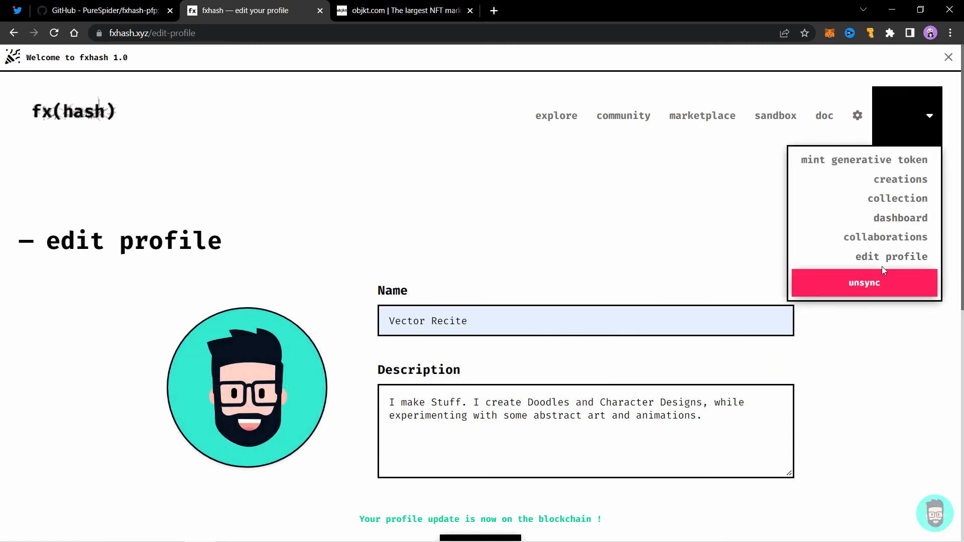
click(863, 283)
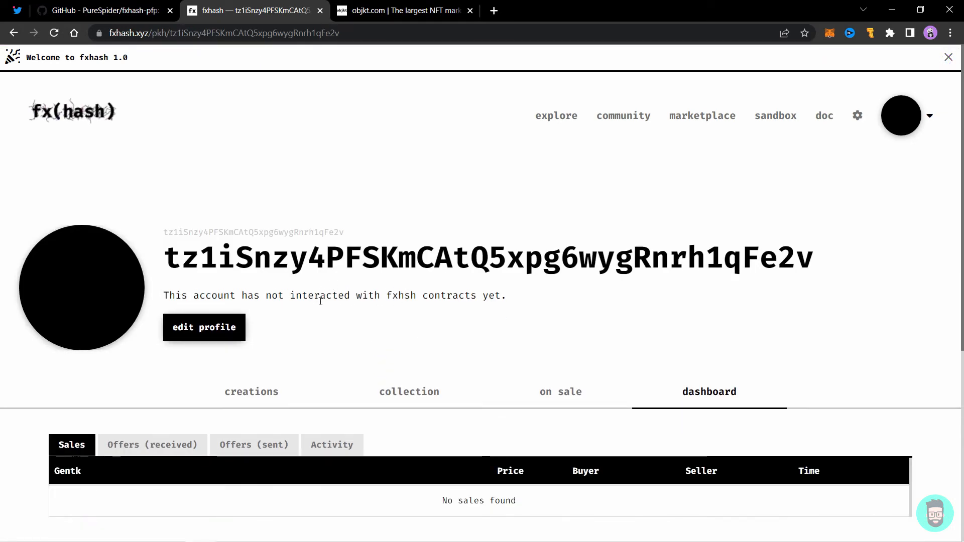
mouse_move(250, 233)
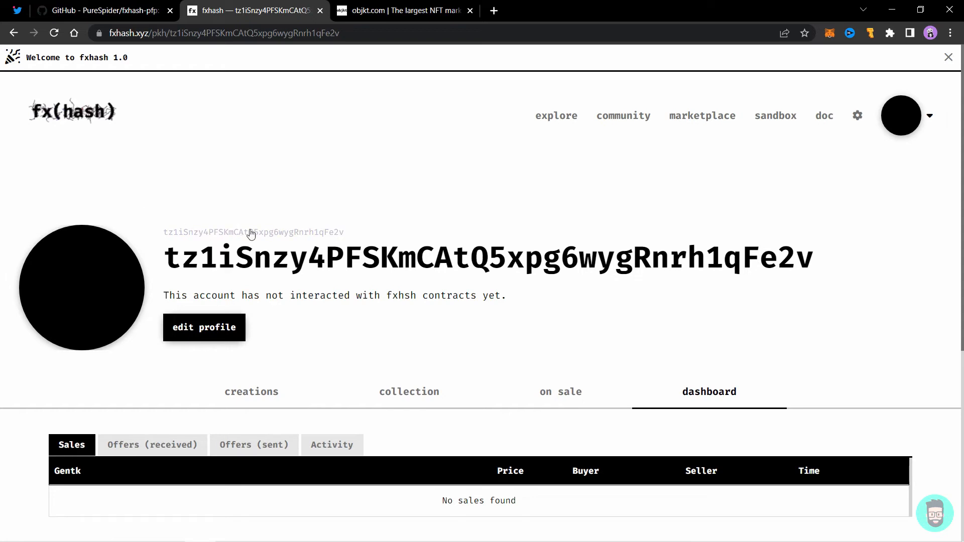
click(408, 392)
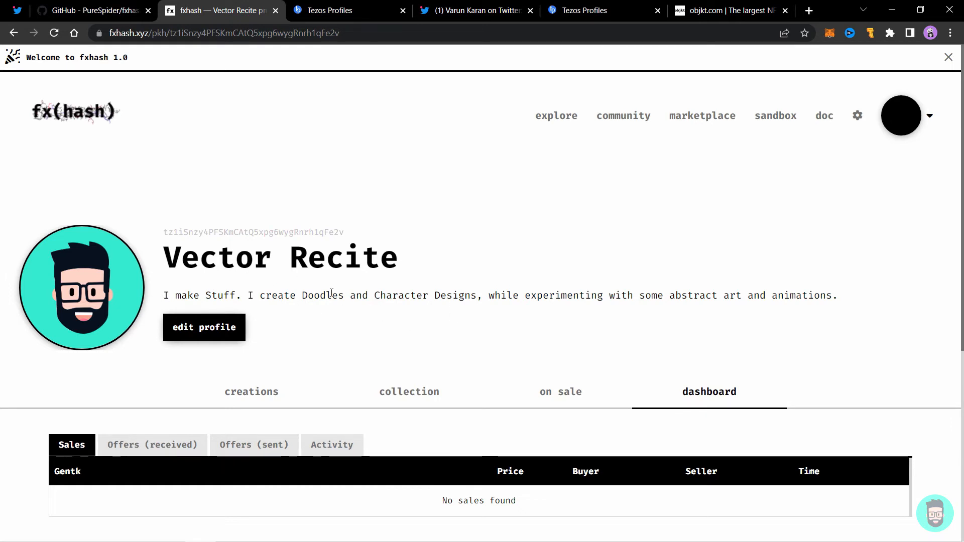
click(900, 116)
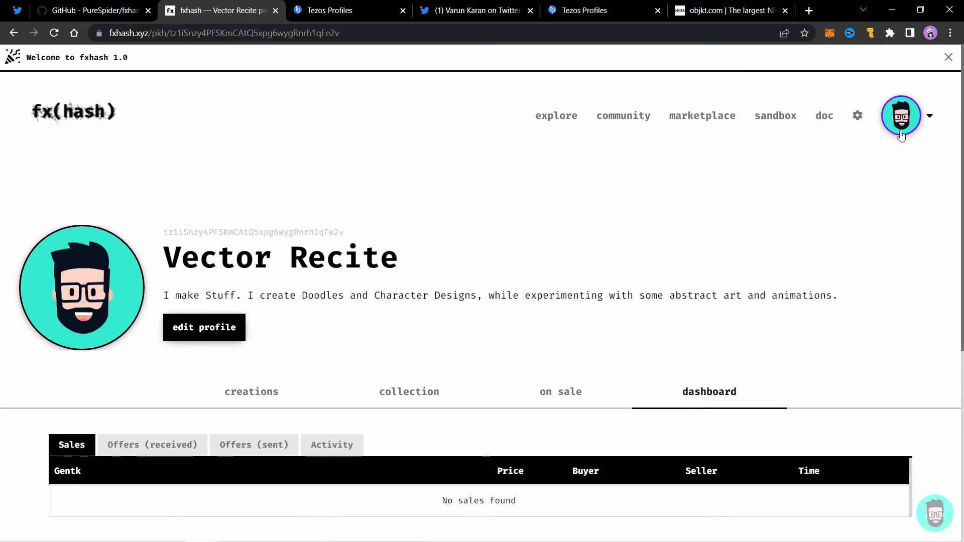
mouse_move(901, 116)
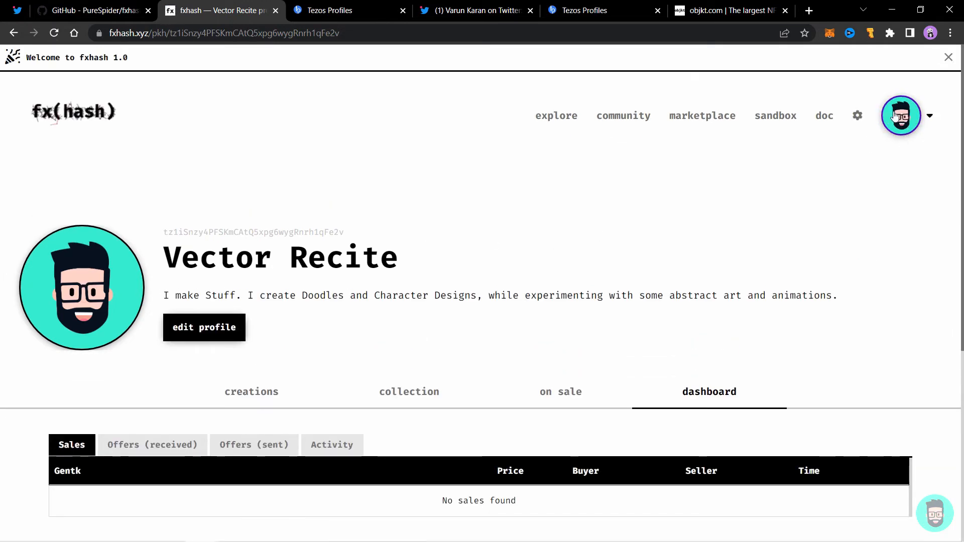
click(901, 115)
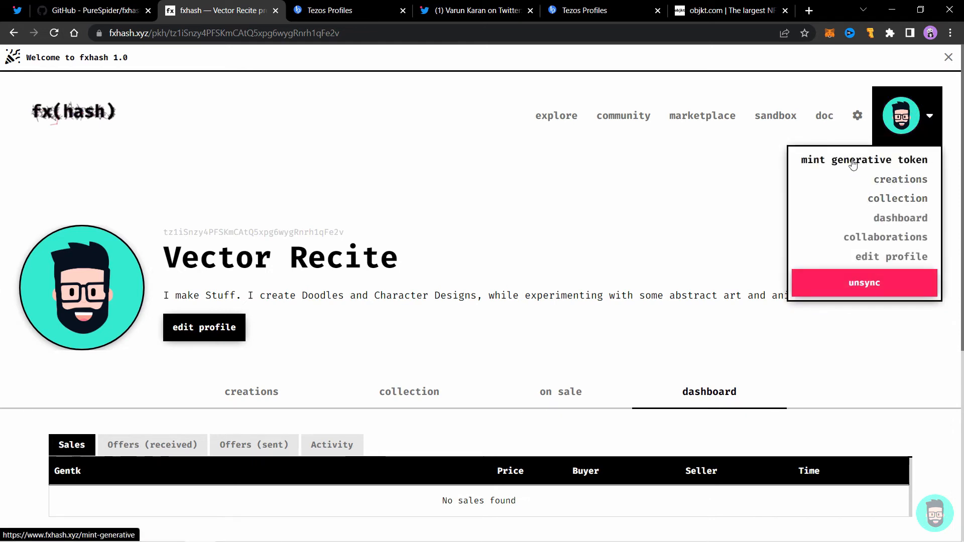
Choose 'mint generative token' from the account dropdown.
click(863, 159)
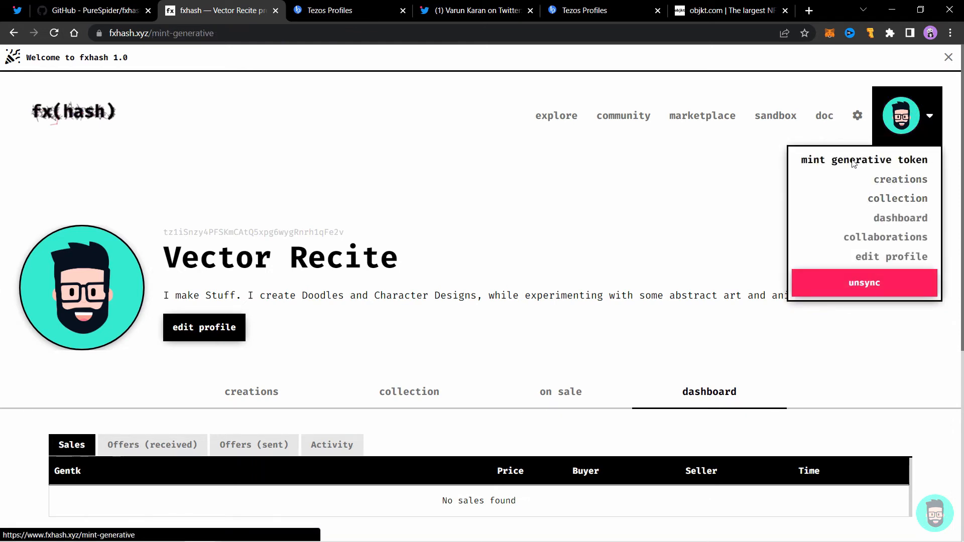
click(864, 159)
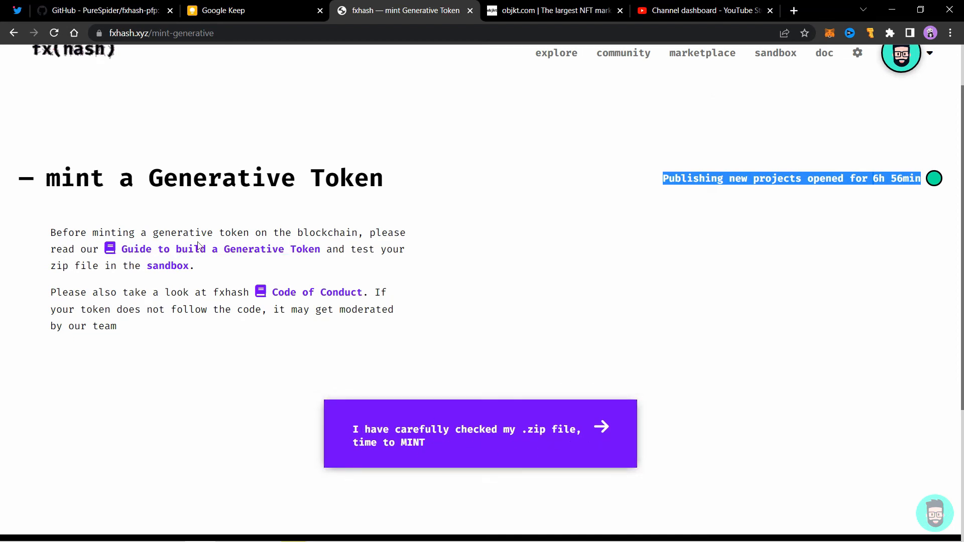
mouse_move(167, 265)
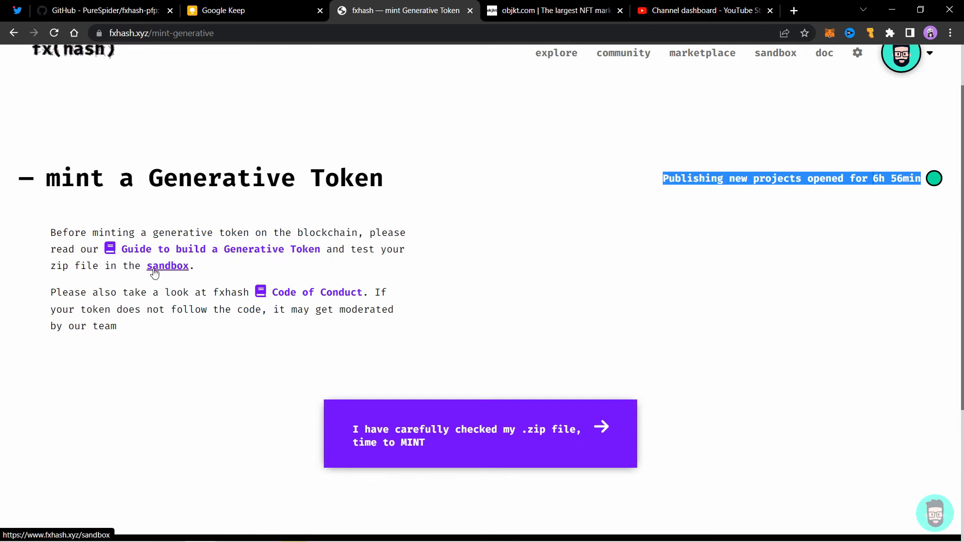
mouse_move(302, 292)
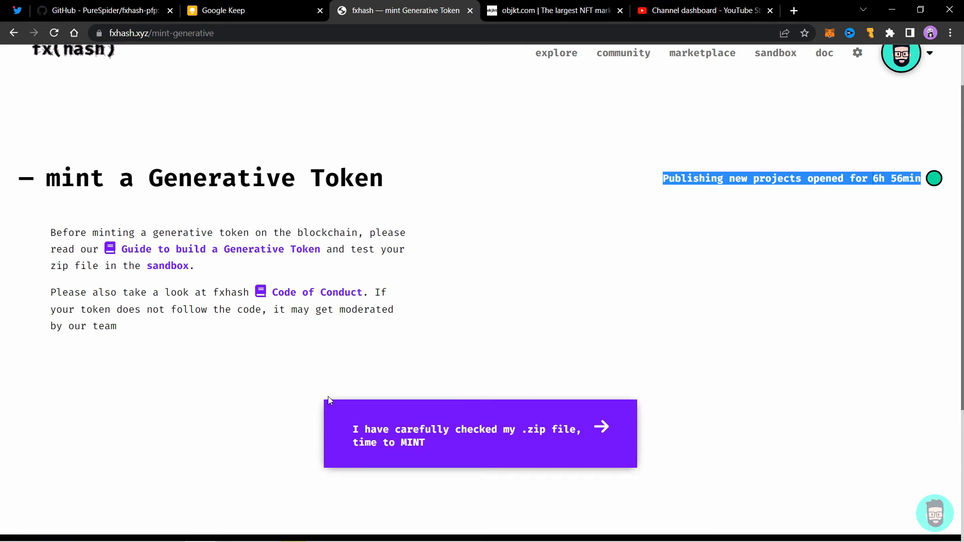
mouse_move(433, 375)
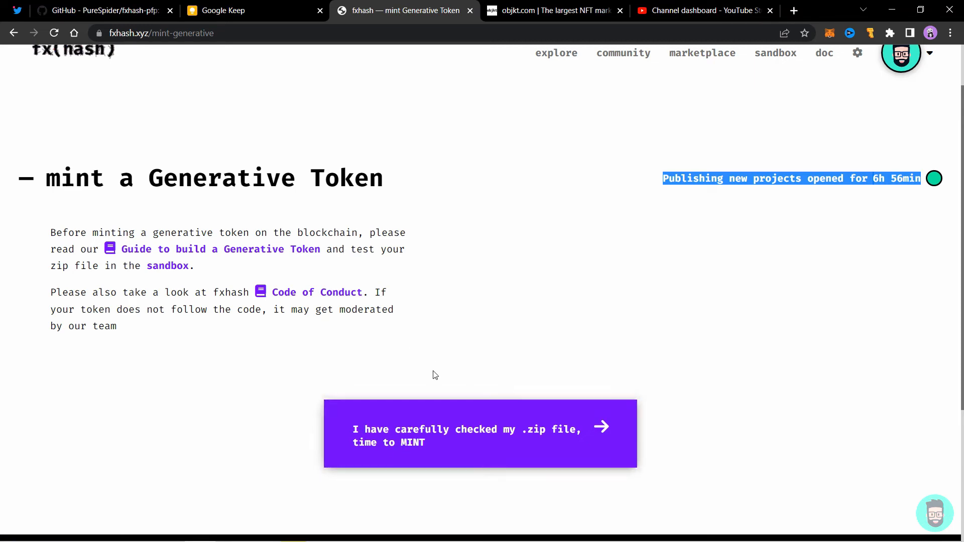
mouse_move(433, 433)
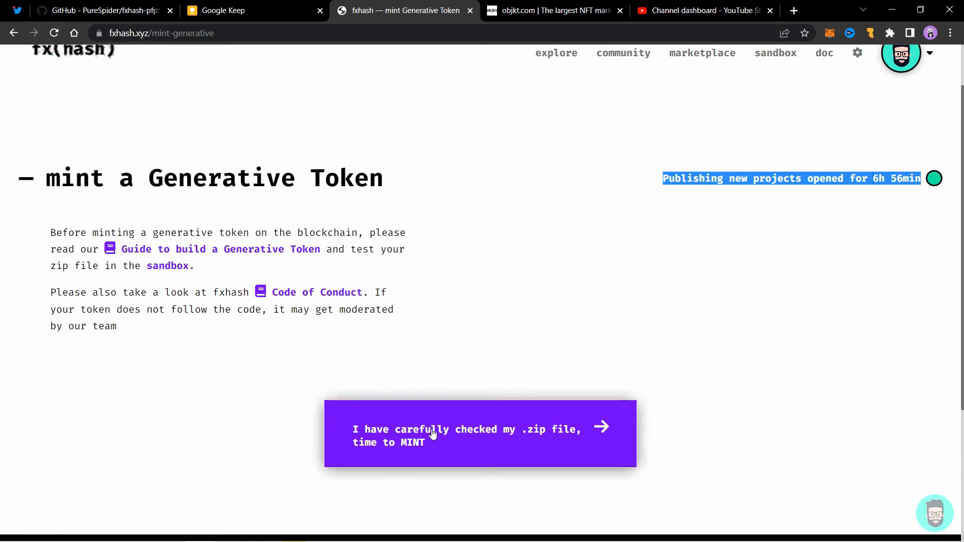
Confirm the zip was checked, keep yourself as sole author, and upload HoomanAndFren.zip.
click(480, 434)
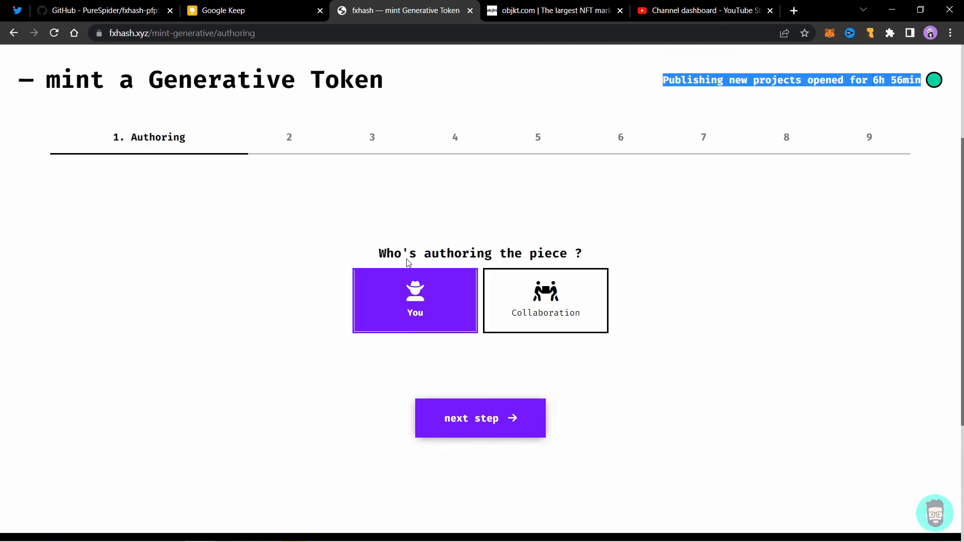
mouse_move(564, 315)
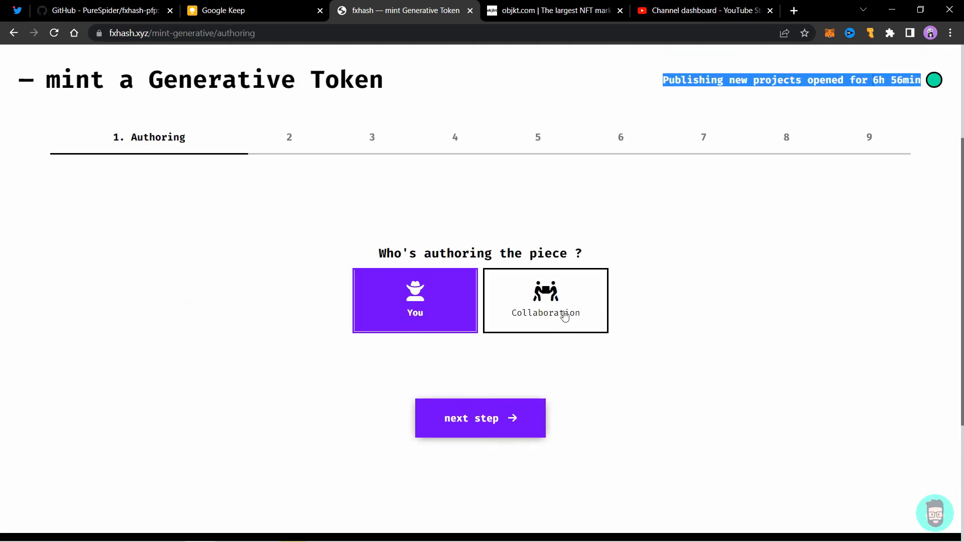
mouse_move(480, 418)
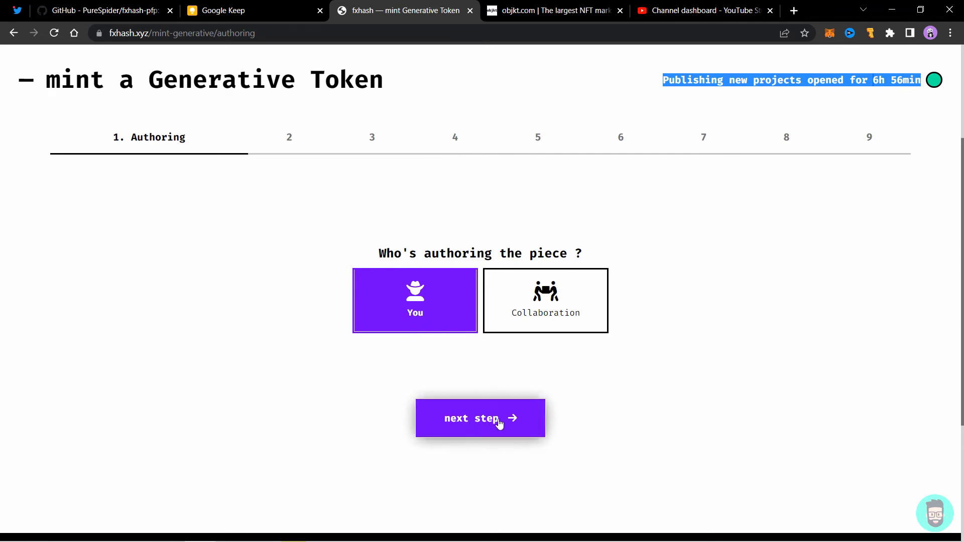
click(480, 418)
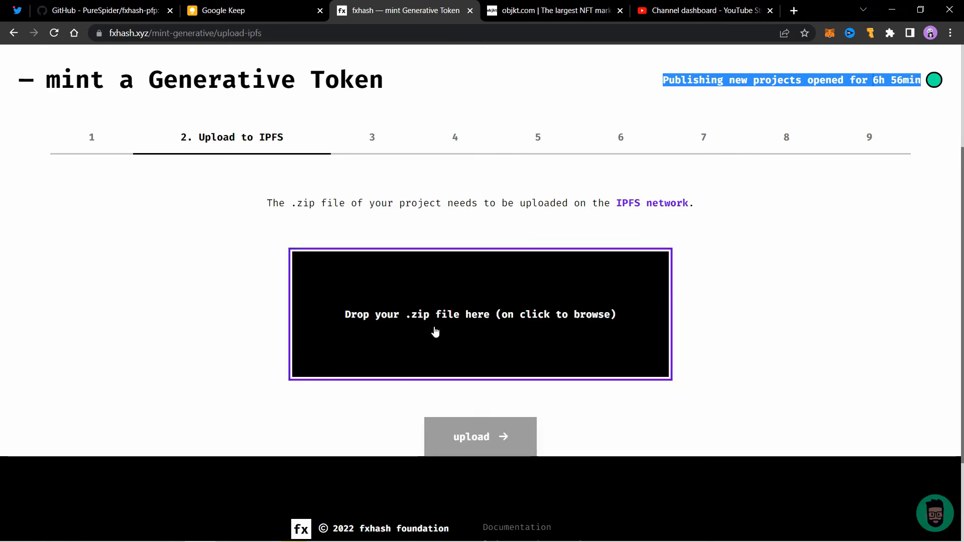
click(480, 314)
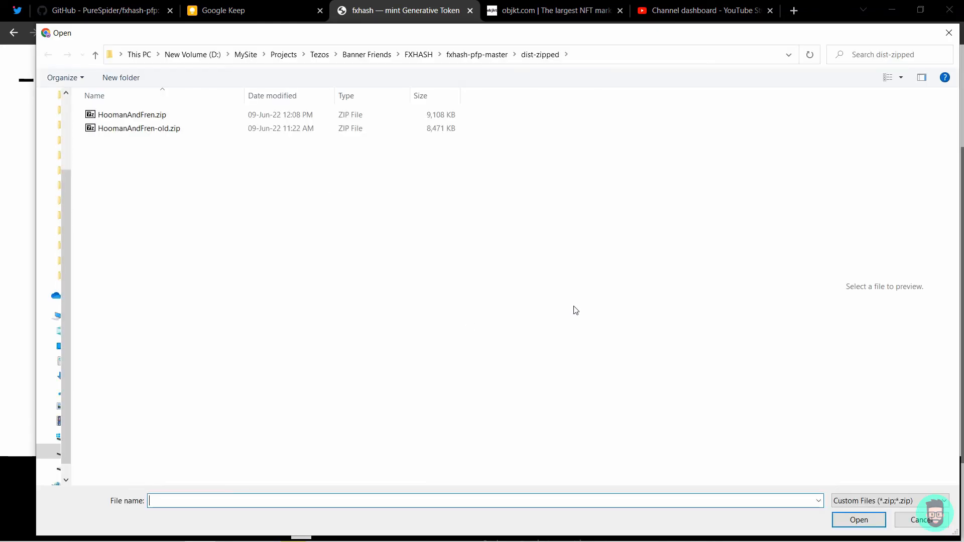
click(131, 114)
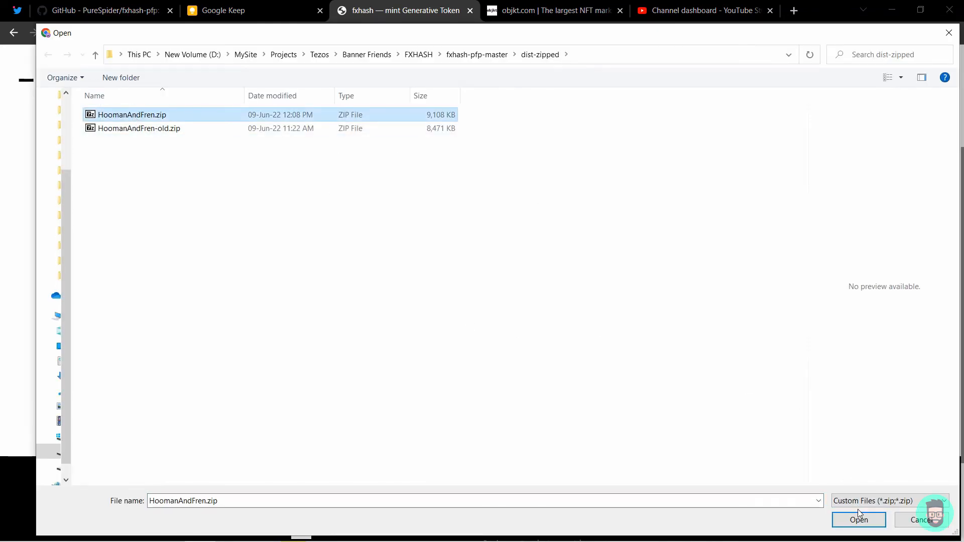
click(859, 519)
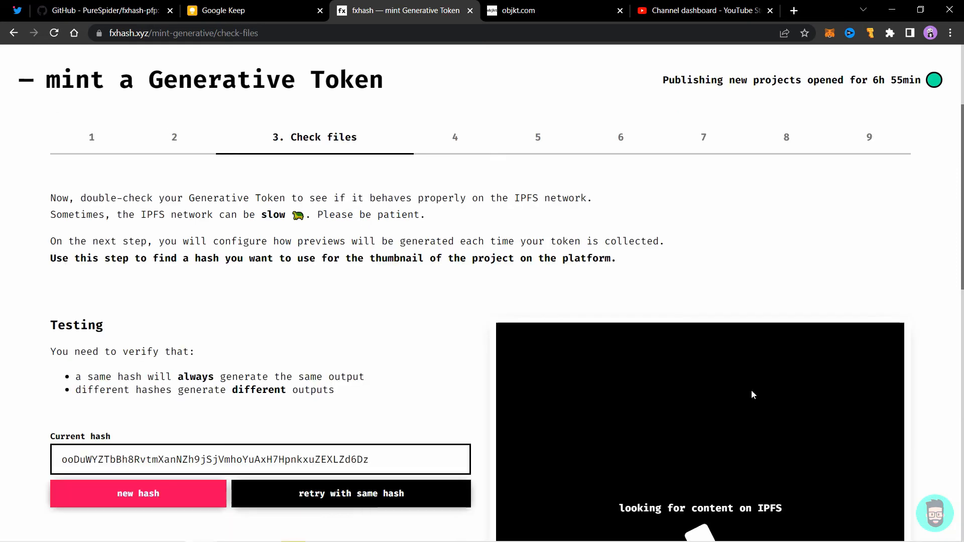
Generate several random hashes to test how the hooman and fren artwork varies.
scroll(down, 3)
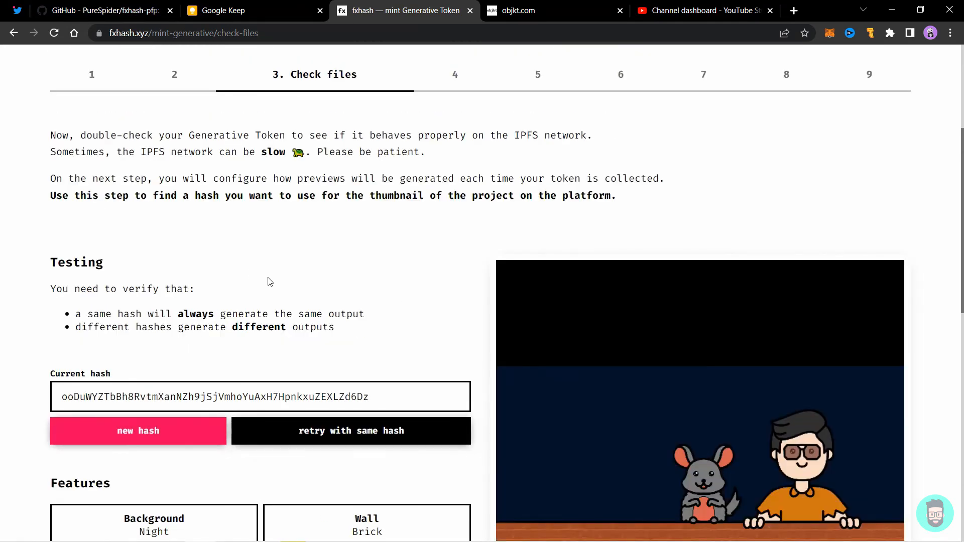
scroll(down, 3)
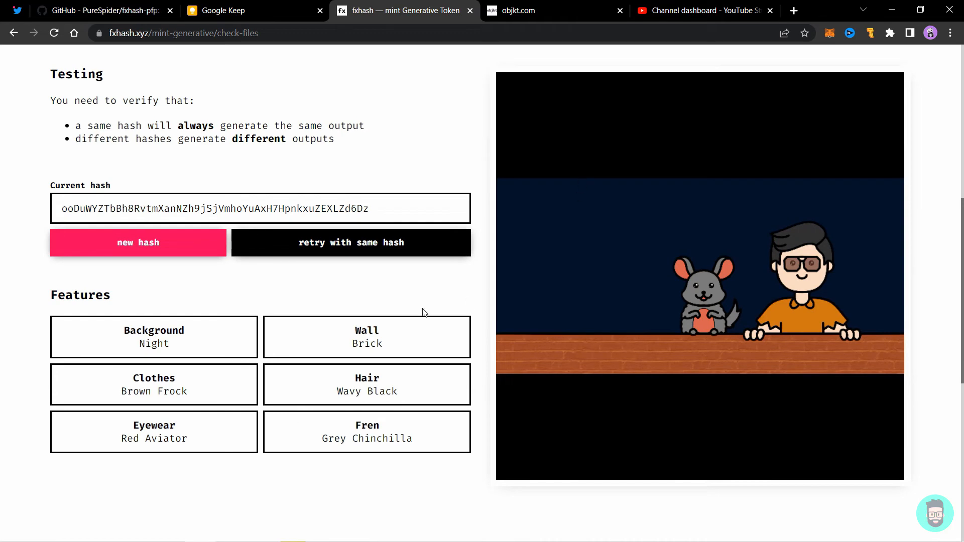
click(351, 242)
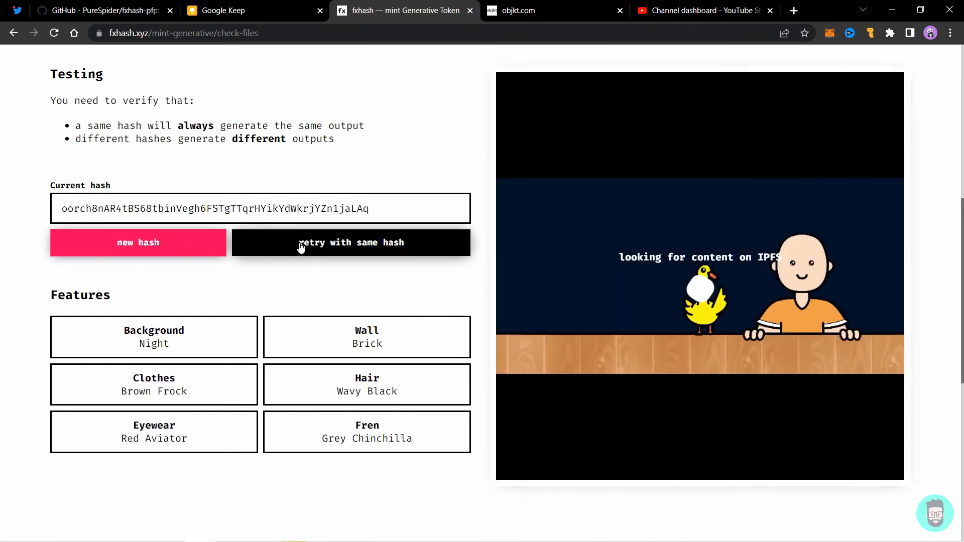
click(137, 242)
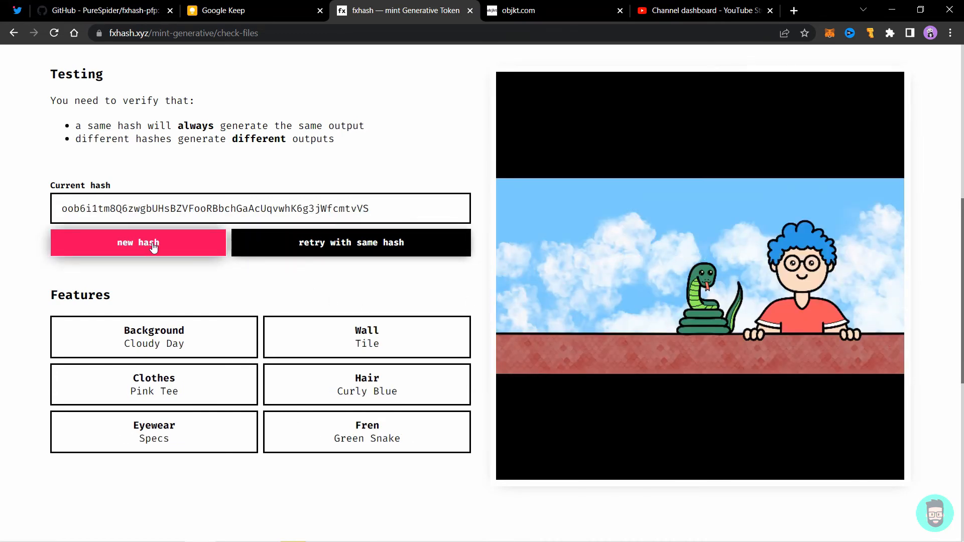
click(138, 242)
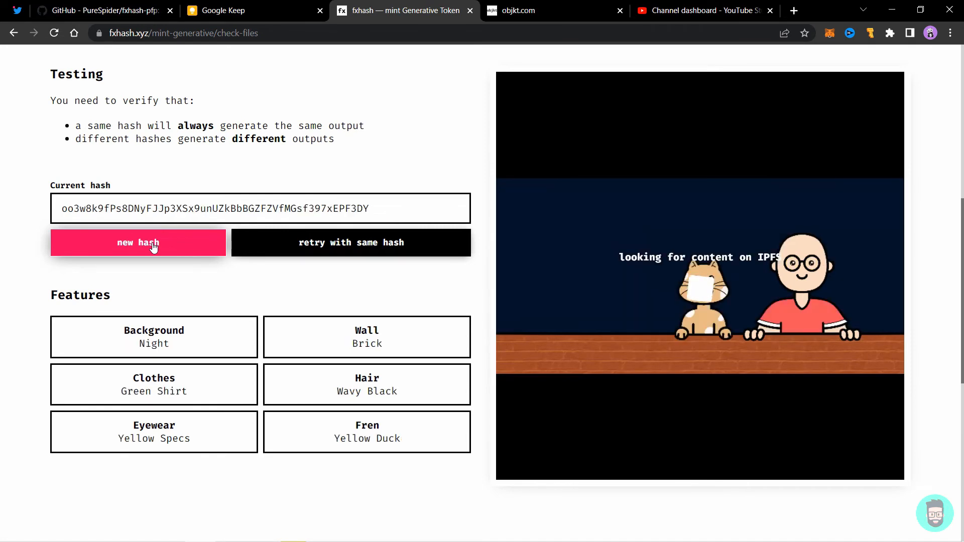
click(137, 242)
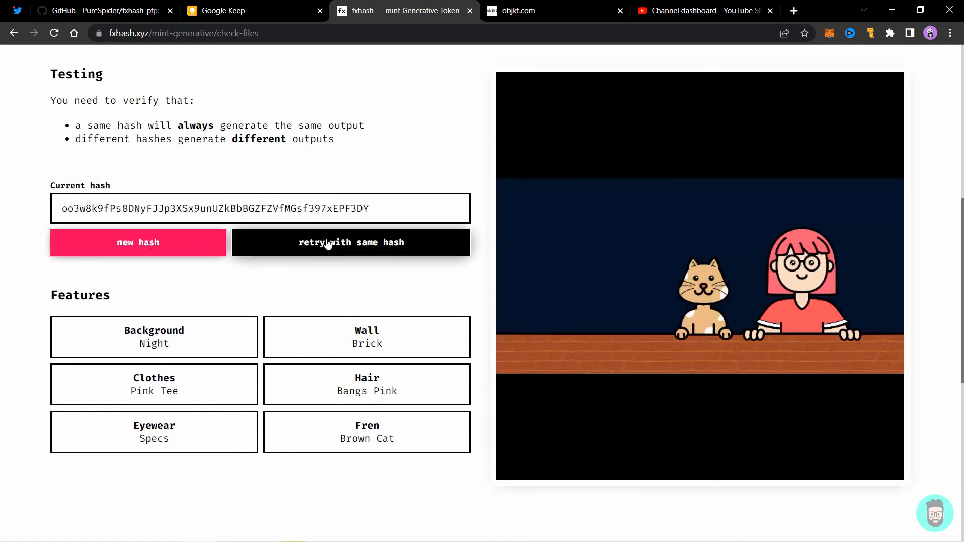
click(138, 242)
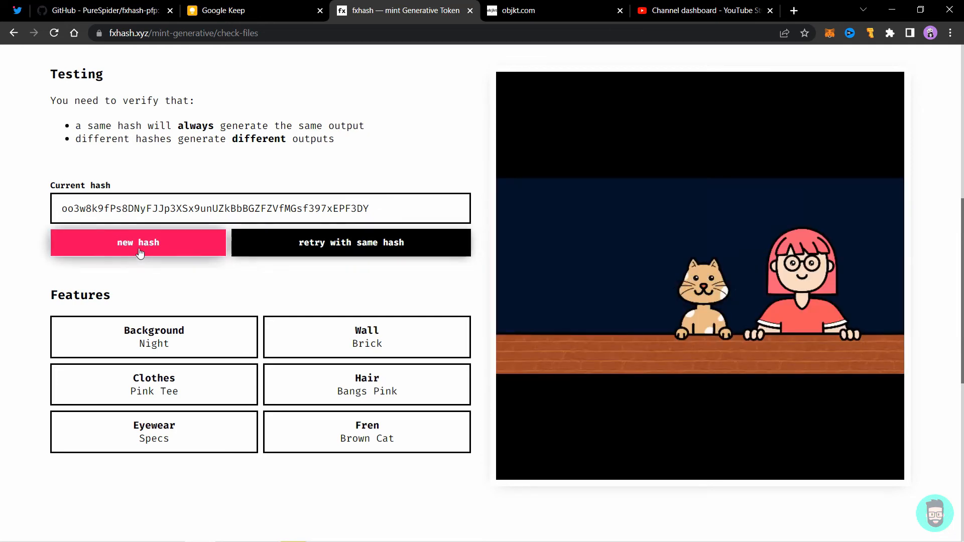
click(138, 242)
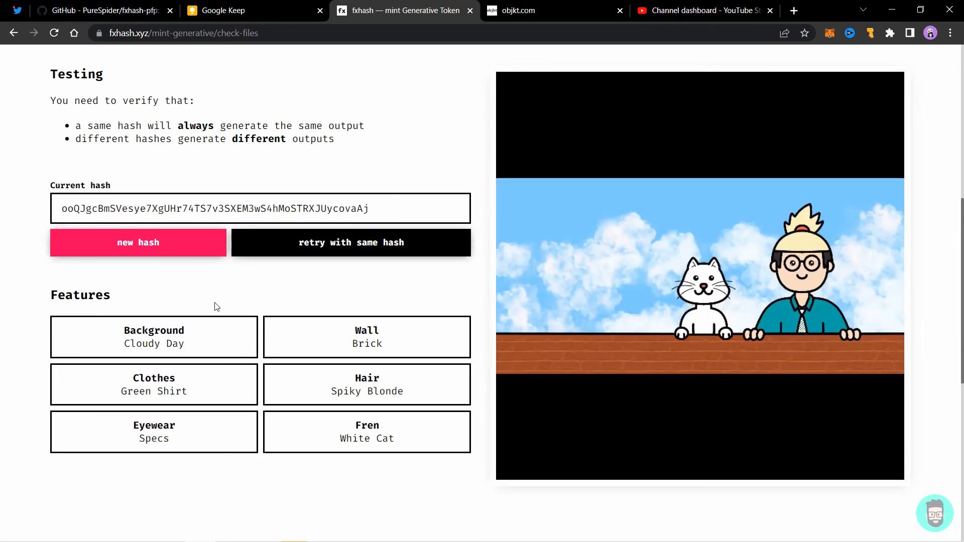
Keep the brown-cat cloudy-day hash for the preview and confirm the token works properly.
scroll(down, 3)
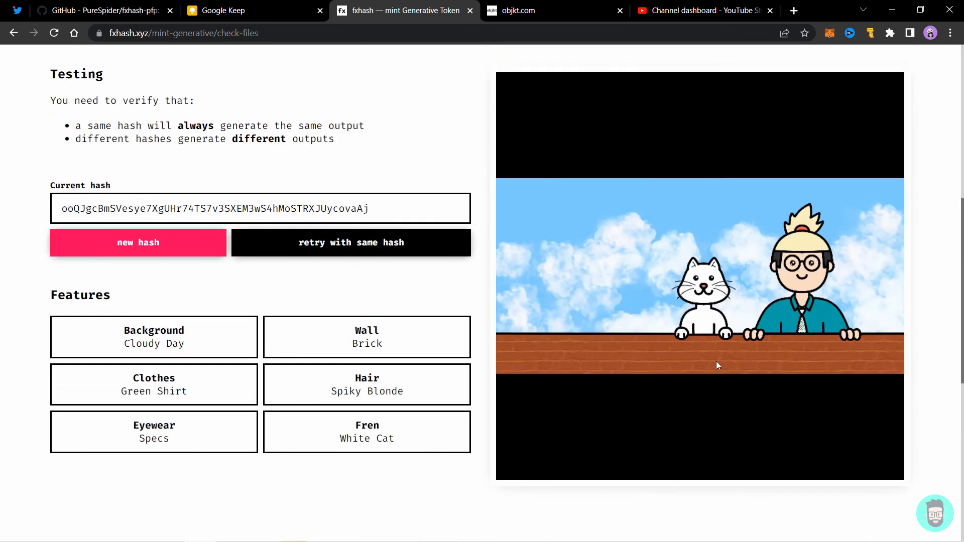
mouse_move(625, 305)
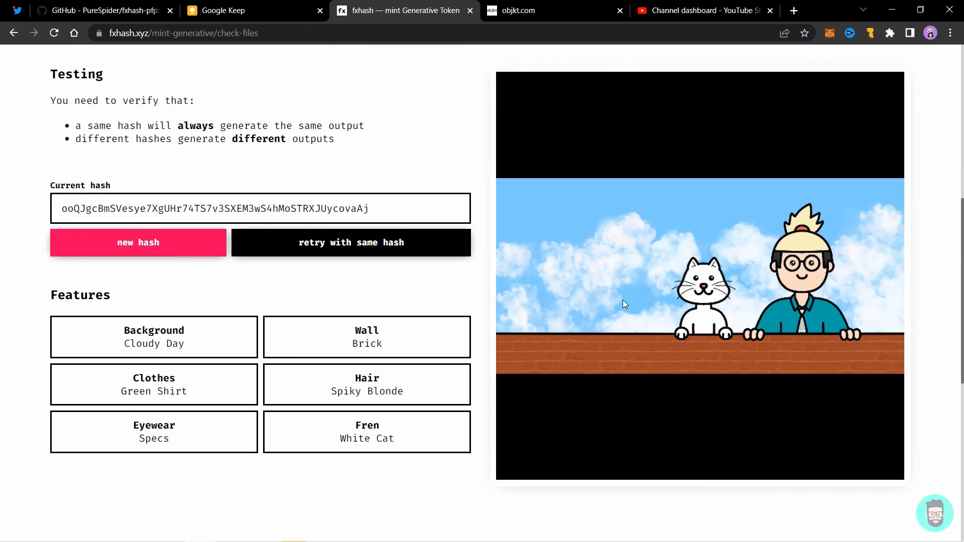
scroll(down, 3)
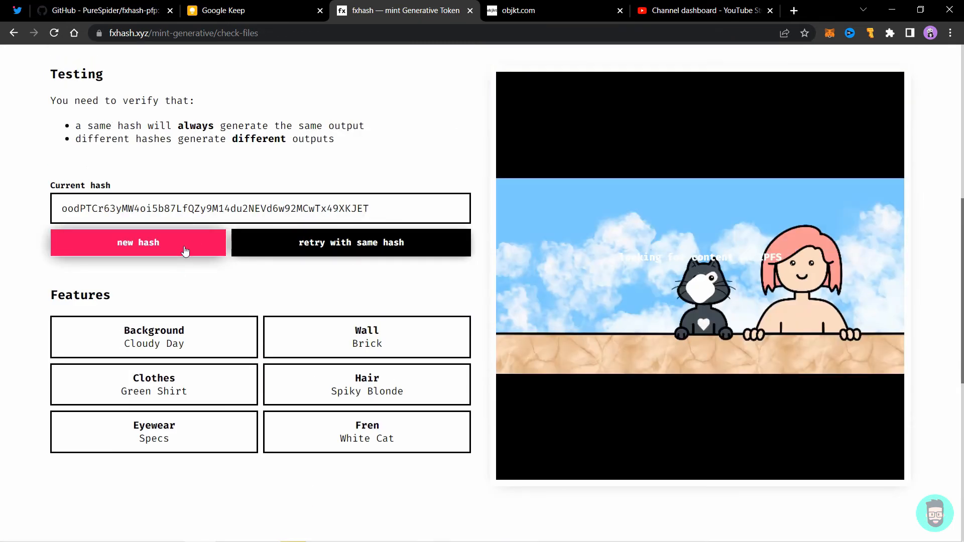
click(138, 242)
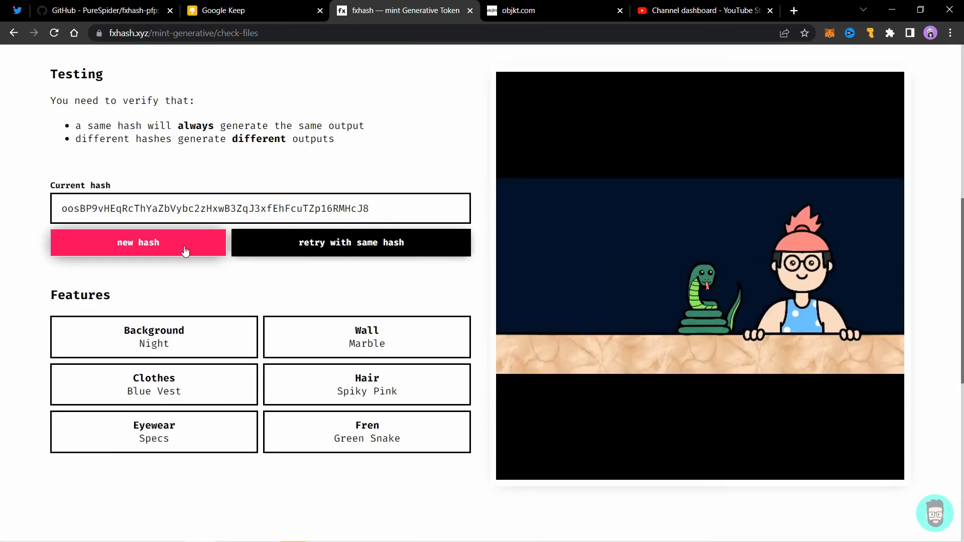
click(138, 242)
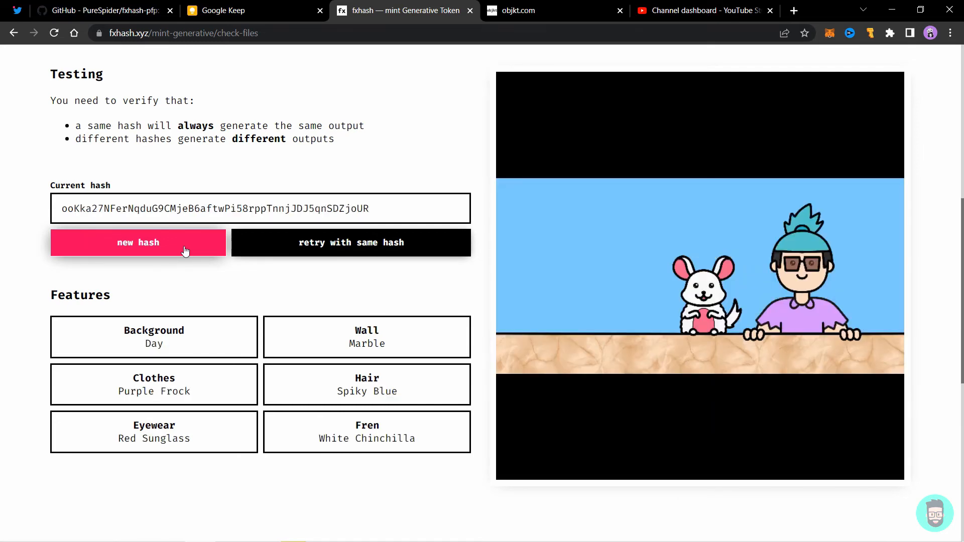
click(138, 242)
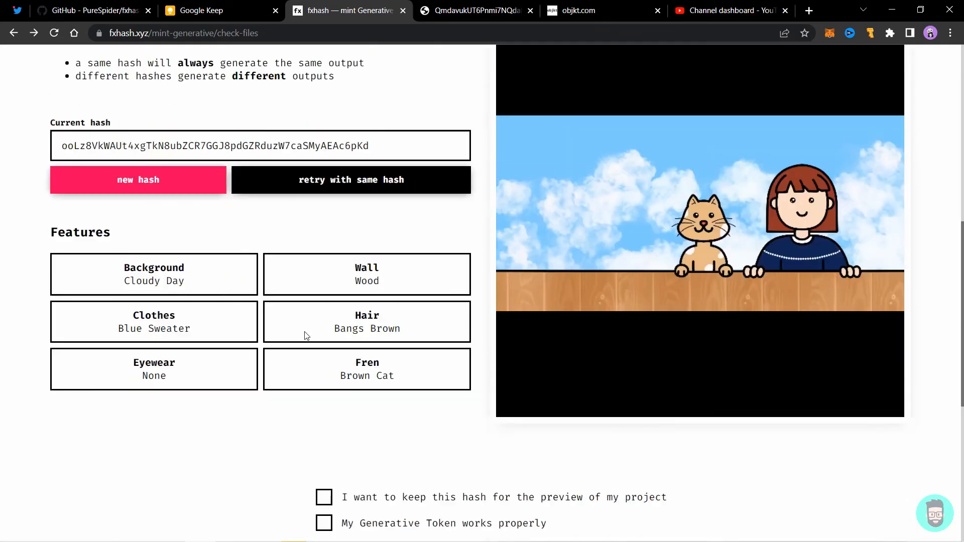
click(323, 434)
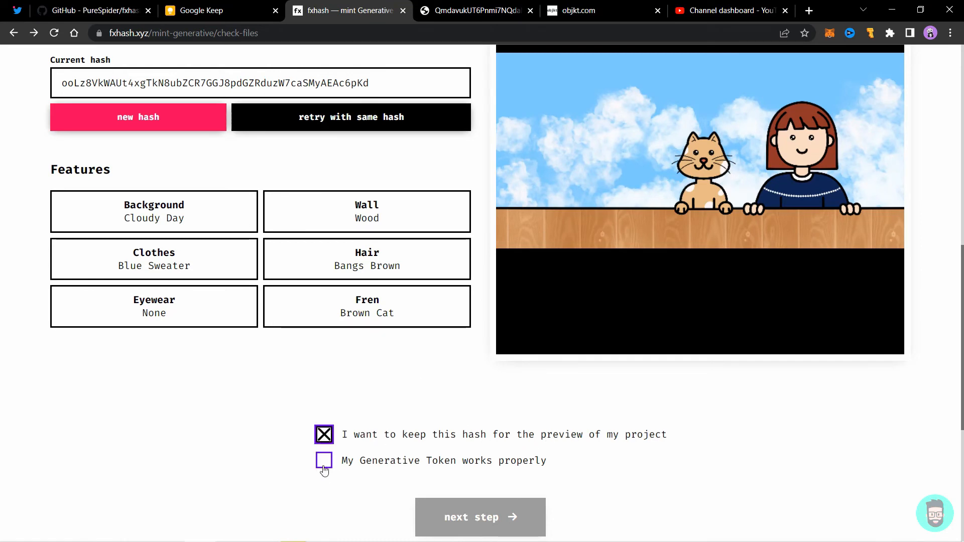
click(323, 461)
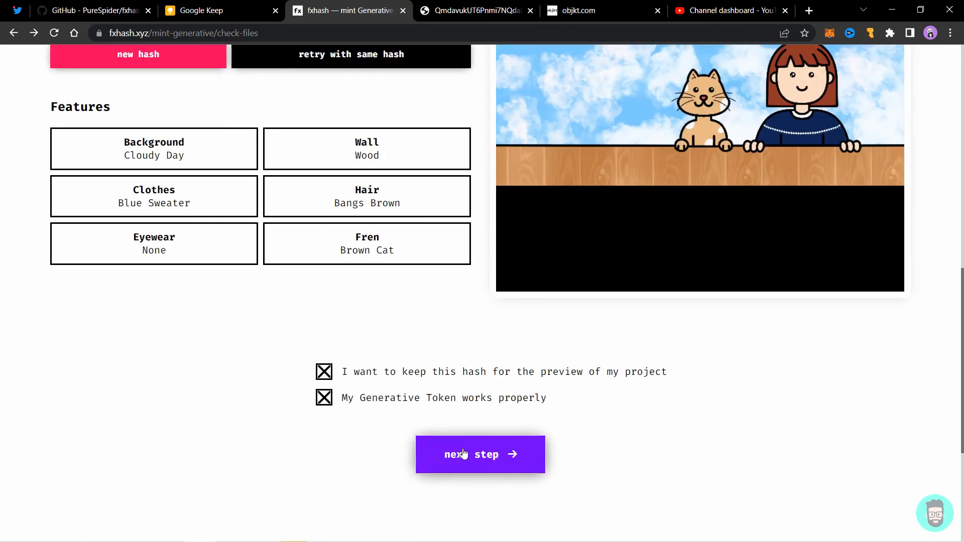
Set the capture trigger to programmatic fxpreview(), following the readme's recommendation.
click(480, 454)
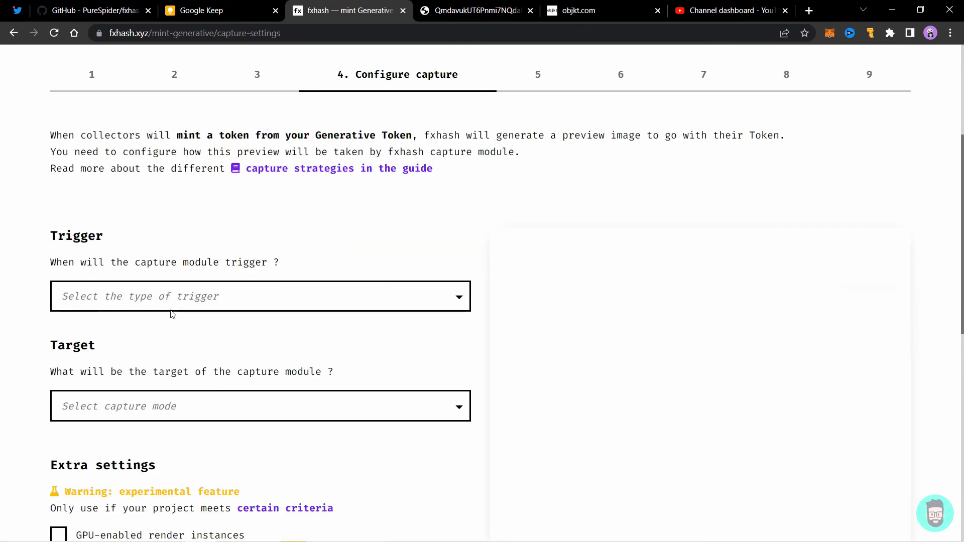
click(93, 11)
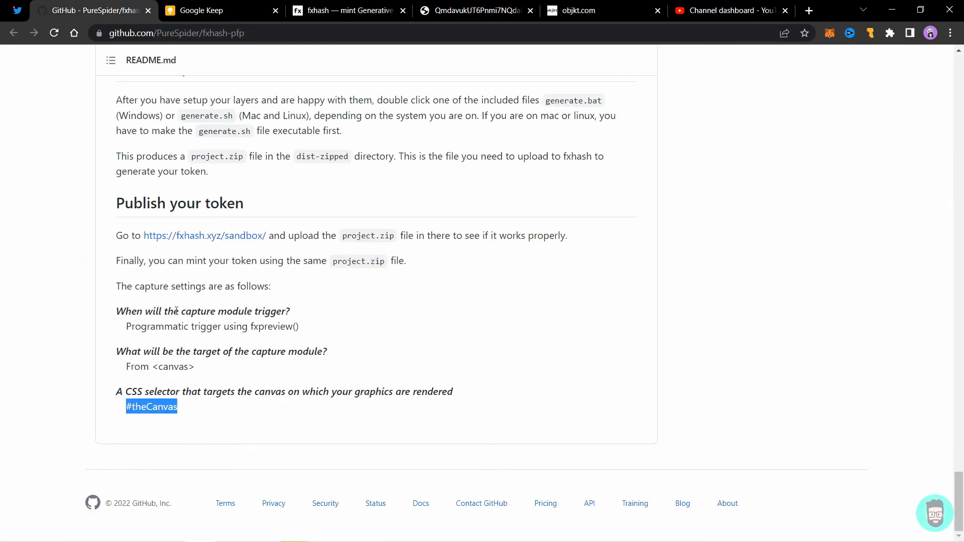
click(121, 335)
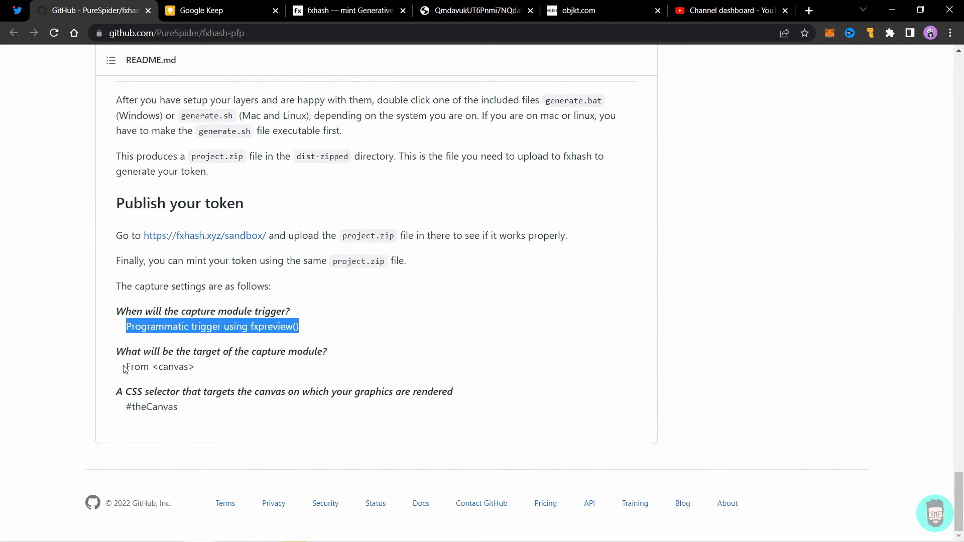
click(349, 10)
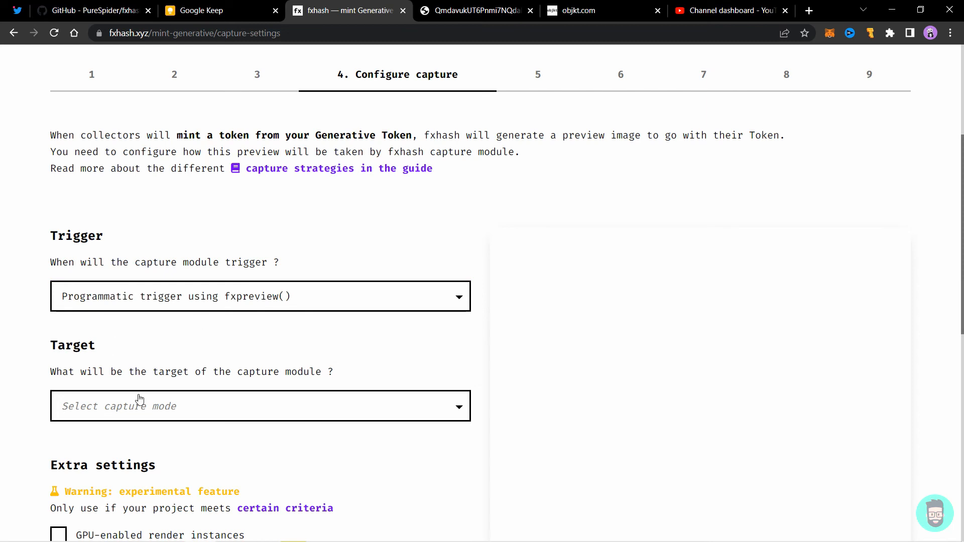
Capture from the <canvas> with selector #theCanvas and run a test capture.
click(260, 406)
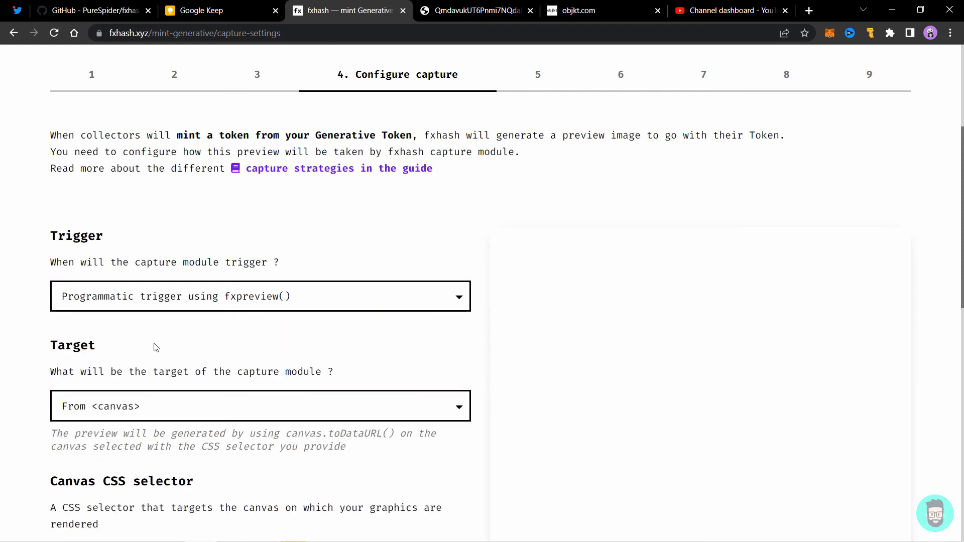
click(92, 11)
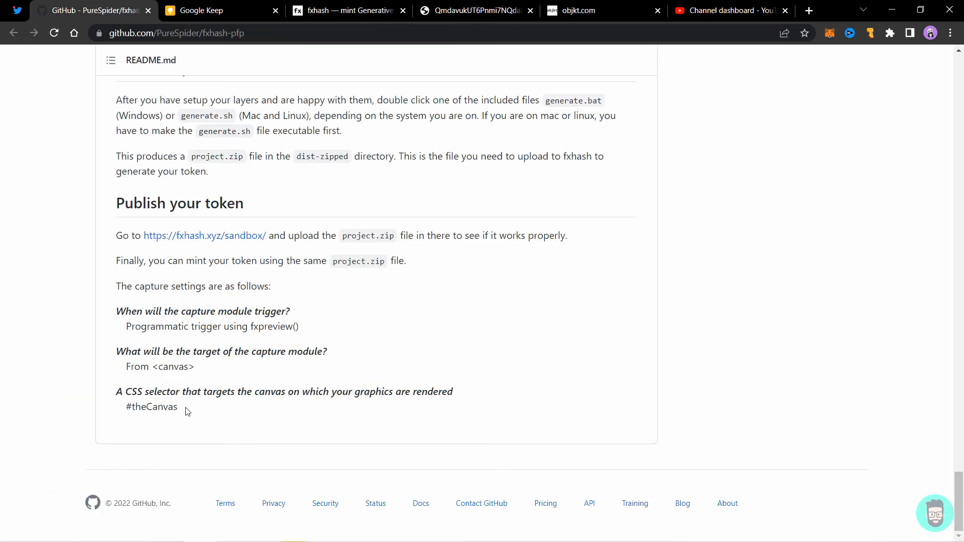
click(348, 10)
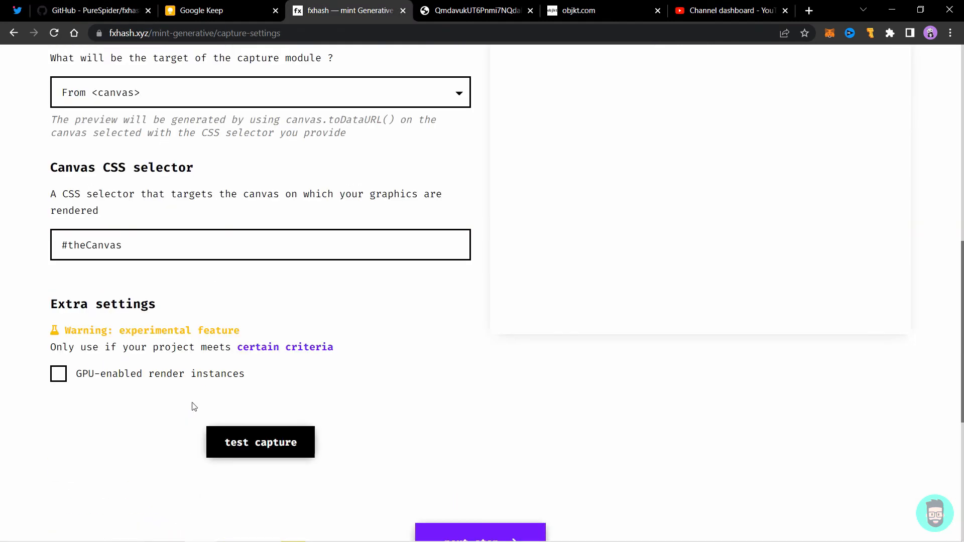
click(260, 442)
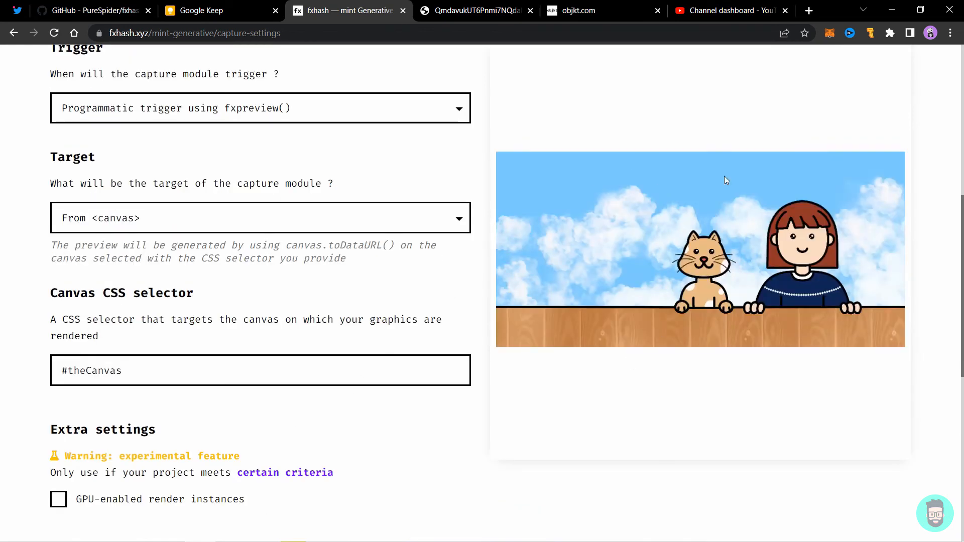
scroll(down, 3)
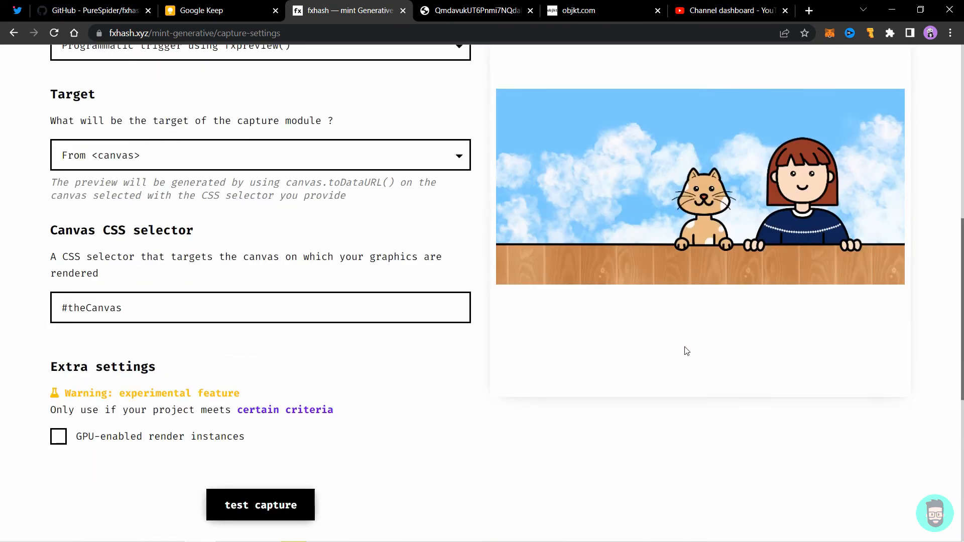
scroll(down, 3)
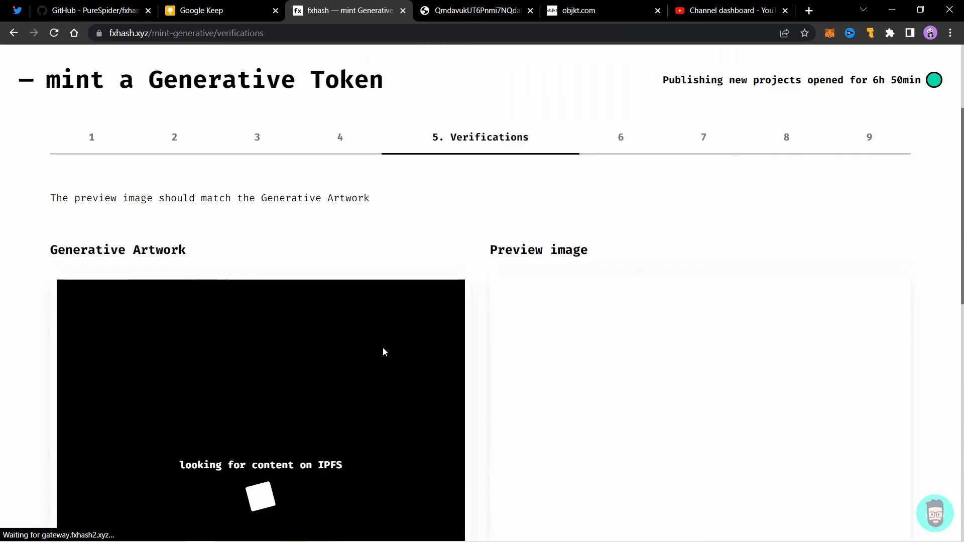
Check that the preview image matches the generative artwork on the Verifications step.
scroll(down, 3)
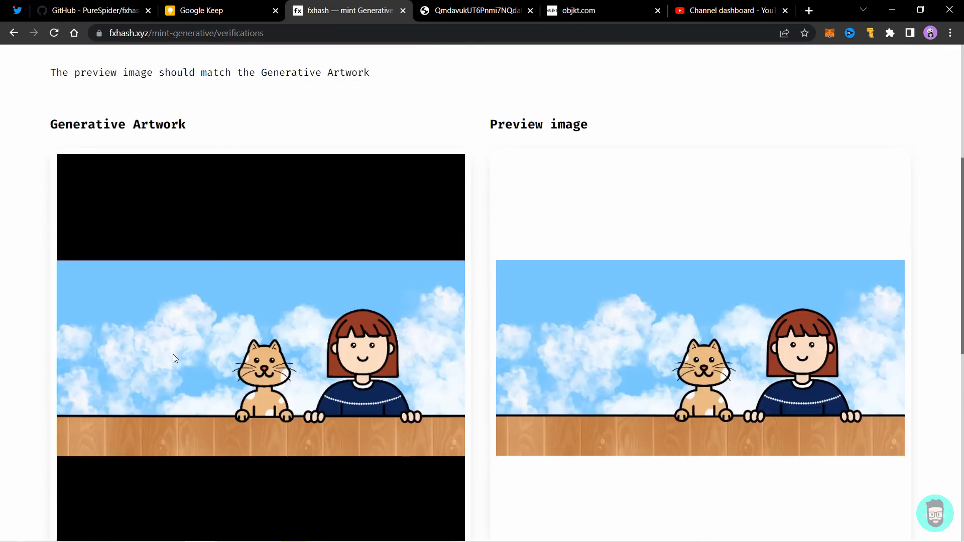
scroll(down, 3)
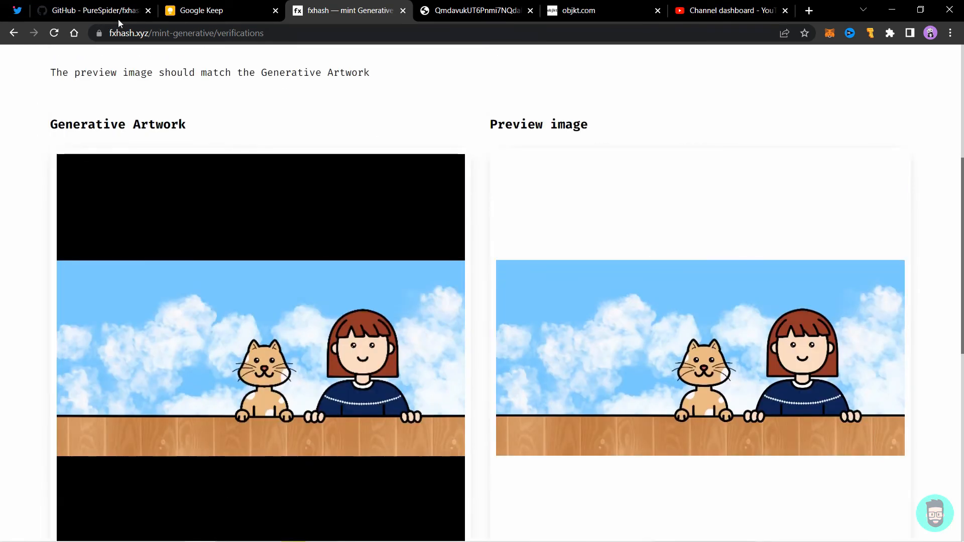
drag(80, 72, 171, 72)
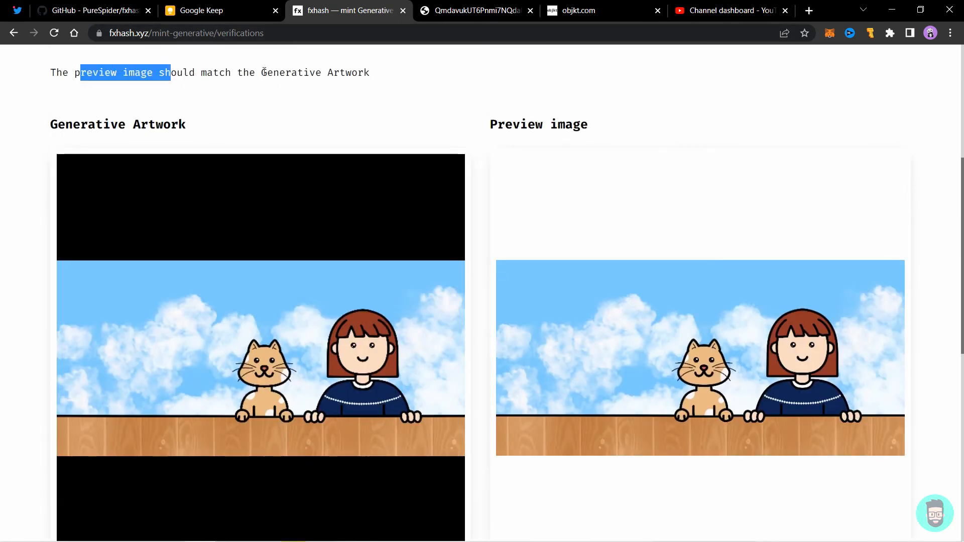
scroll(down, 3)
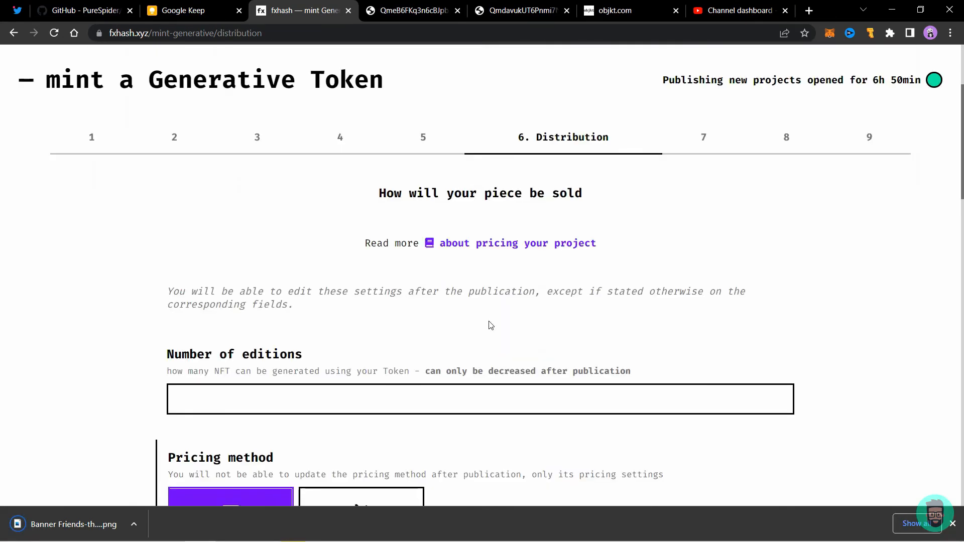
Set 0.4 tez fixed price opening 10 June 2022 16:00, 10% royalties, minting enabled.
scroll(down, 3)
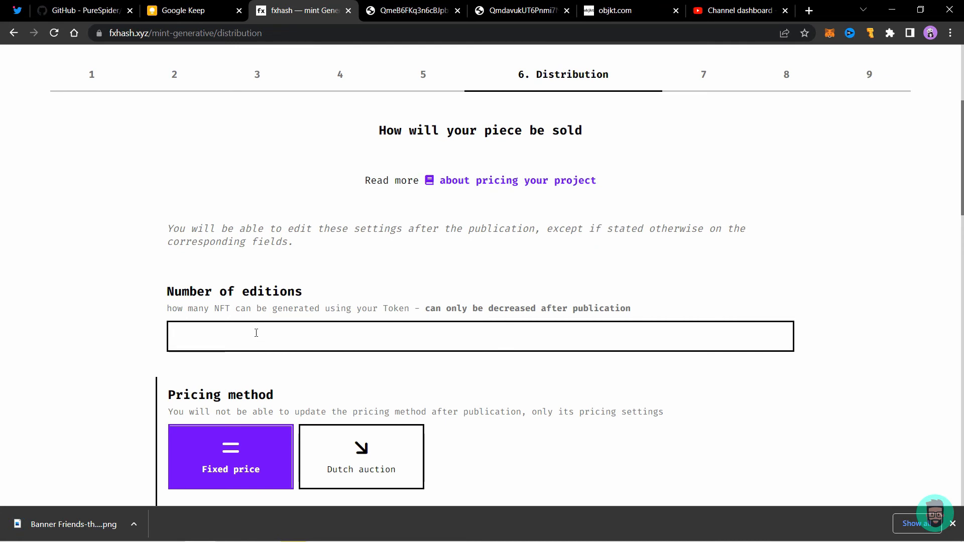
click(480, 337)
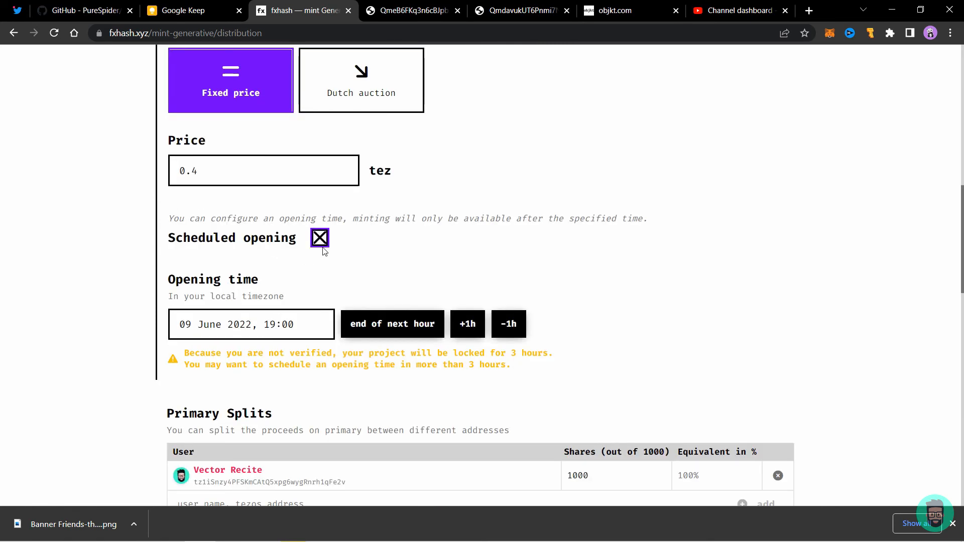
click(251, 324)
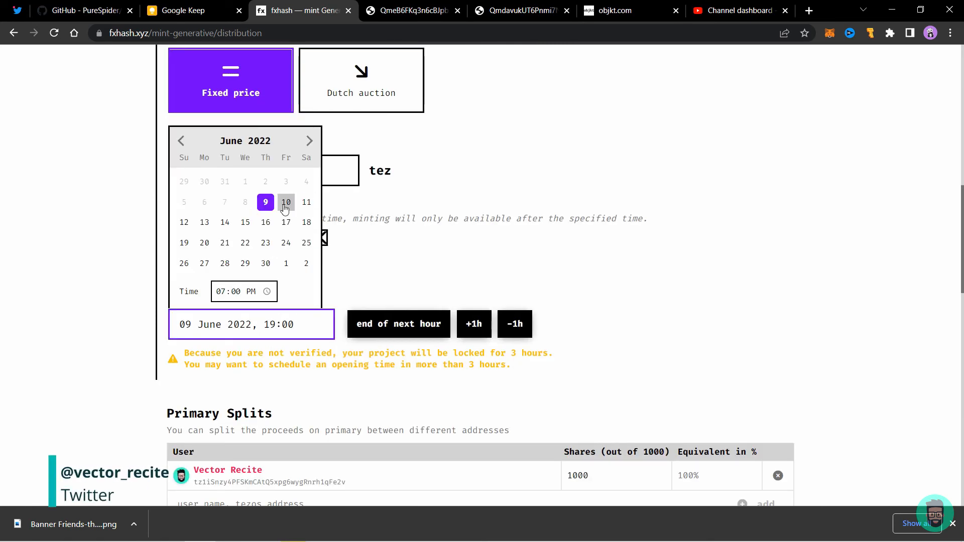
click(286, 202)
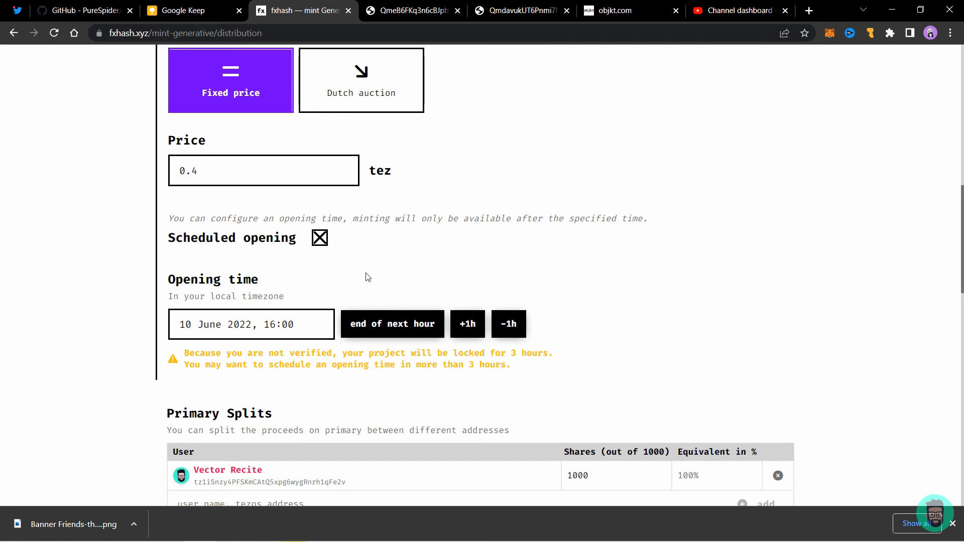
scroll(down, 3)
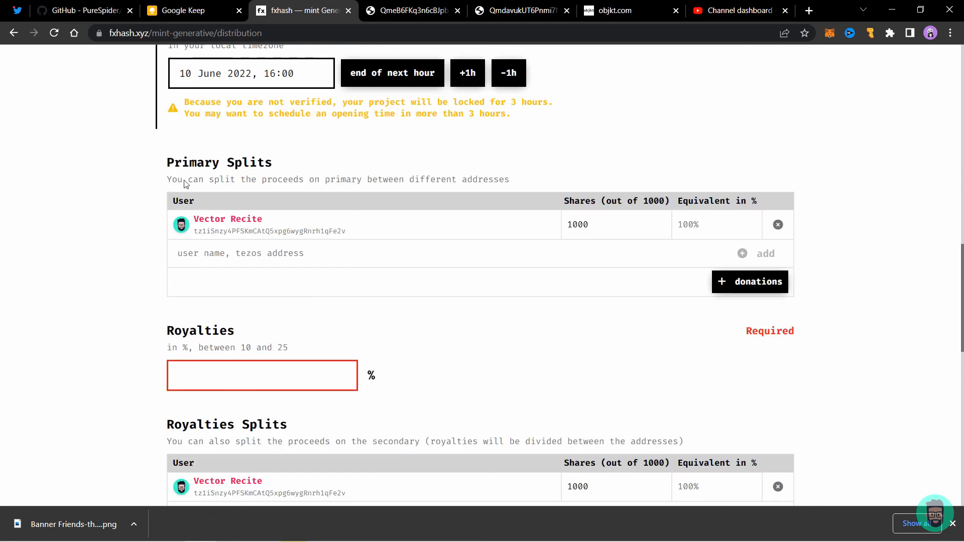
mouse_move(569, 274)
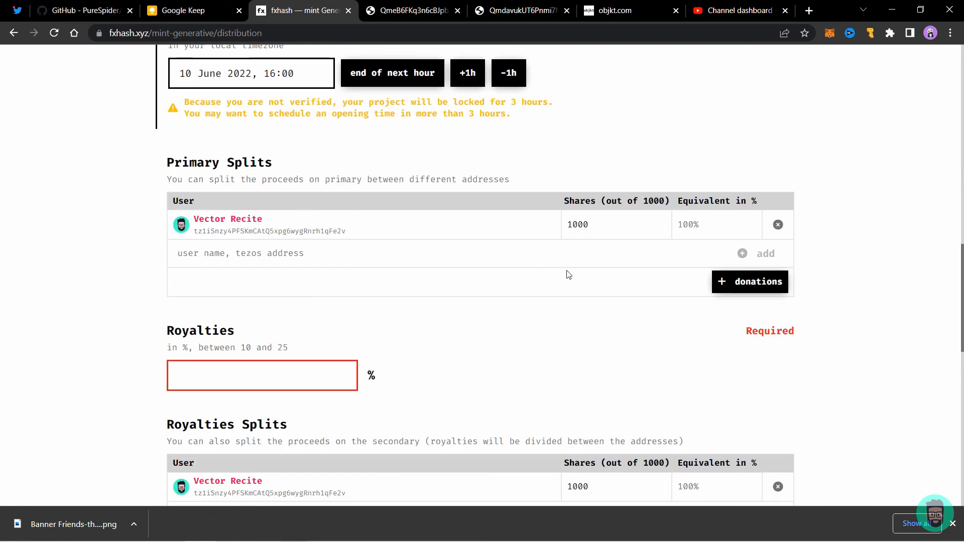
scroll(down, 3)
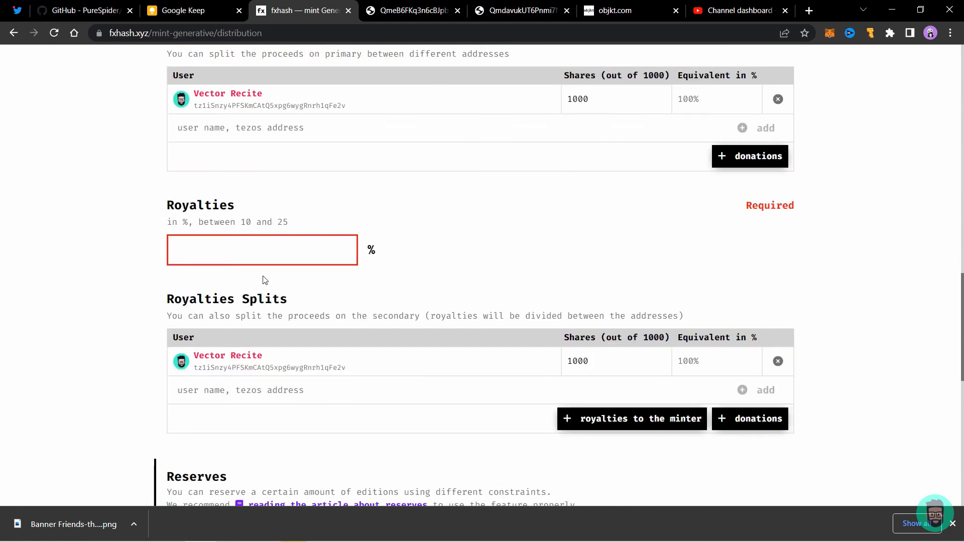
text(100)
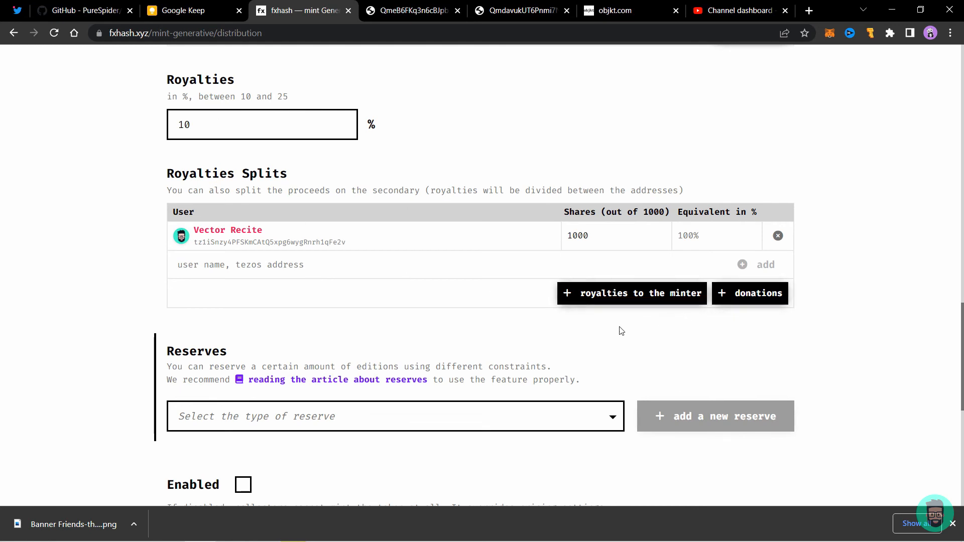
click(243, 485)
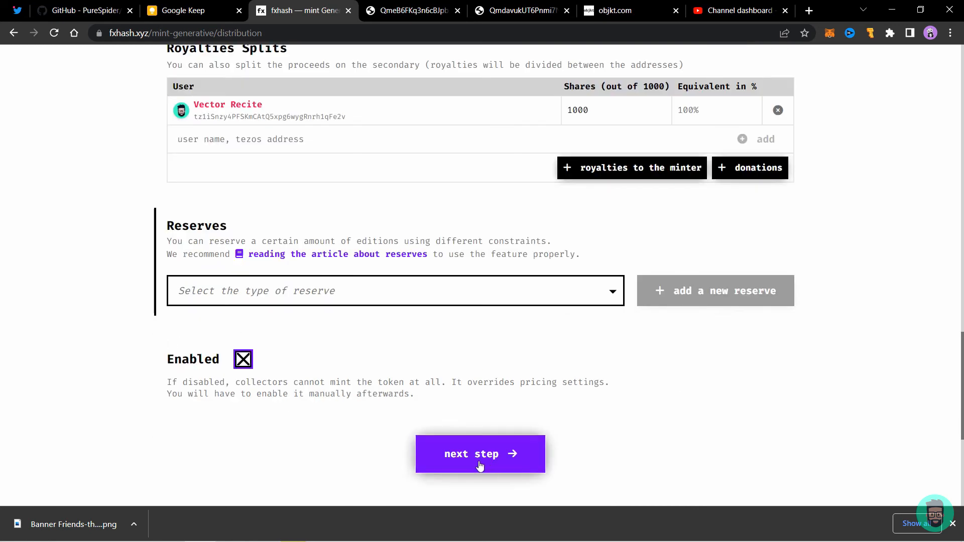
Disable post-mint variation exploration and continue to the Project details step.
click(480, 454)
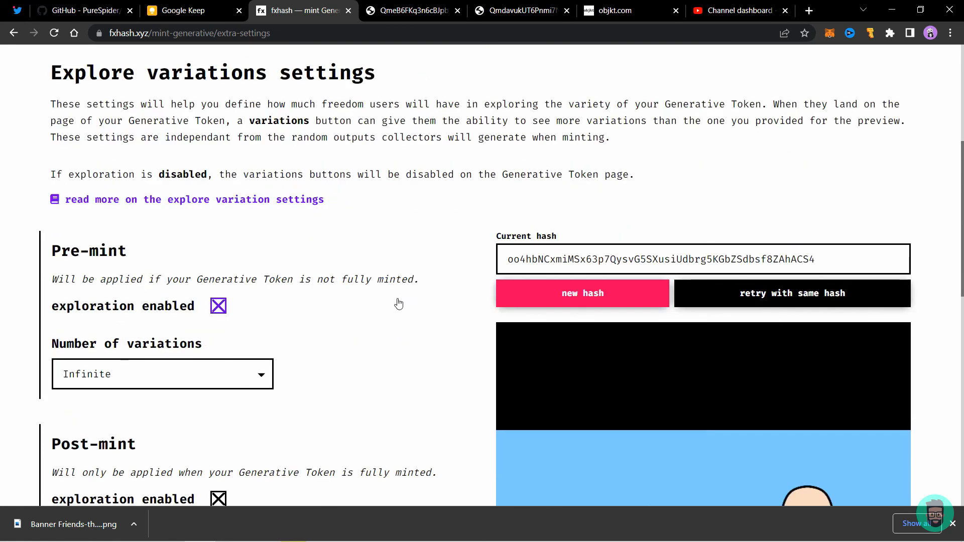
scroll(down, 3)
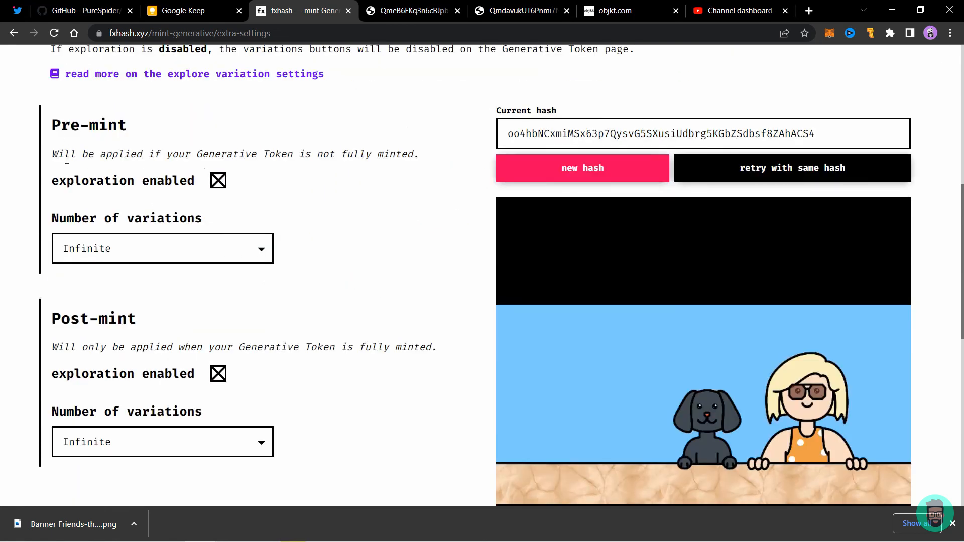
mouse_move(206, 217)
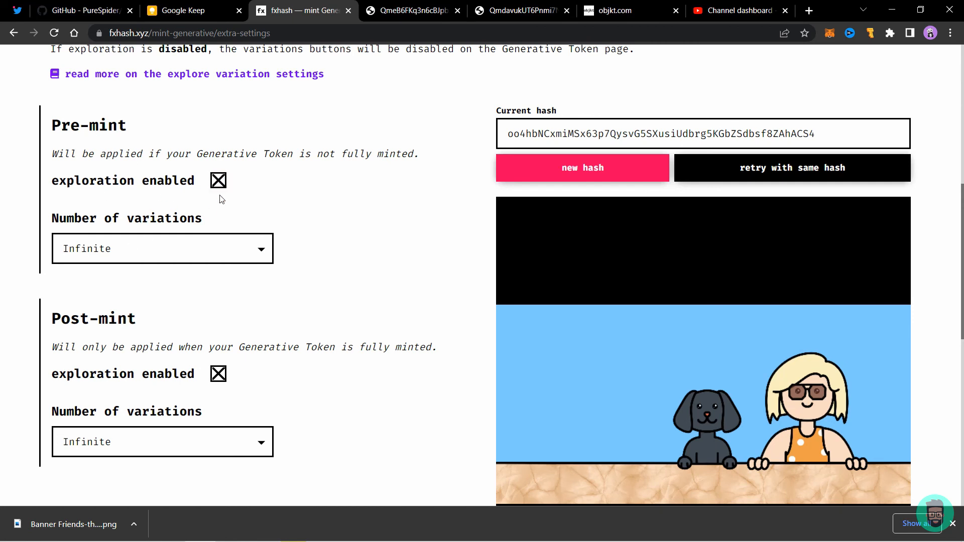
mouse_move(203, 229)
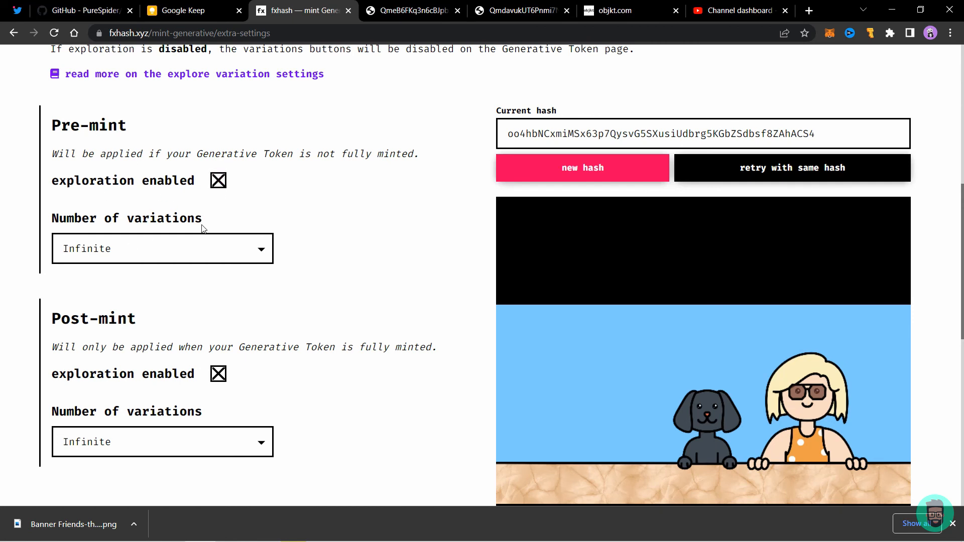
mouse_move(113, 253)
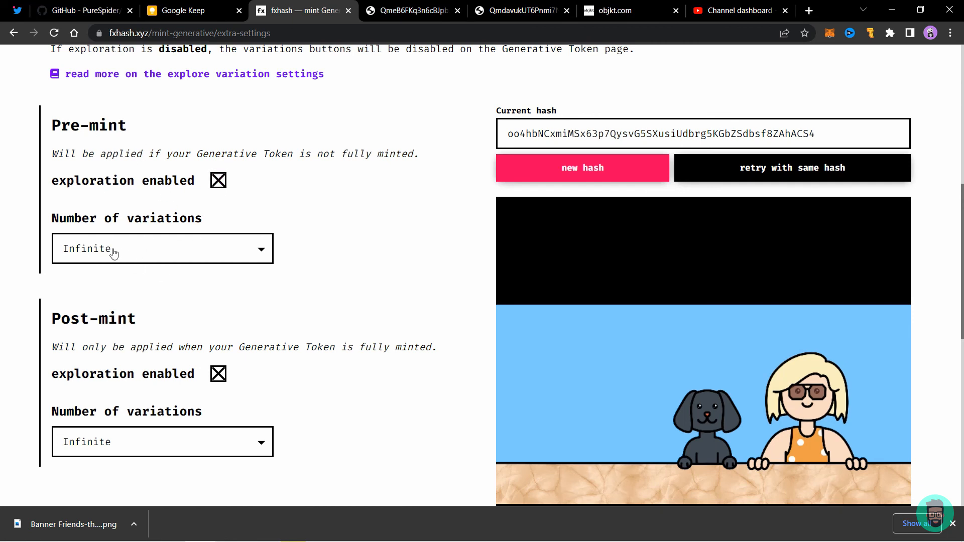
scroll(down, 3)
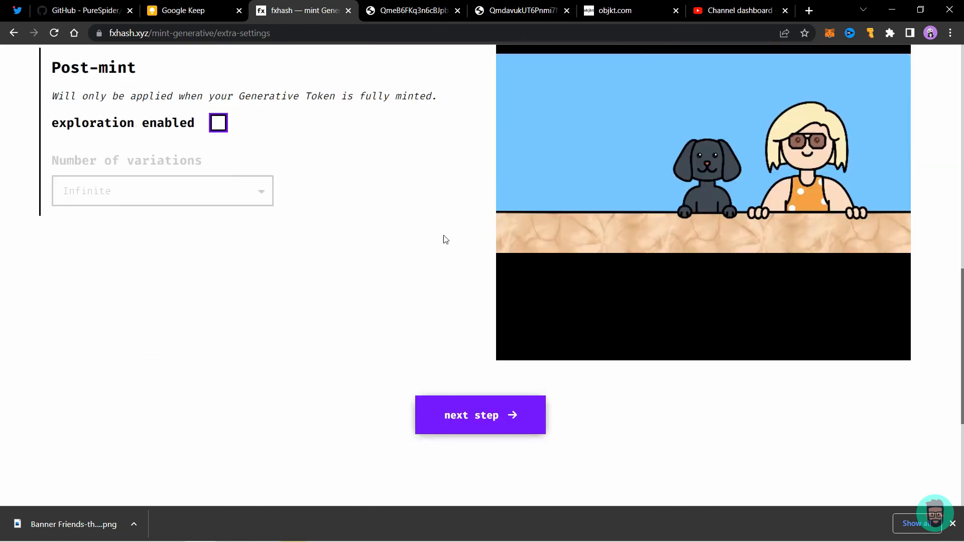
click(480, 415)
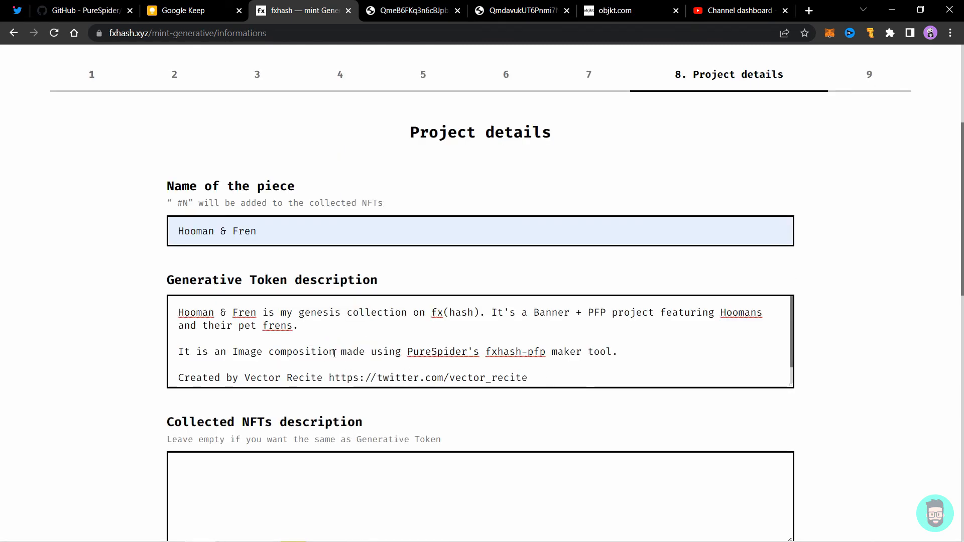
Add tags Image composition, pet, human, fren, hooman, banner, pfp and choose the Image composition label.
scroll(down, 3)
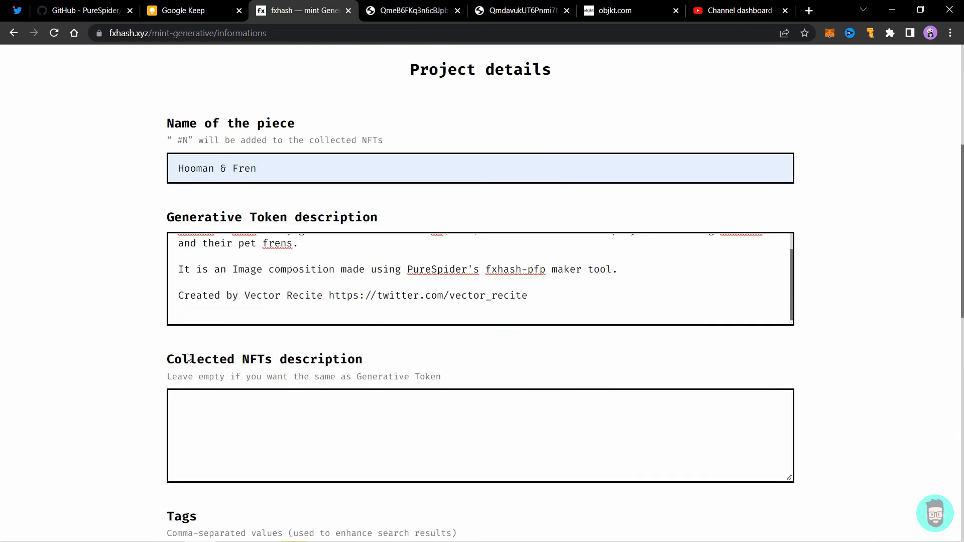
scroll(down, 3)
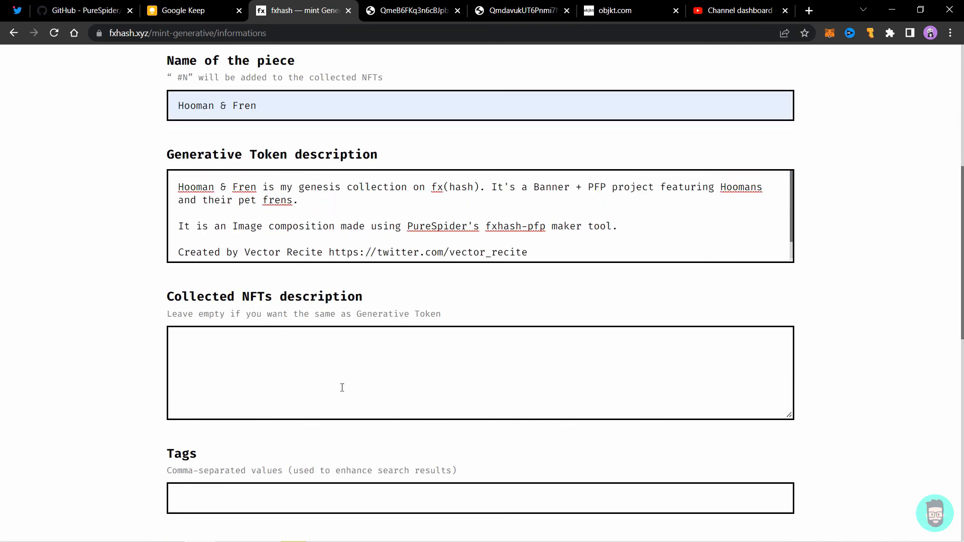
text(Image composition, pet, human, fren, hooman, banner, pfp)
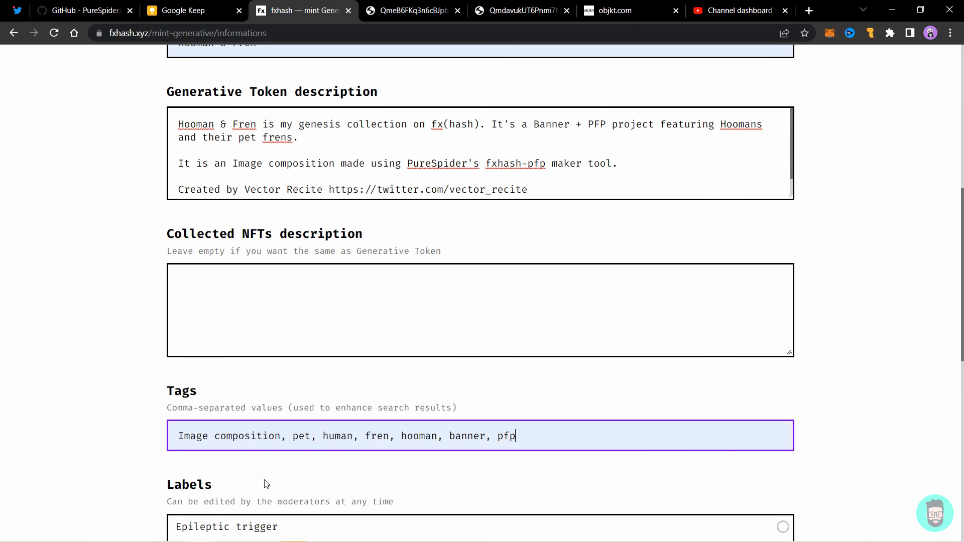
scroll(down, 3)
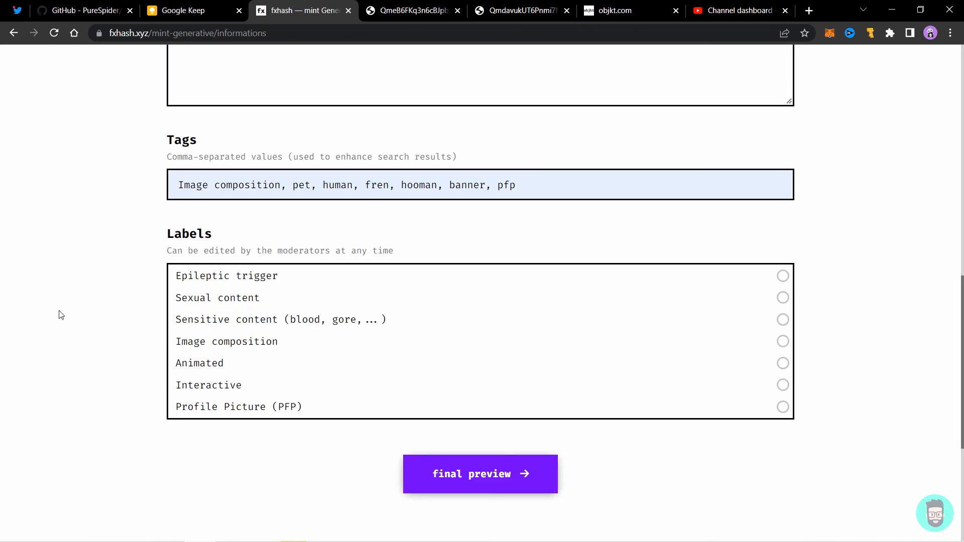
click(783, 341)
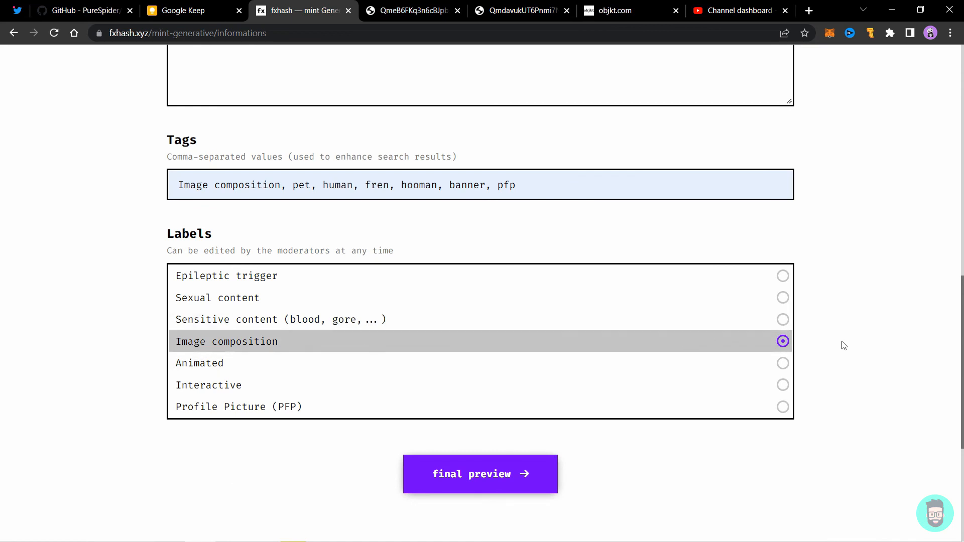
Scroll through the Hooman & Fren final preview, then publish the project.
click(480, 474)
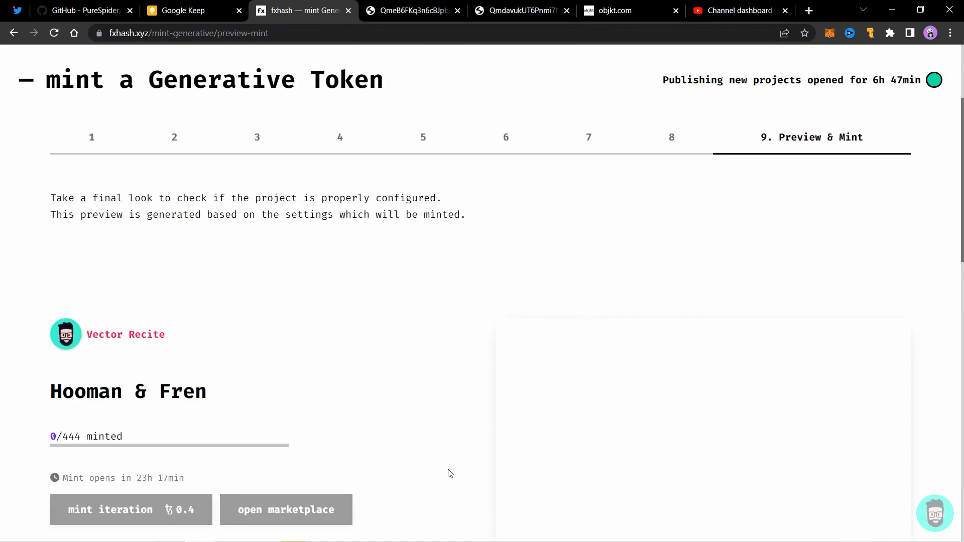
scroll(down, 3)
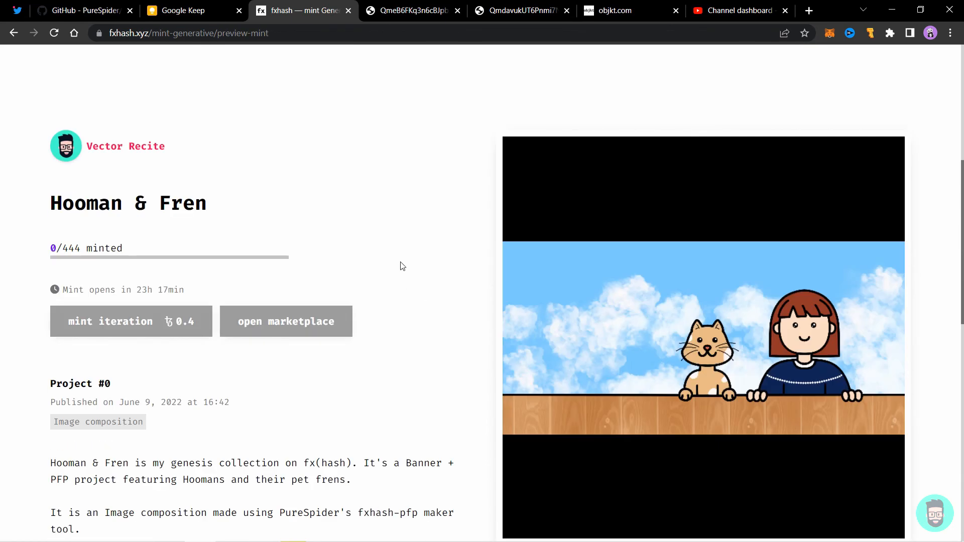
scroll(down, 3)
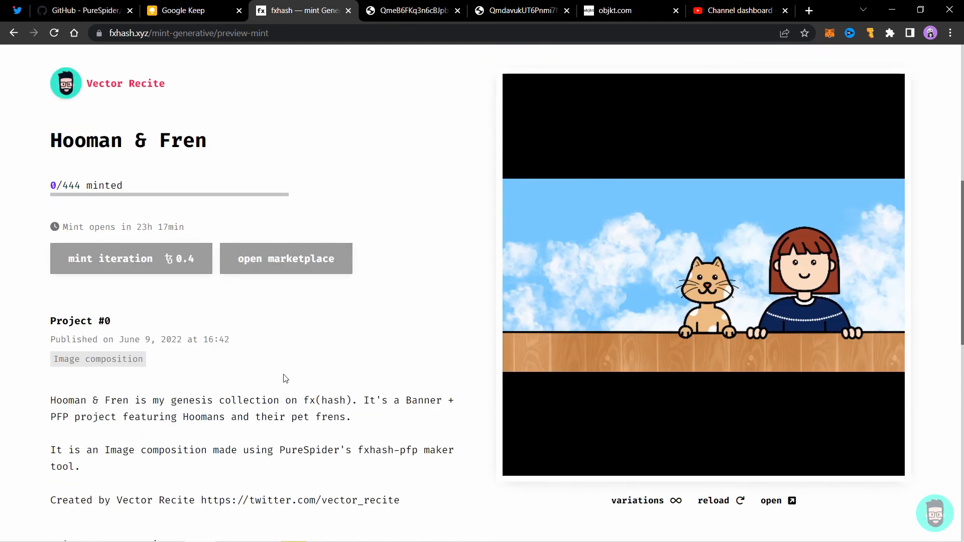
scroll(down, 3)
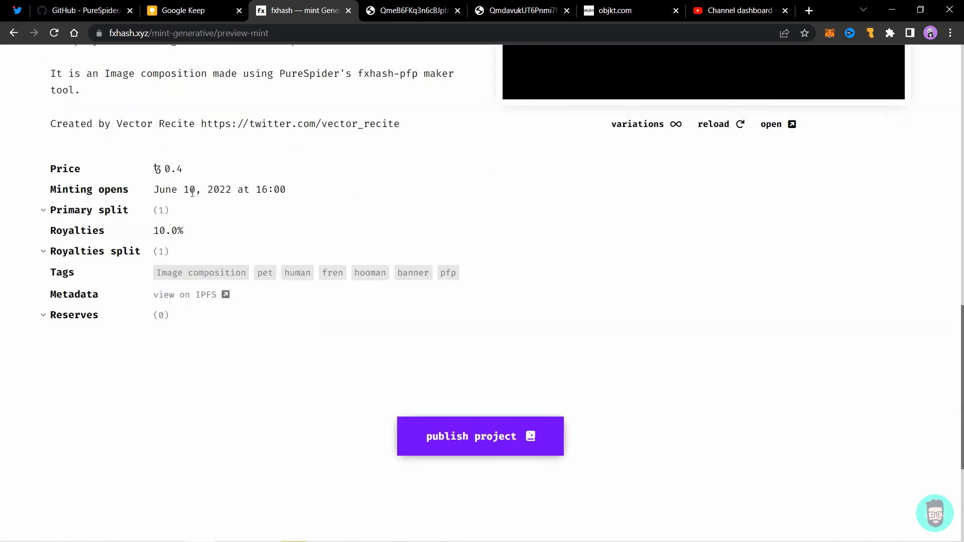
click(479, 436)
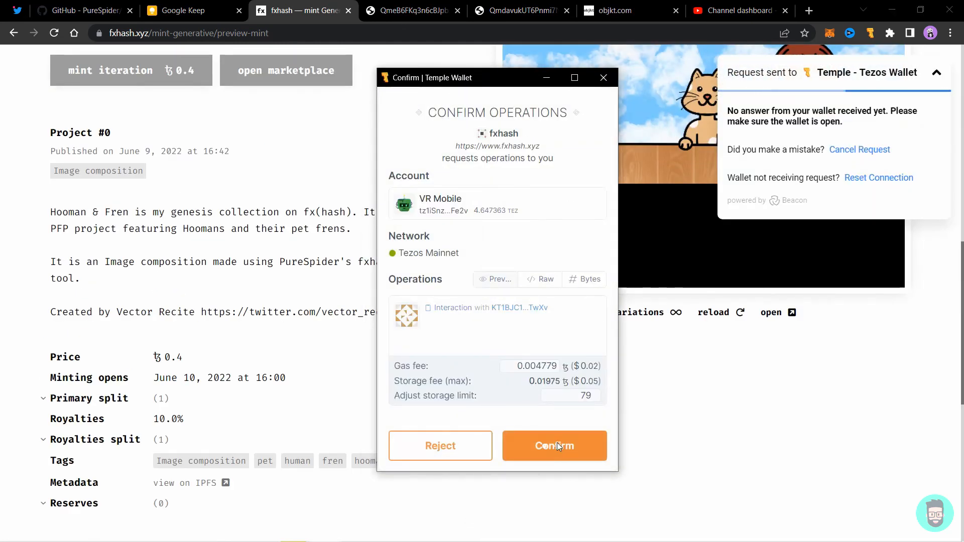
Confirm the Hooman & Fren publishing operation in Temple Wallet and check the success message.
click(553, 446)
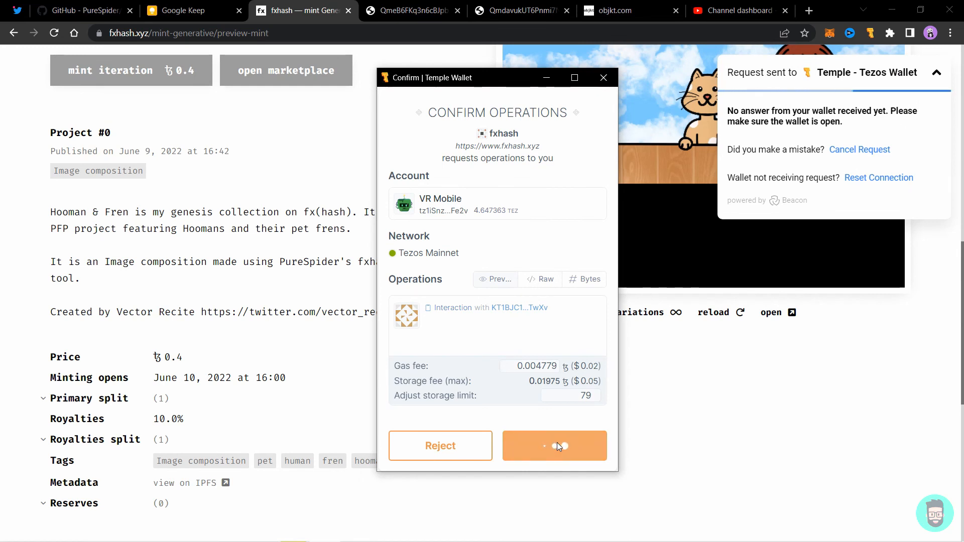
click(554, 446)
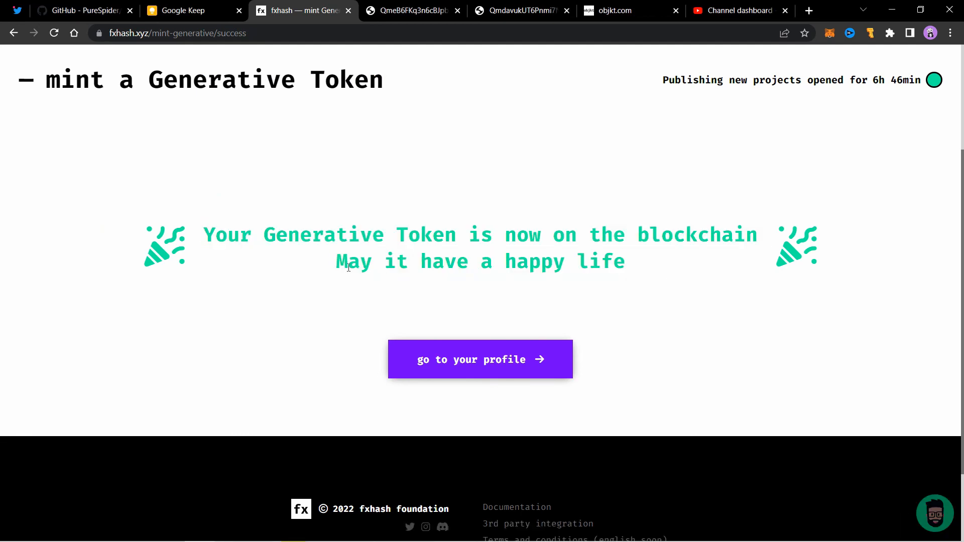
drag(336, 261, 624, 261)
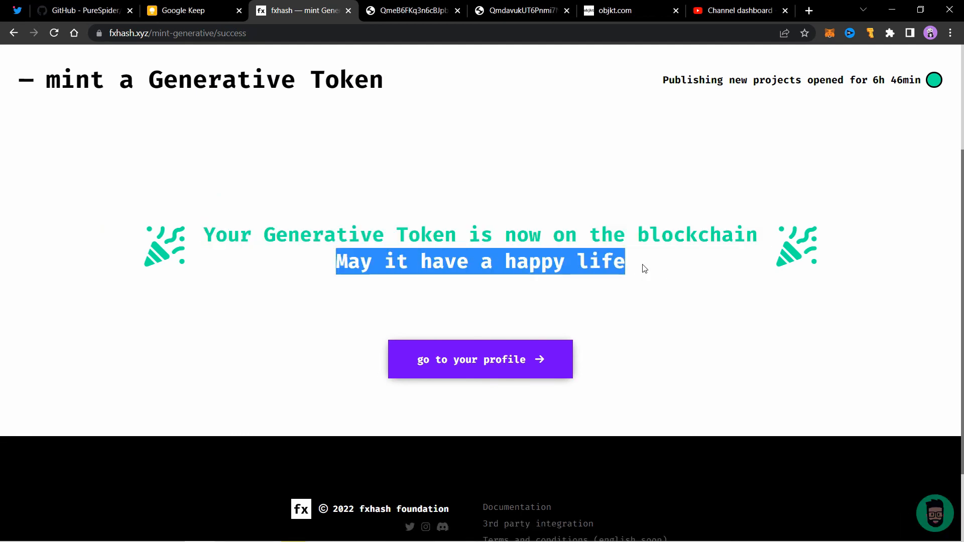
click(479, 359)
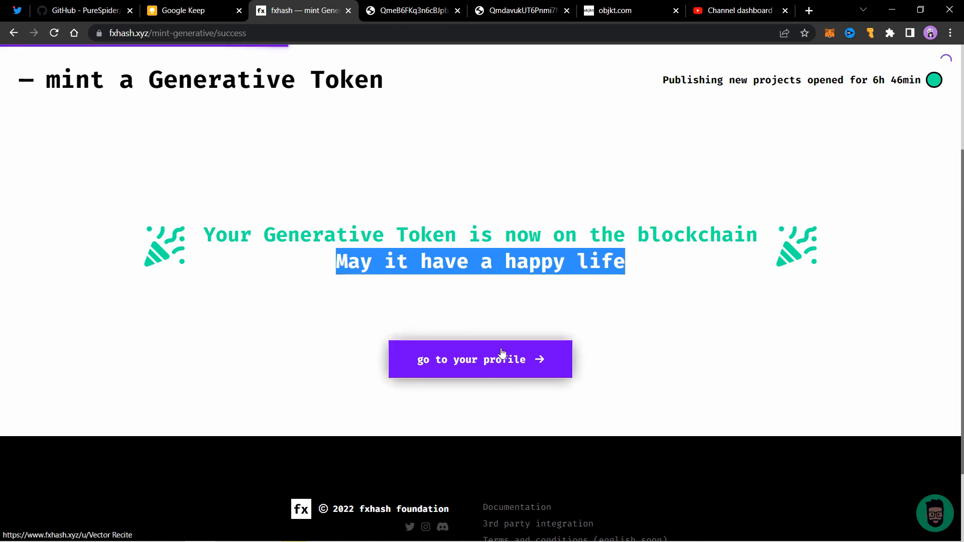
Find Hooman & Fren among the profile's creations and open its token page.
click(480, 359)
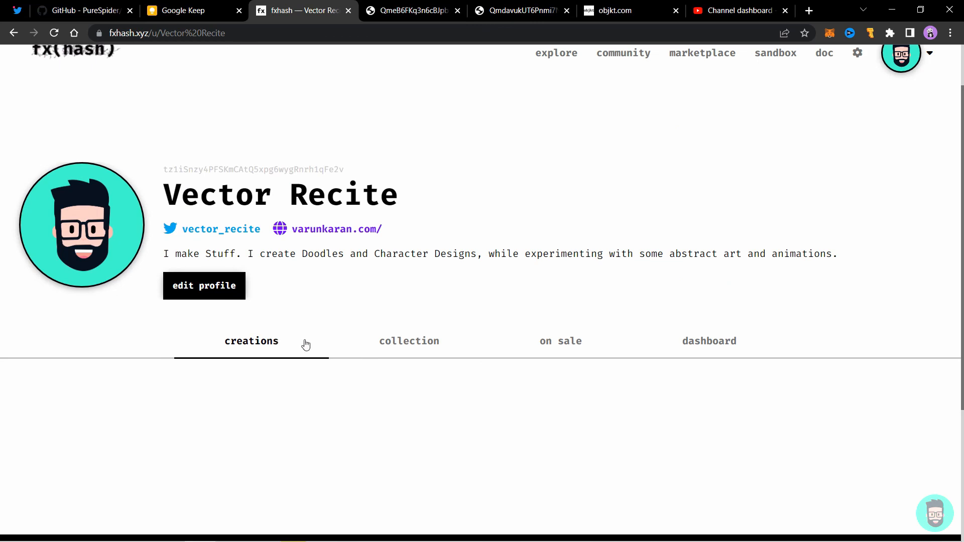
scroll(down, 3)
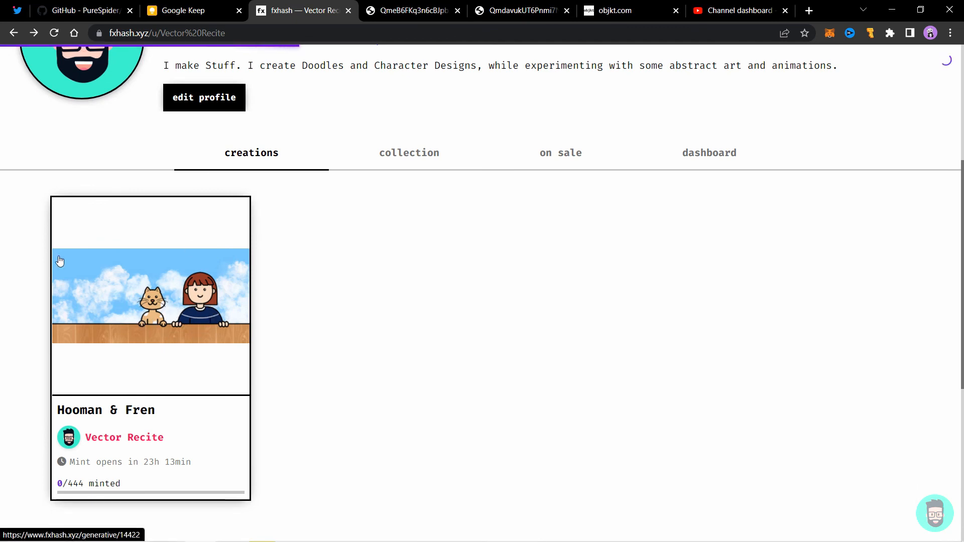
click(150, 295)
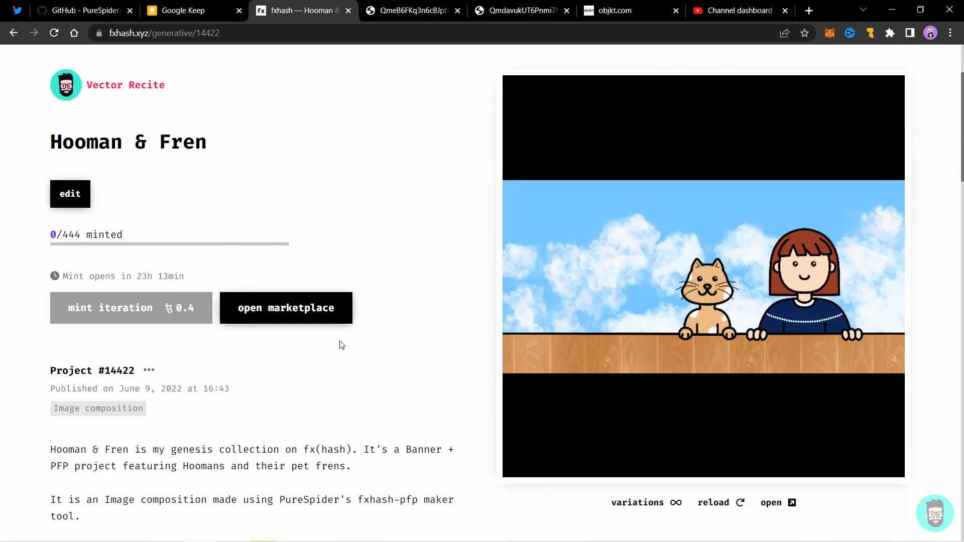
mouse_move(170, 325)
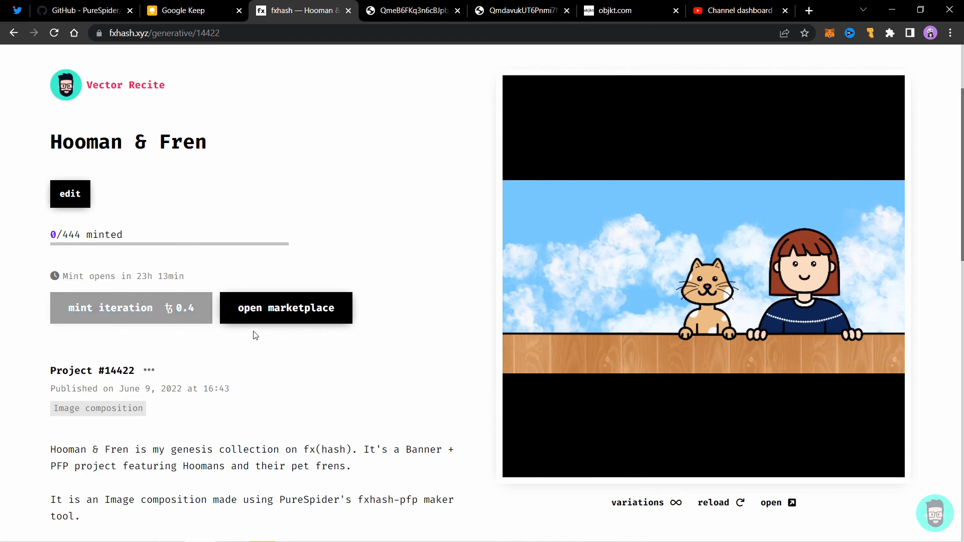
Recheck the fxhash-pfp README on GitHub, then return to the Project #14422 page.
scroll(down, 3)
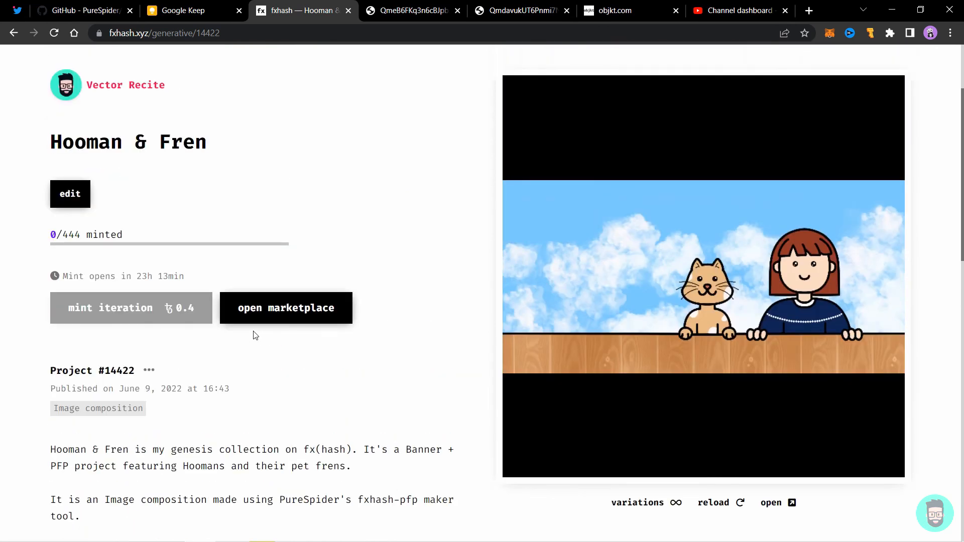
click(80, 10)
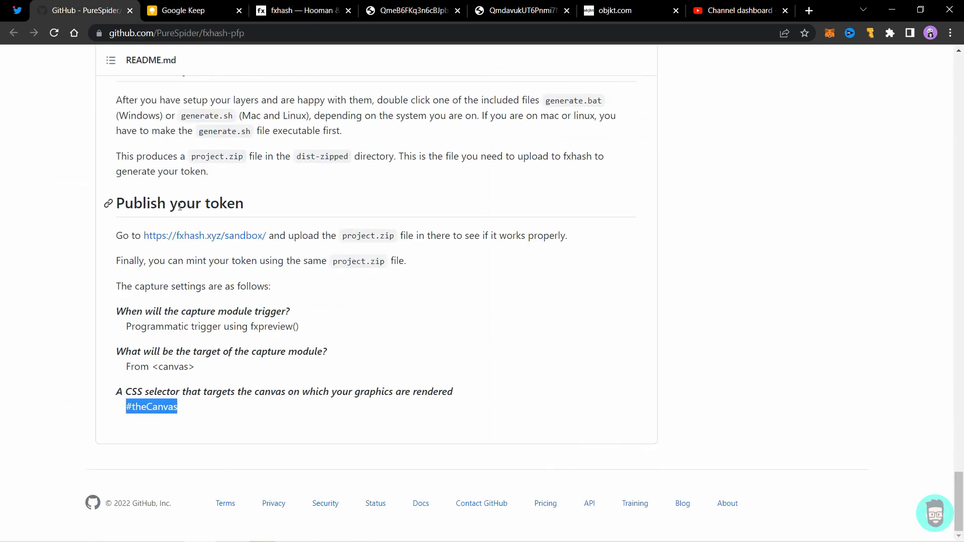
click(302, 11)
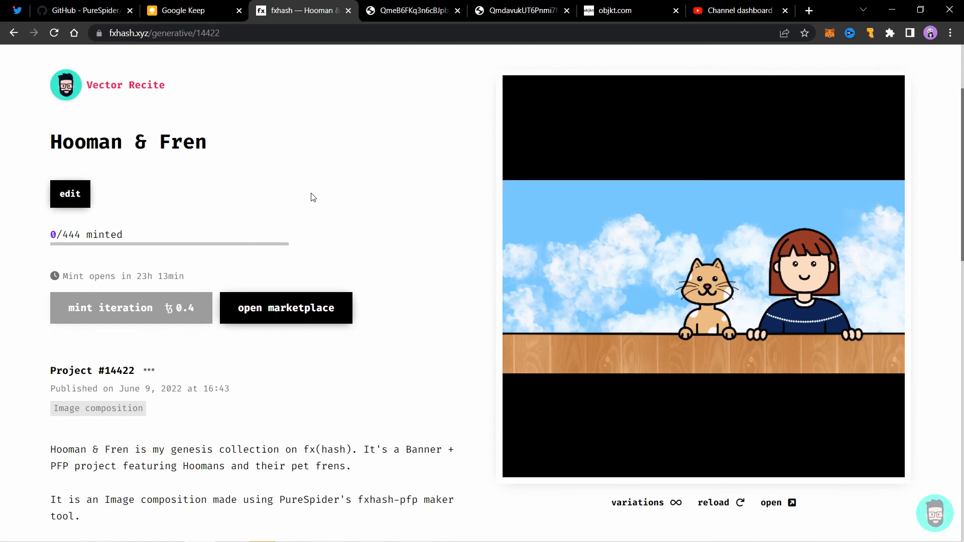
mouse_move(461, 5)
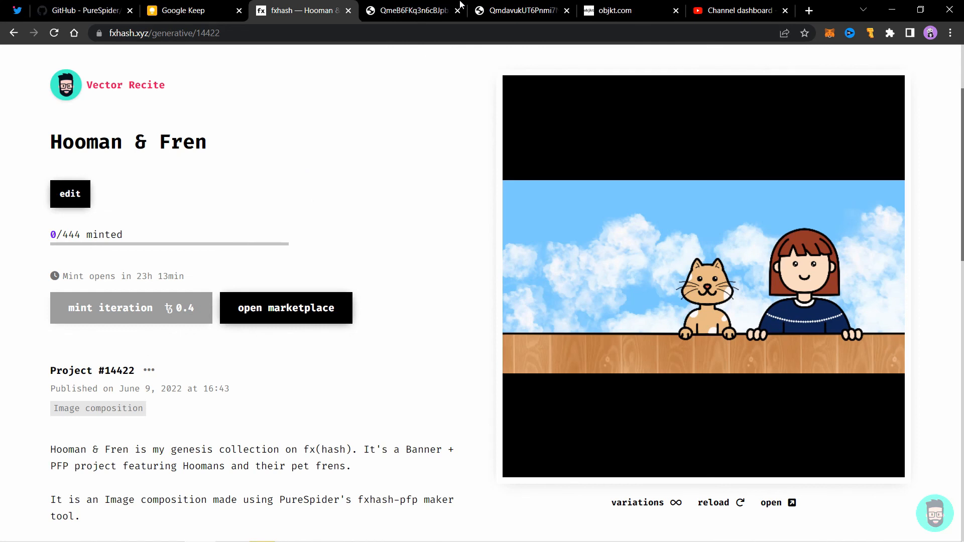